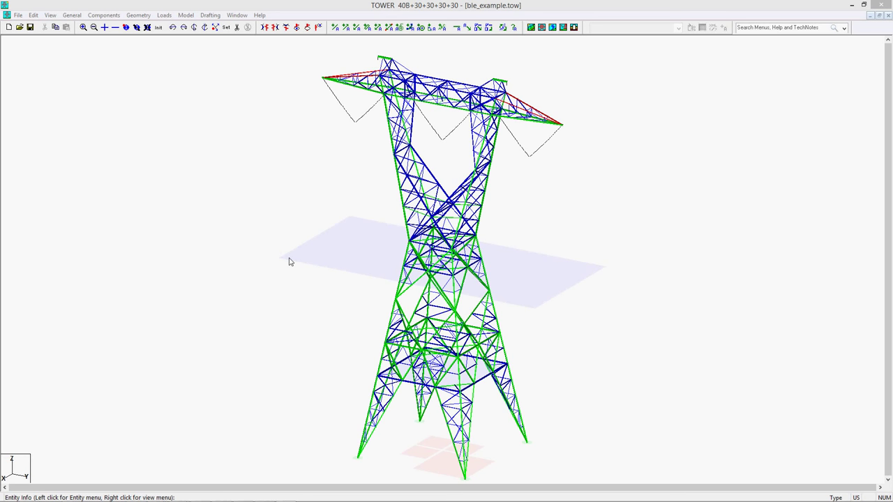
# - Switch to the ble_example Sheets View, inspect pages 2 and 3, then show all sheets
pyautogui.click(210, 15)
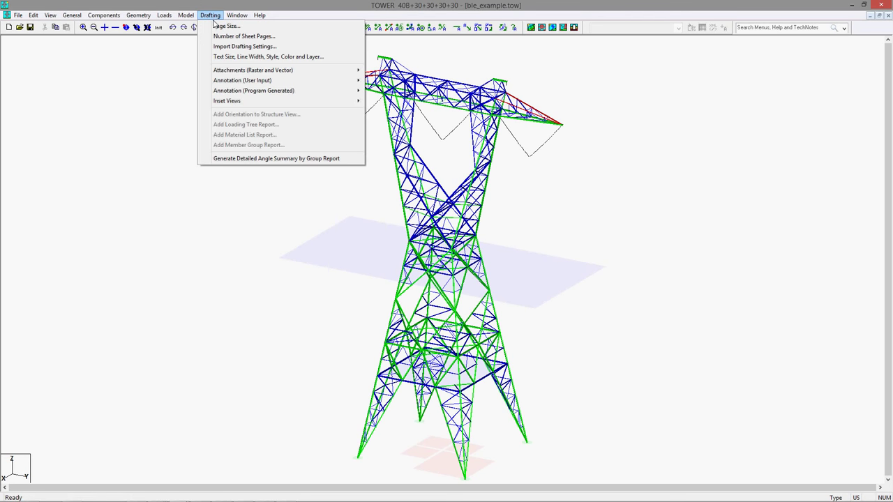
pyautogui.click(236, 15)
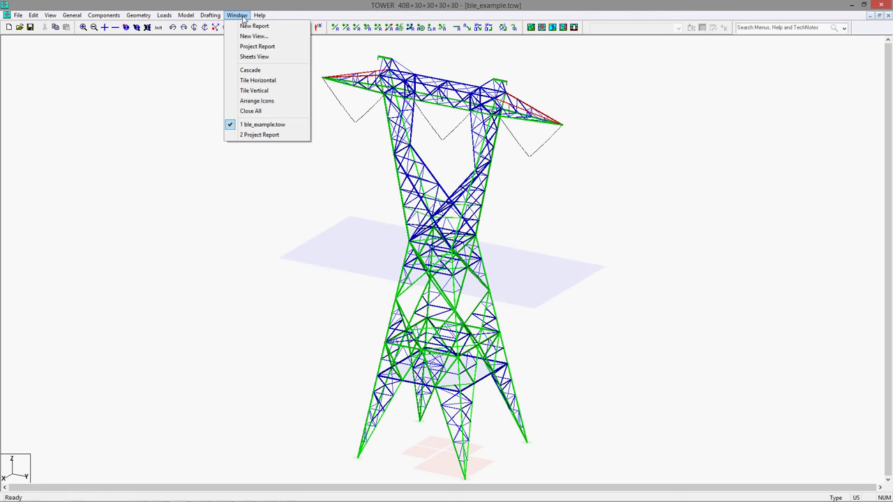
pyautogui.moveTo(254, 56)
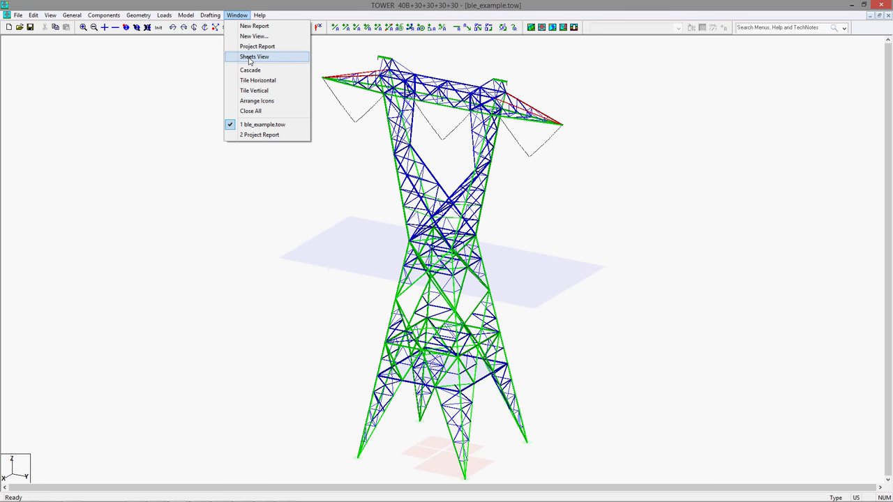
pyautogui.click(254, 57)
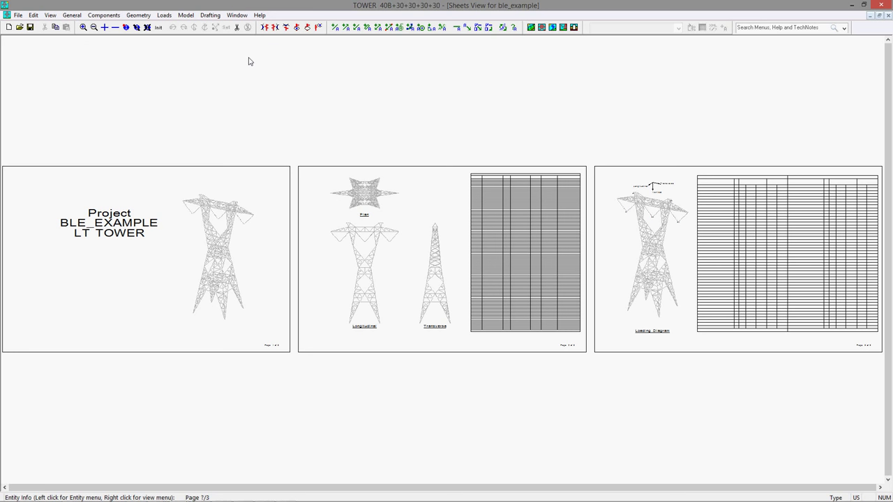
pyautogui.moveTo(186, 175)
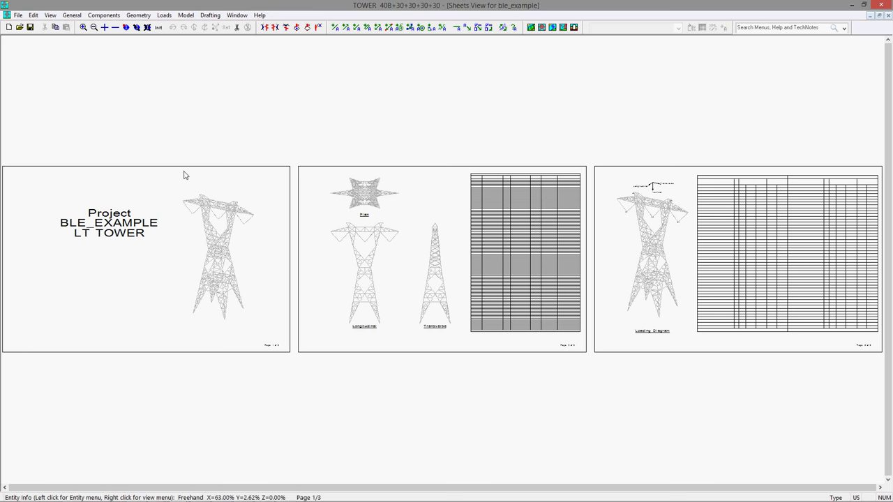
pyautogui.moveTo(132, 252)
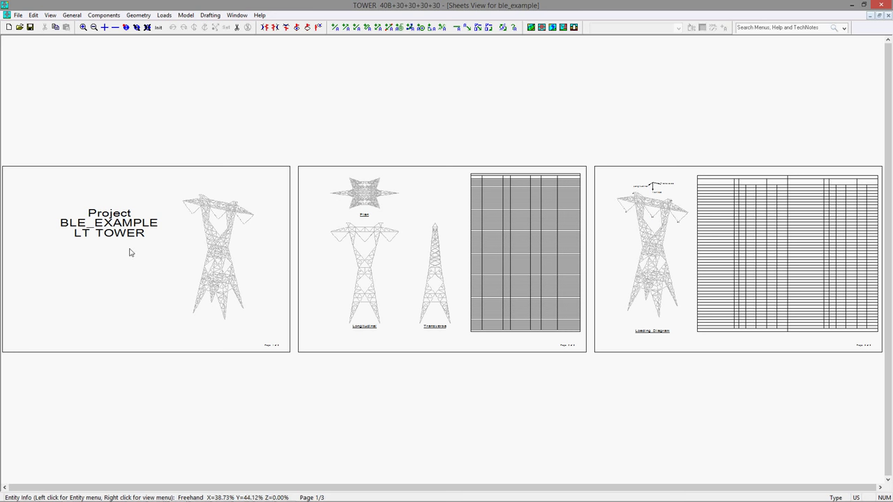
pyautogui.moveTo(273, 201)
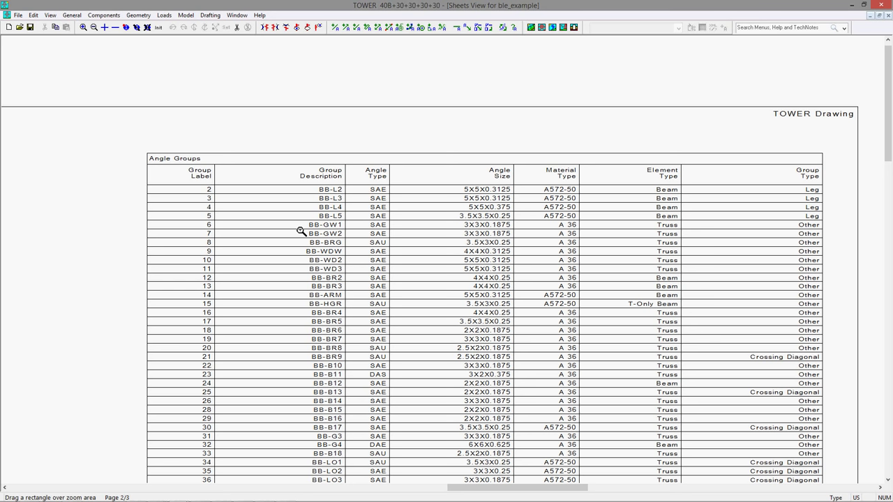
pyautogui.moveTo(158, 27)
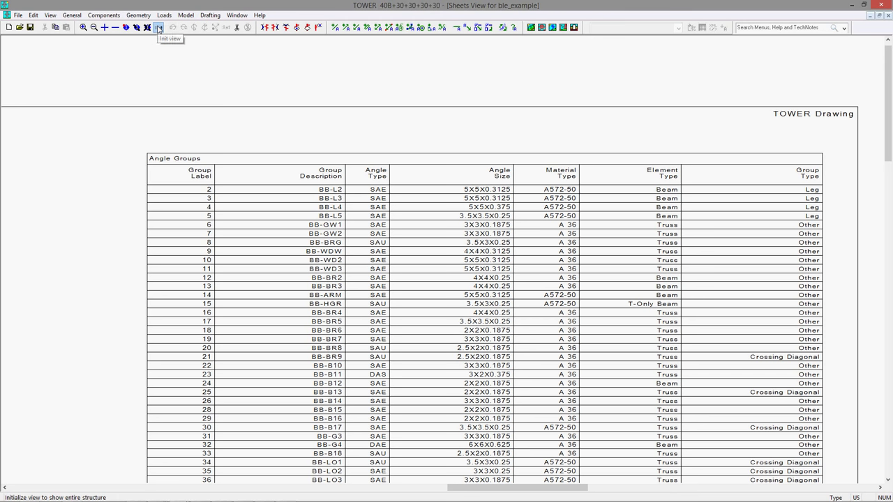
pyautogui.click(158, 27)
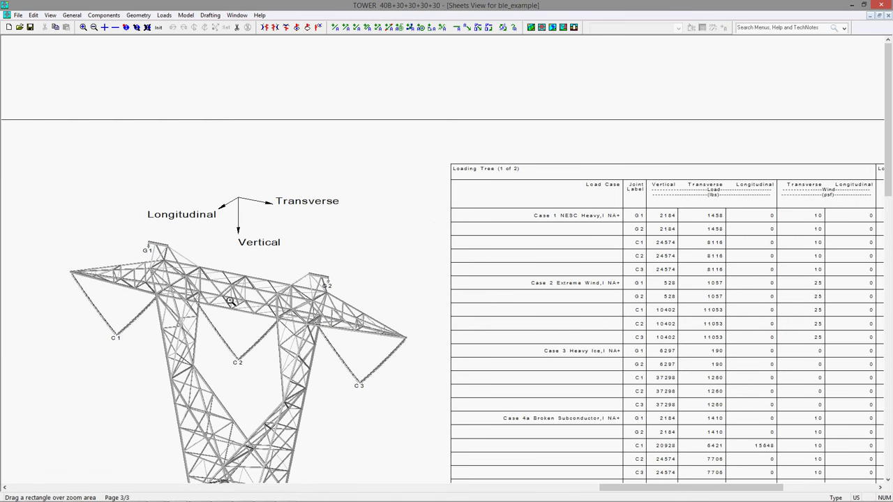
pyautogui.moveTo(303, 389)
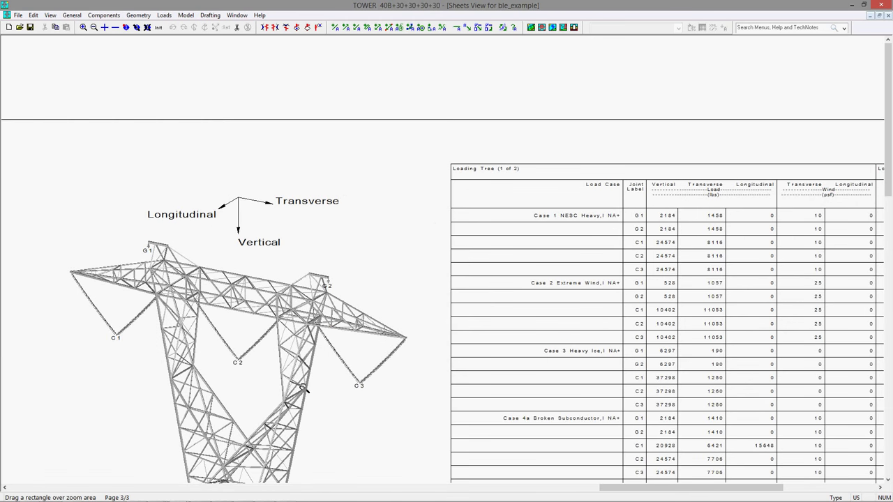
pyautogui.moveTo(598, 319)
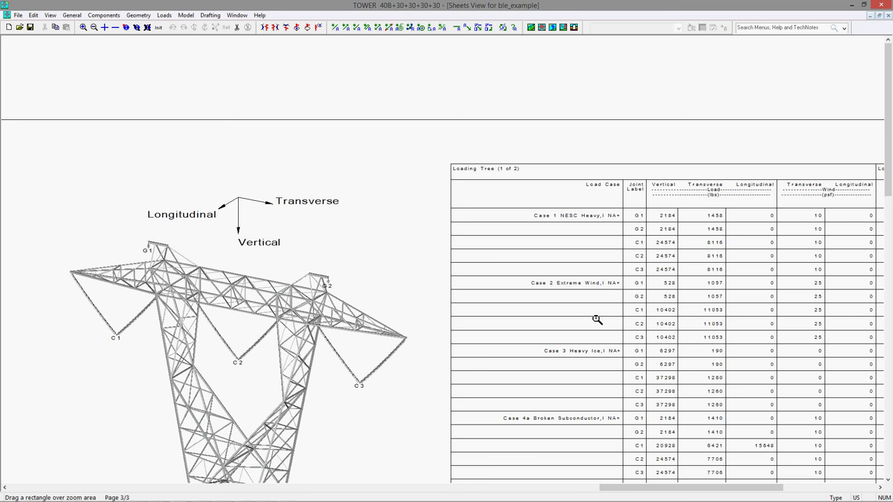
pyautogui.moveTo(757, 286)
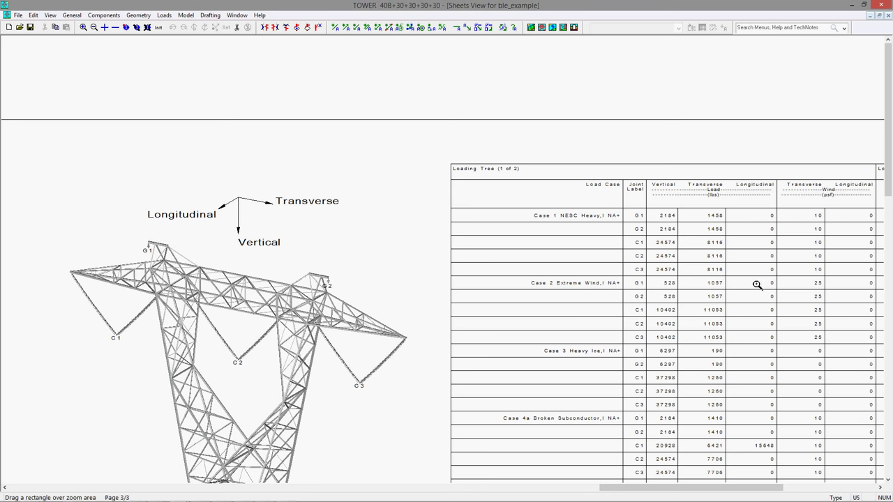
pyautogui.moveTo(797, 305)
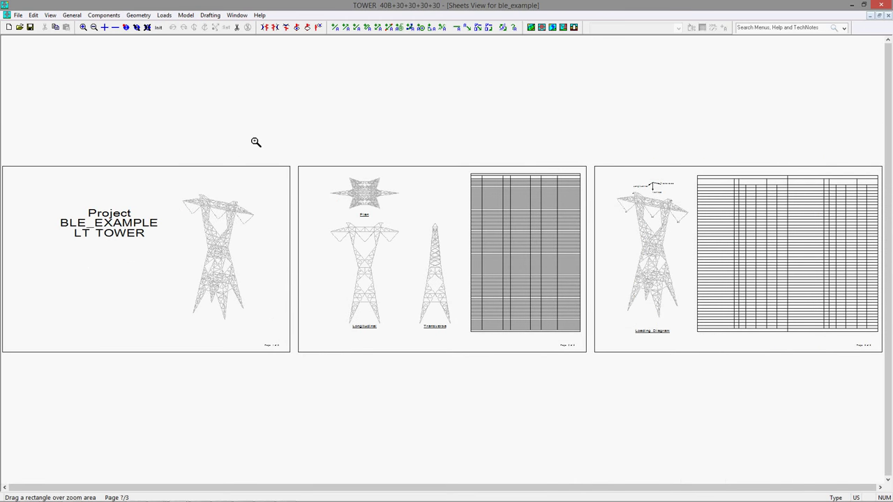
pyautogui.click(210, 15)
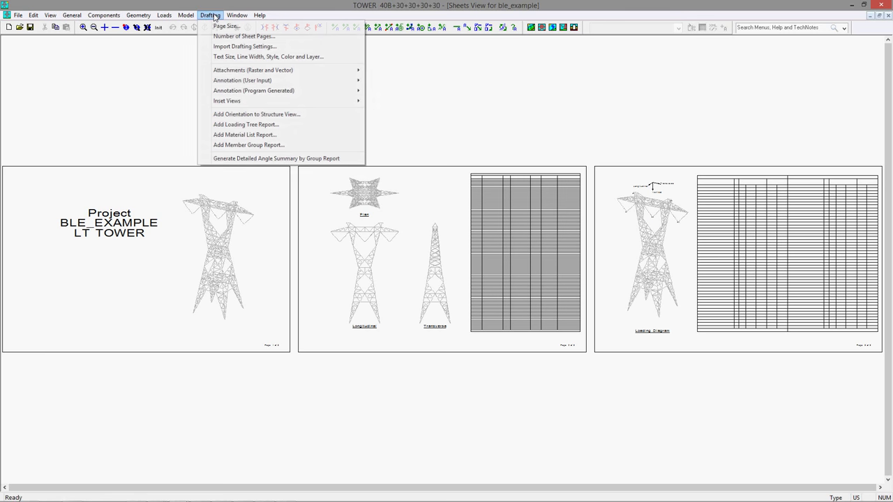
pyautogui.click(226, 26)
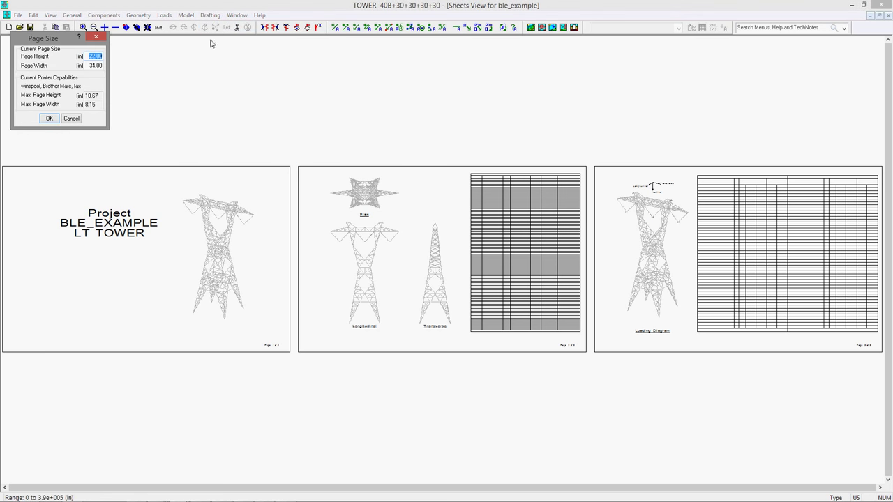
pyautogui.moveTo(49, 63)
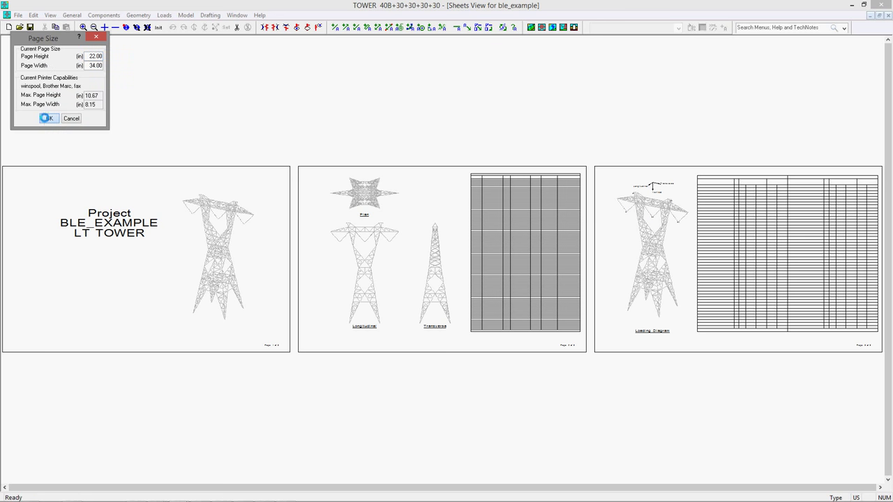
pyautogui.click(210, 14)
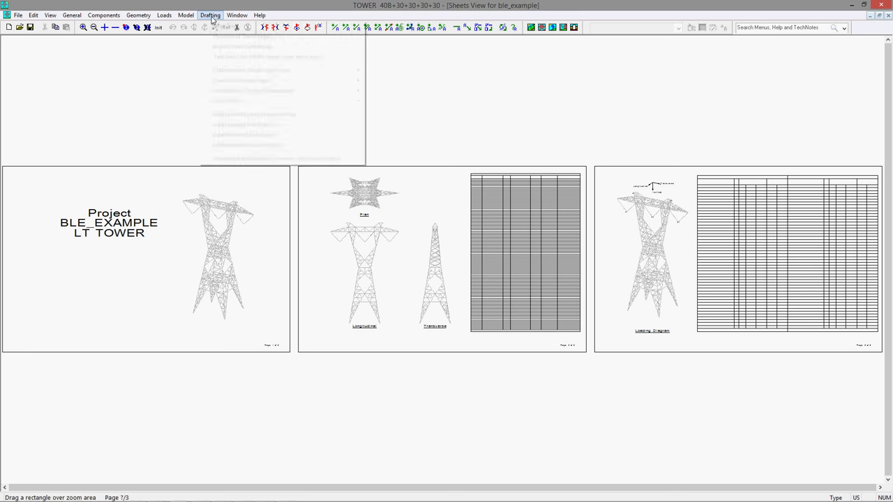
pyautogui.click(210, 15)
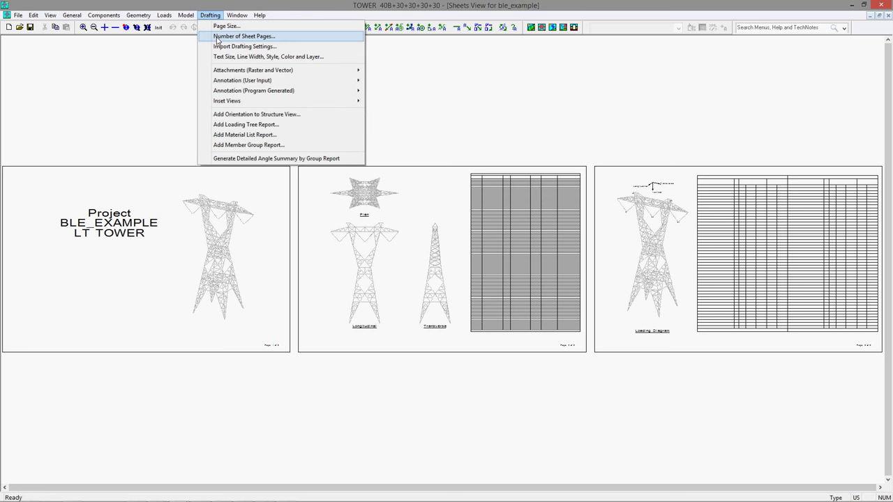
pyautogui.click(243, 36)
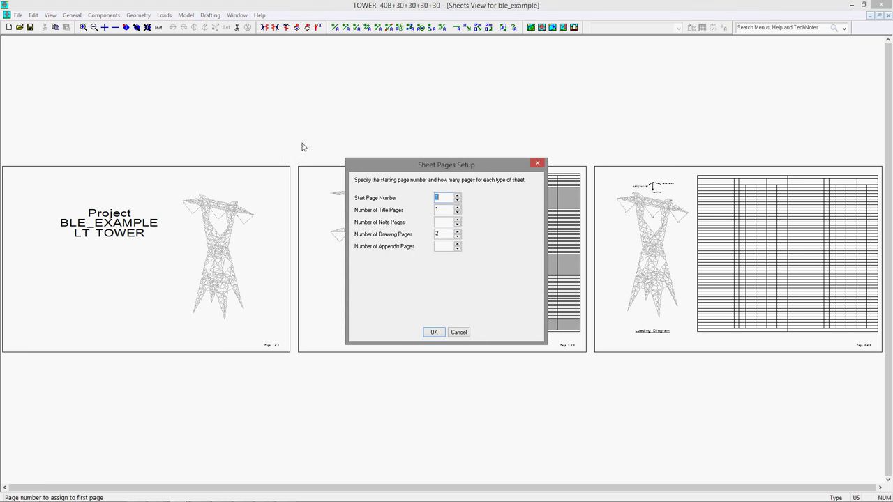
pyautogui.moveTo(442, 198)
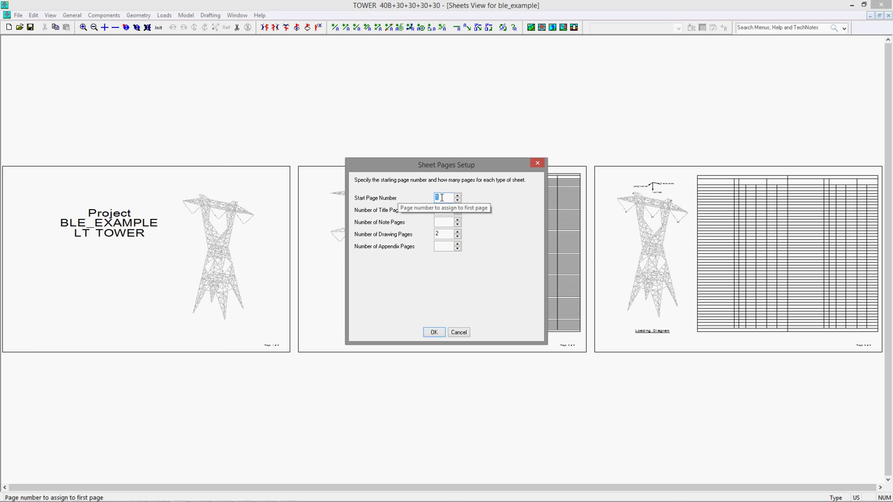
pyautogui.moveTo(440, 210)
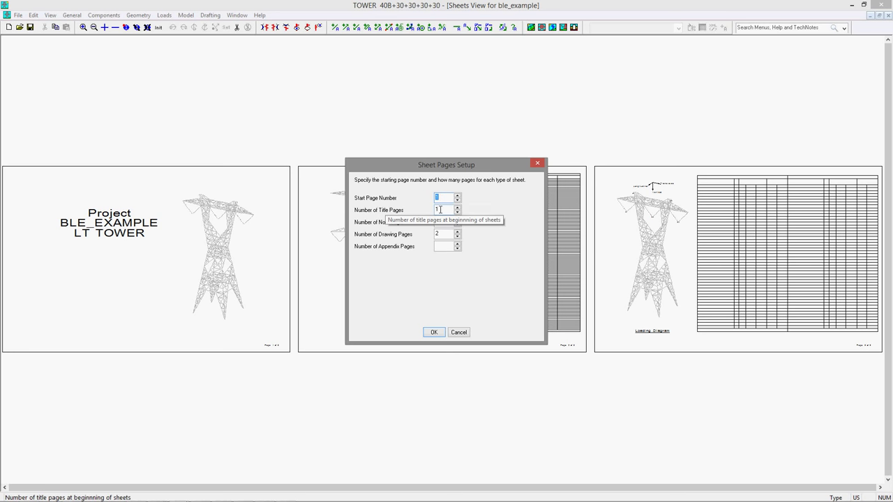
pyautogui.moveTo(423, 221)
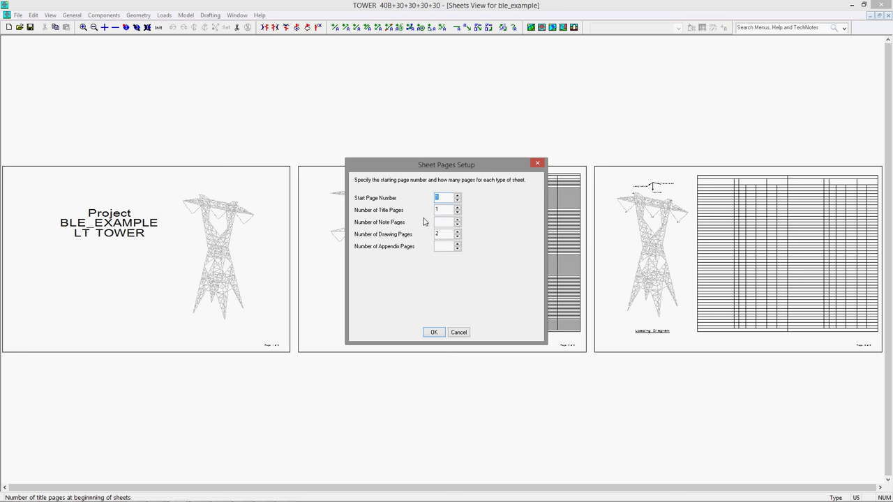
pyautogui.moveTo(439, 222)
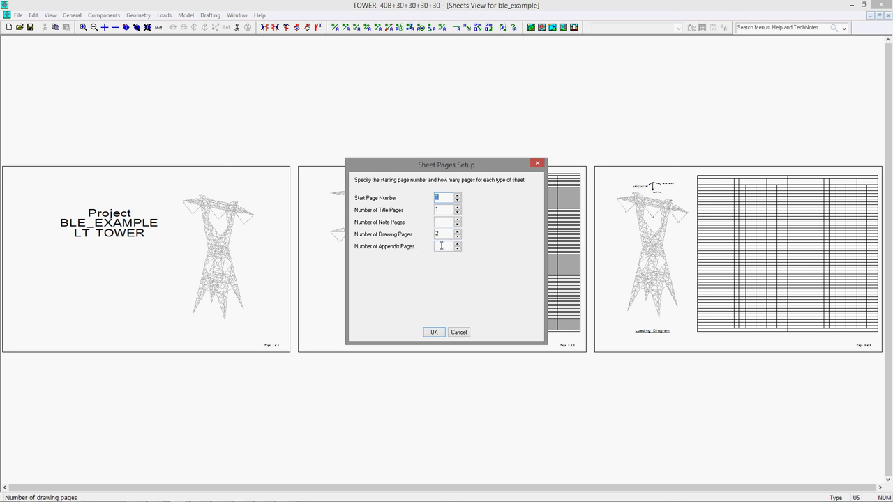
pyautogui.moveTo(446, 246)
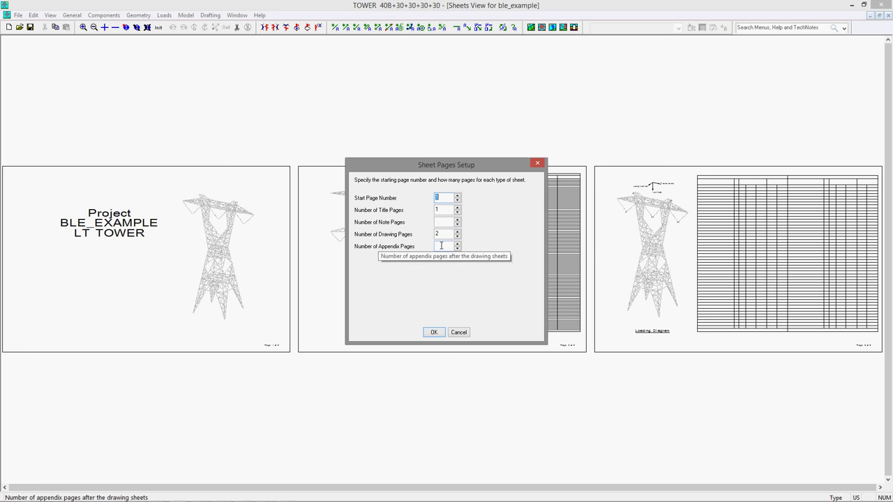
pyautogui.moveTo(422, 330)
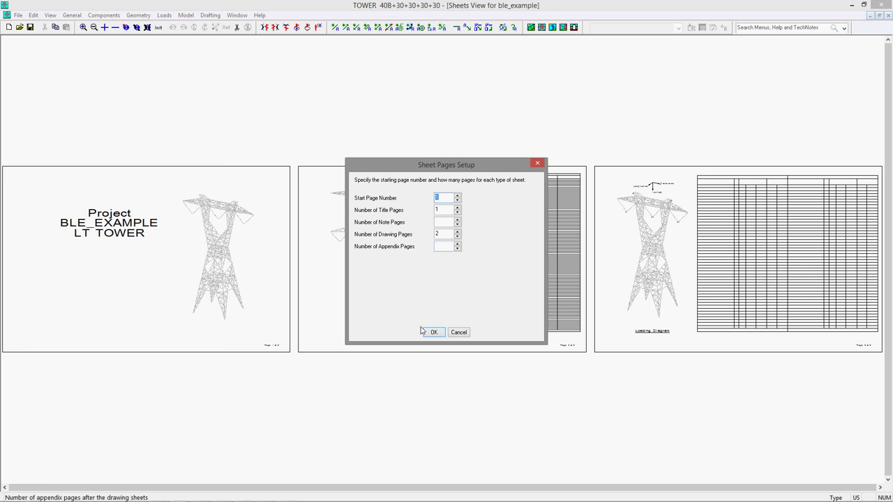
pyautogui.click(433, 332)
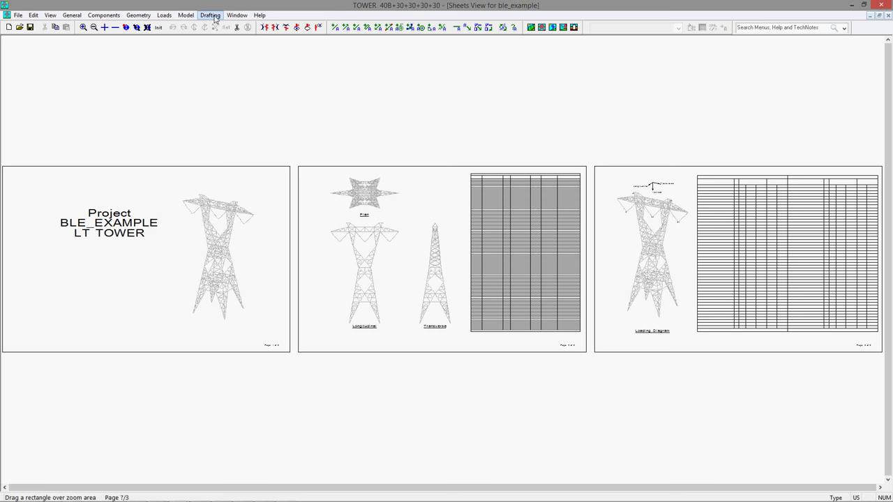
# - Attach plsborder.dxf as a DXF overlay applied to all sheets
pyautogui.click(210, 14)
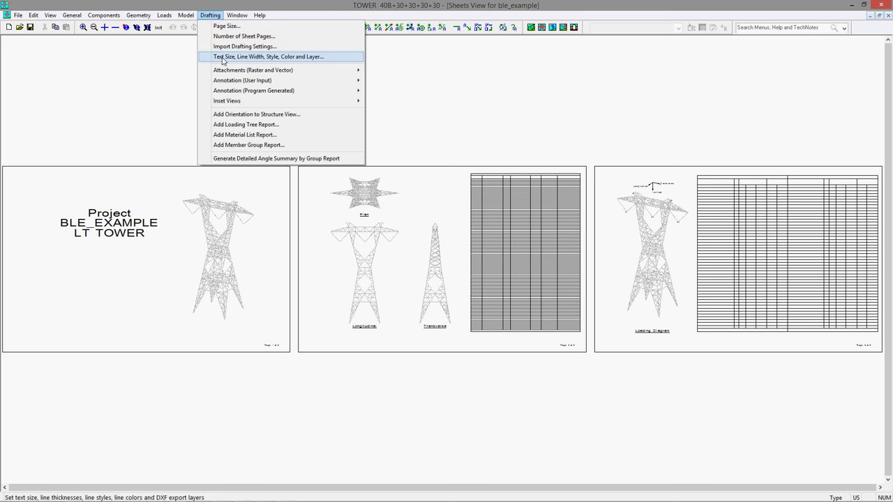
pyautogui.moveTo(252, 70)
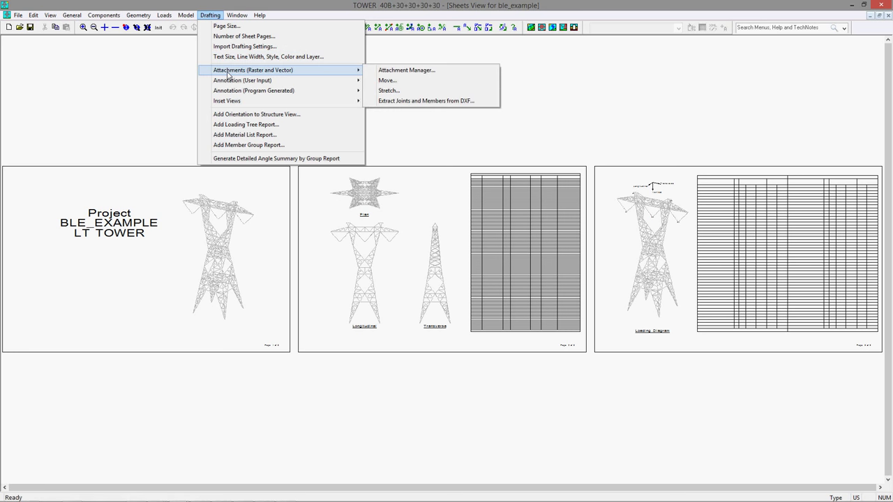
pyautogui.moveTo(406, 70)
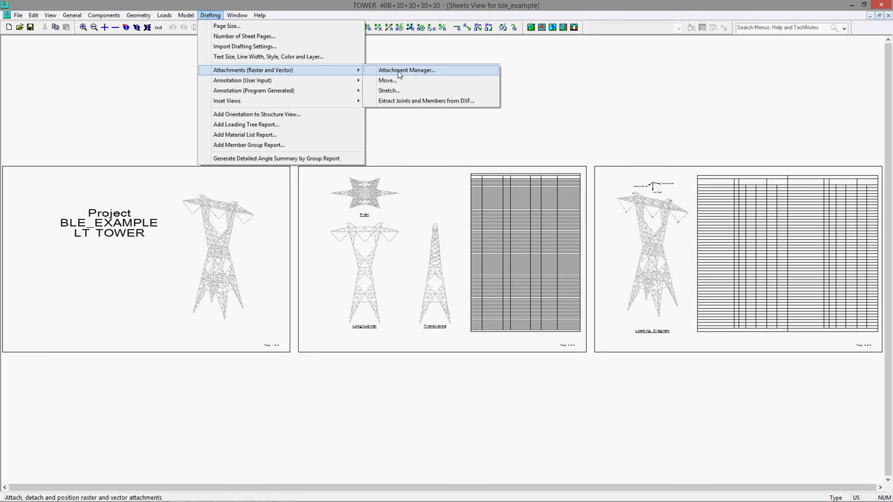
pyautogui.click(406, 70)
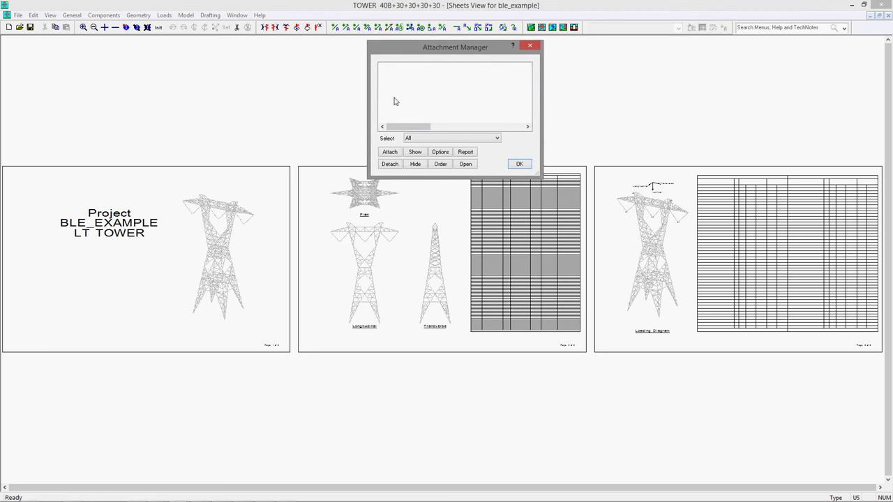
pyautogui.moveTo(390, 152)
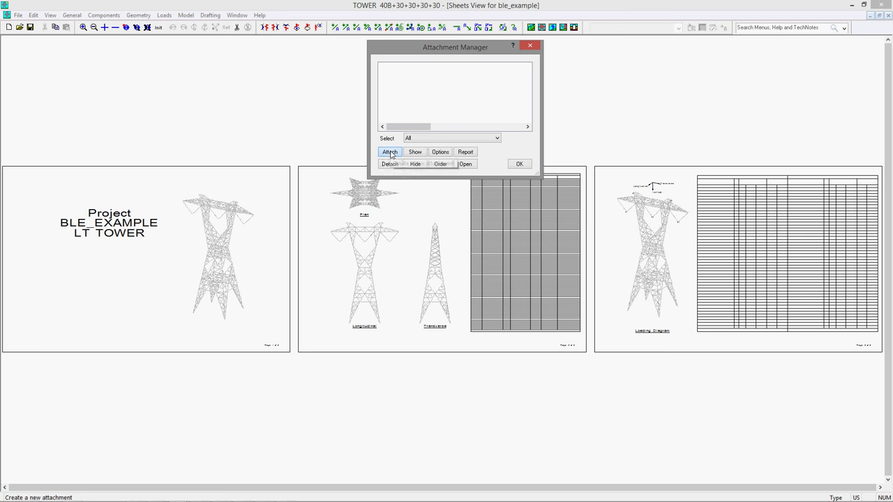
pyautogui.click(390, 152)
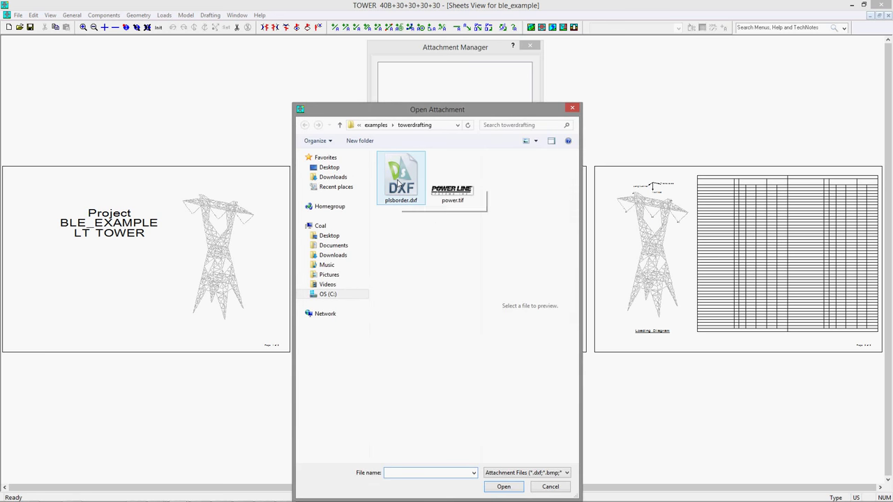
pyautogui.doubleClick(402, 174)
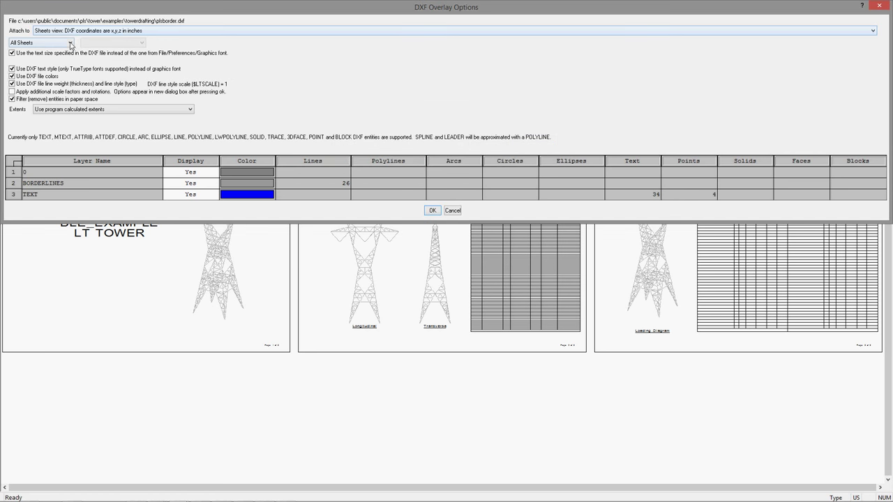
pyautogui.click(70, 43)
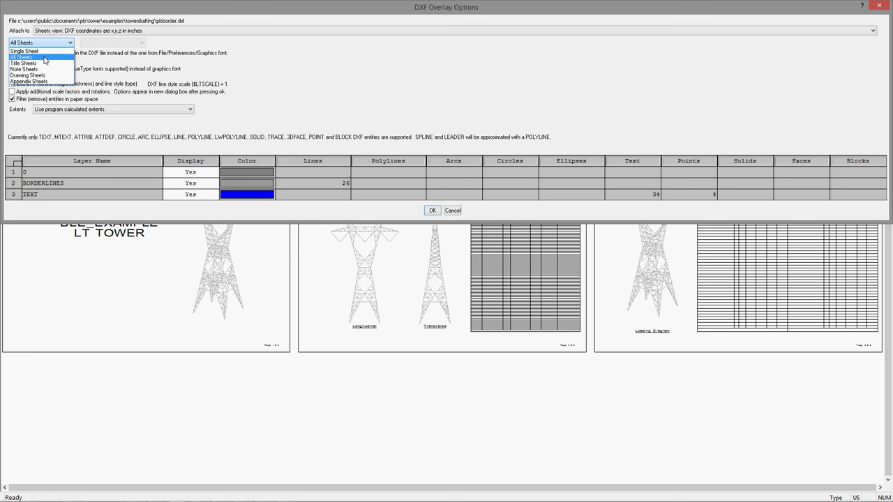
pyautogui.click(41, 42)
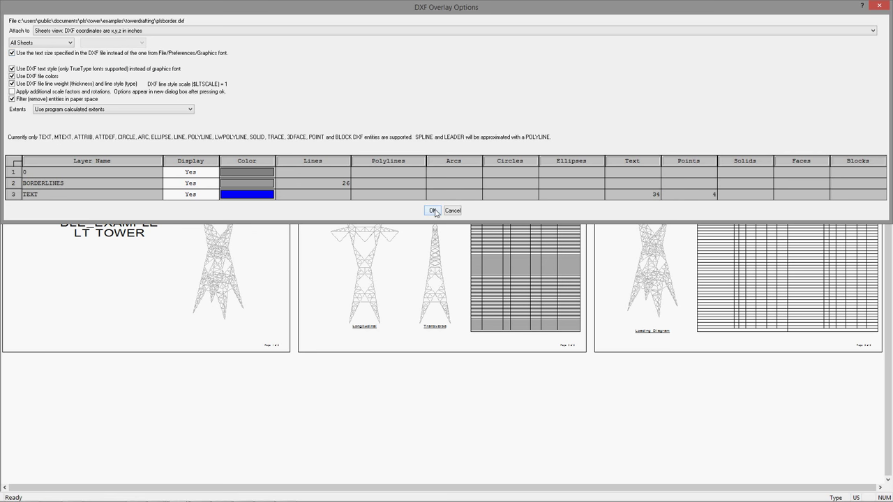
pyautogui.click(433, 210)
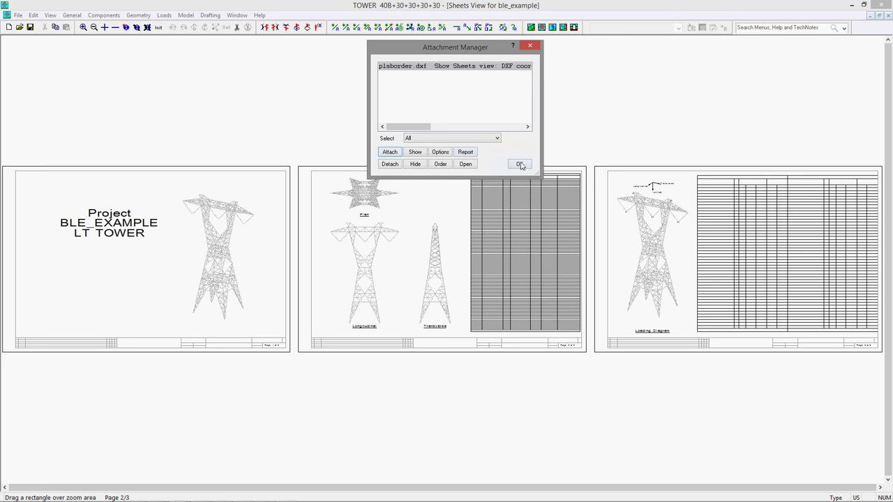
# - Close the Attachment Manager so the three bordered sheets are displayed
pyautogui.click(519, 164)
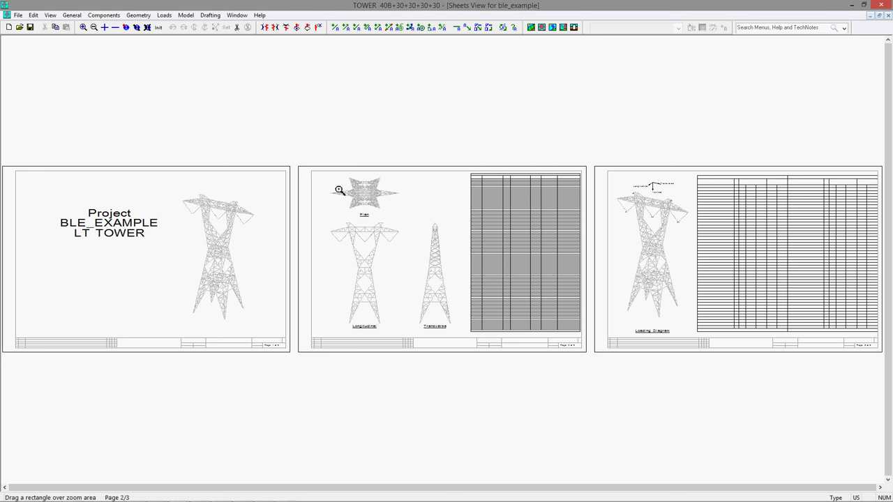
pyautogui.moveTo(589, 169)
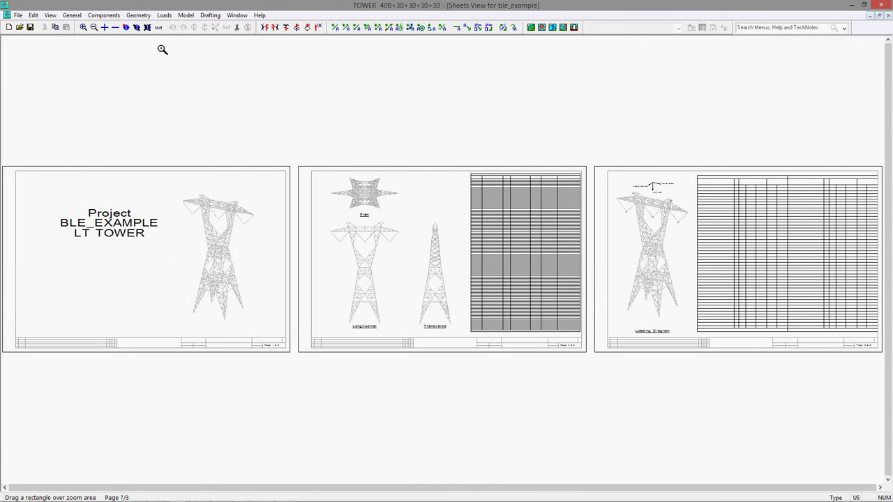
pyautogui.moveTo(185, 89)
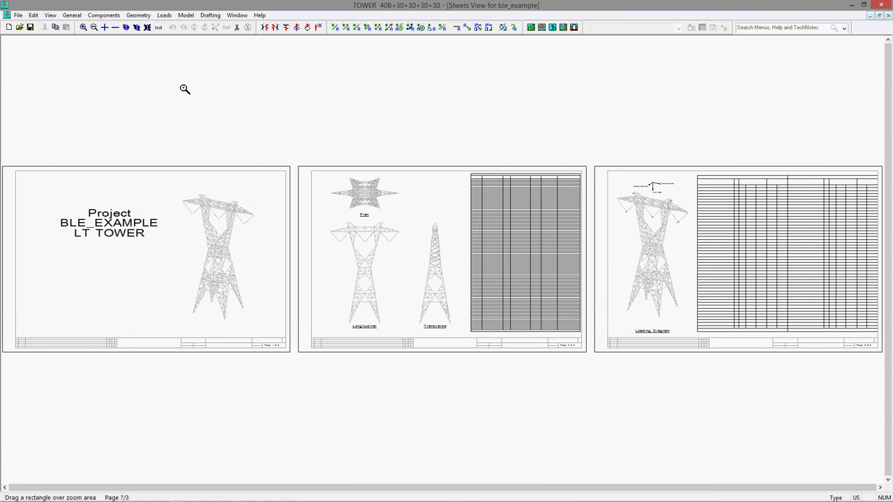
pyautogui.moveTo(180, 88)
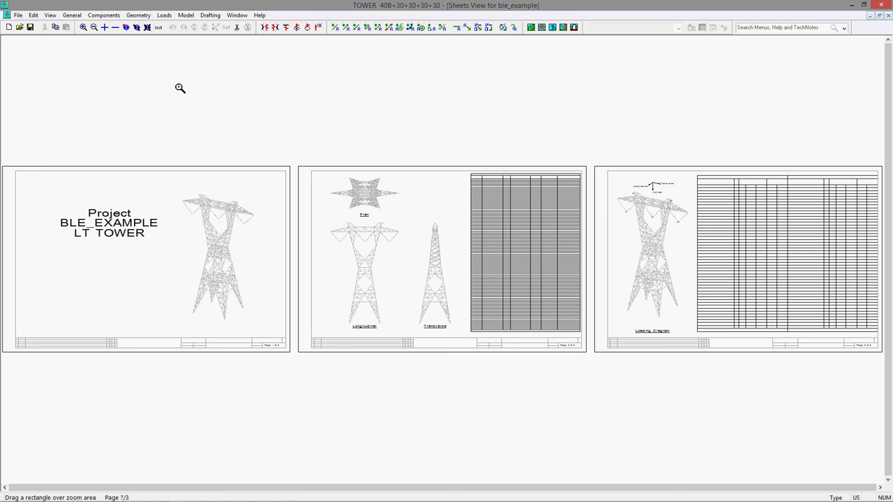
pyautogui.moveTo(83, 27)
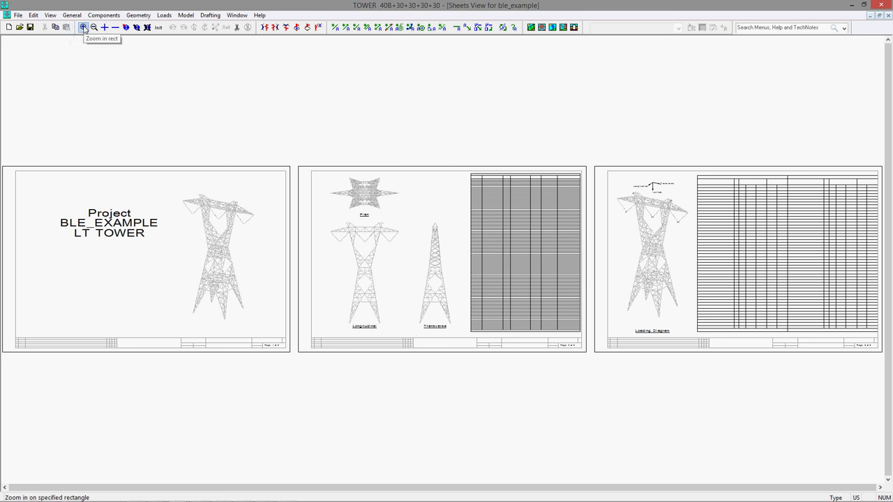
# - Add a joint-to-joint height dimension beside sheet 2's Transverse tower view
pyautogui.moveTo(396, 211); pyautogui.dragTo(419, 293)
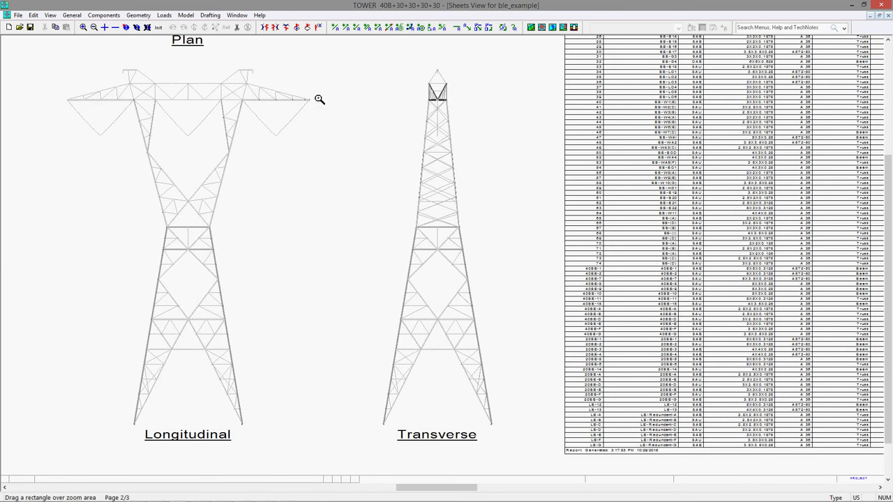
pyautogui.moveTo(392, 39)
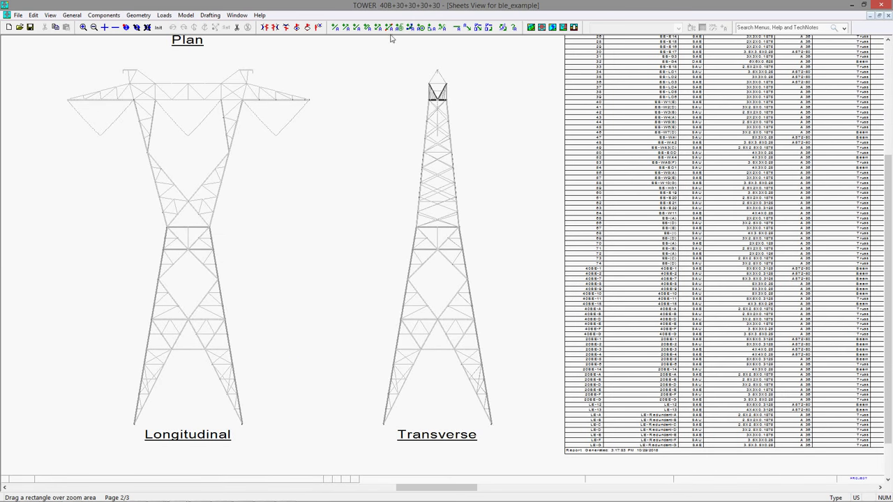
pyautogui.moveTo(388, 28)
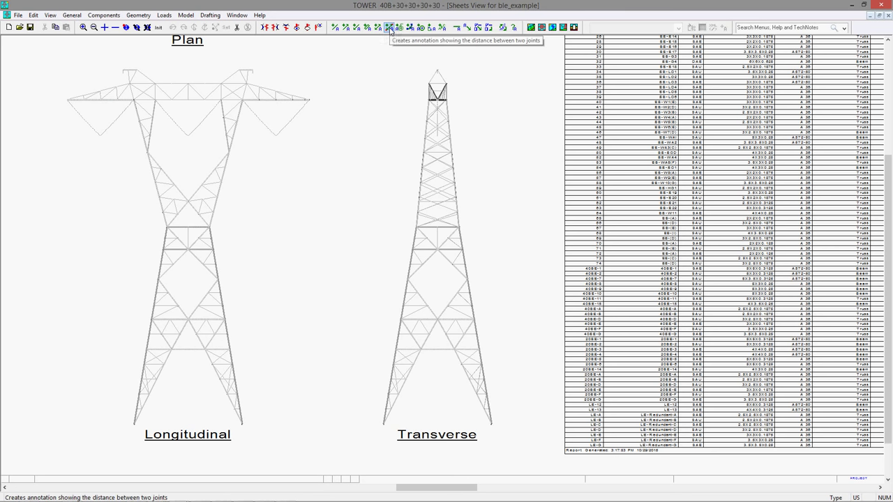
pyautogui.click(389, 27)
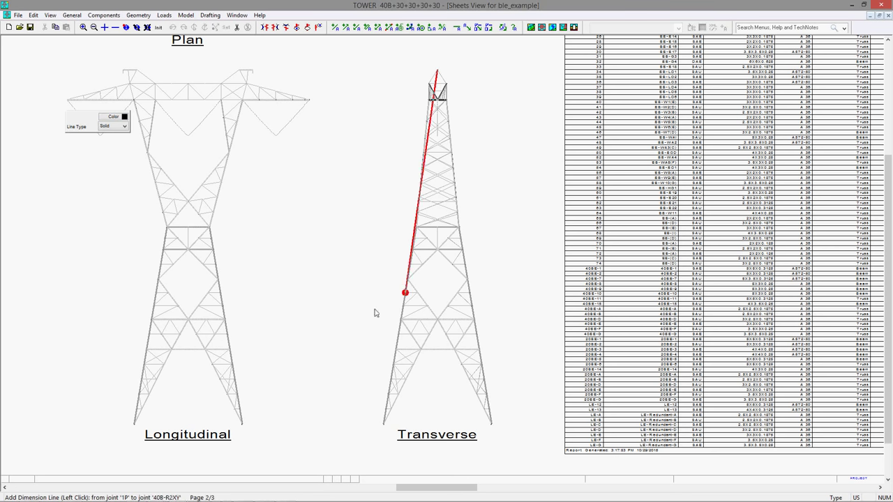
pyautogui.click(405, 291)
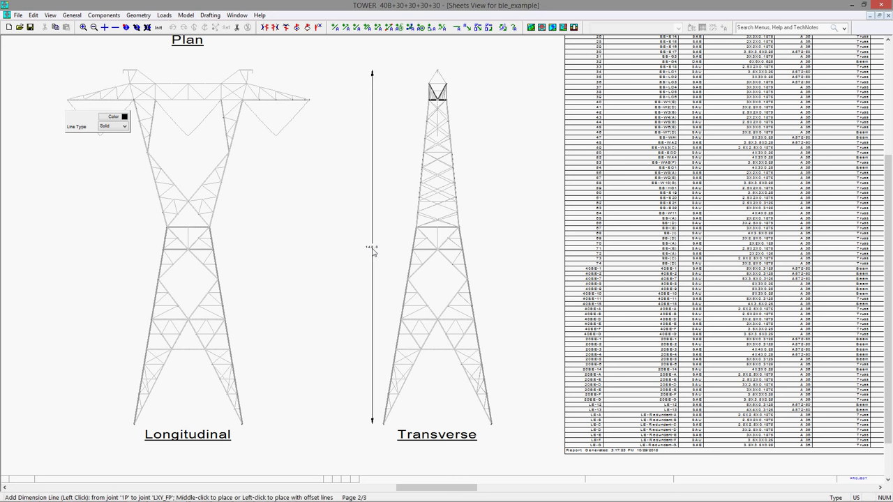
pyautogui.click(398, 334)
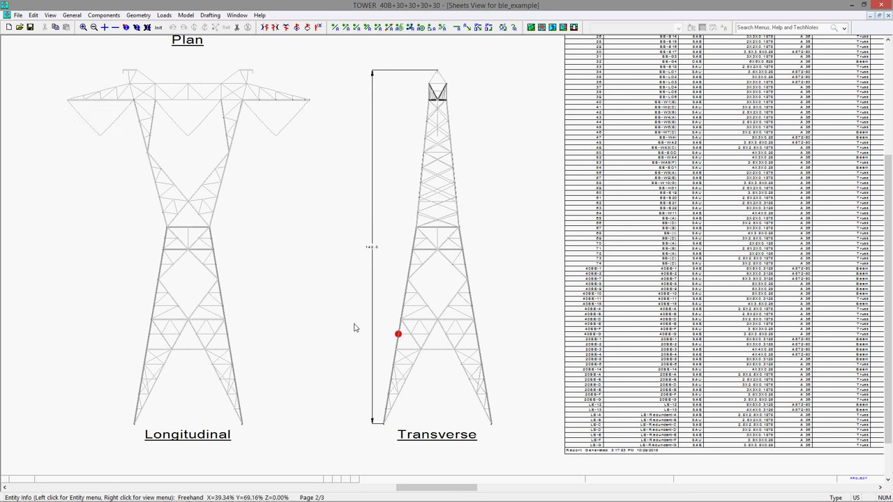
pyautogui.moveTo(455, 334)
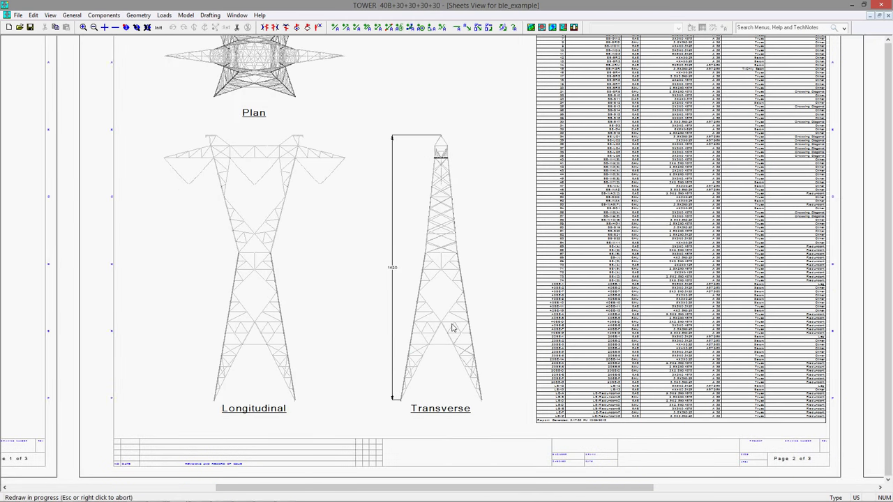
# - Zoom in on the Longitudinal view's crossarm on sheet 2
pyautogui.click(83, 27)
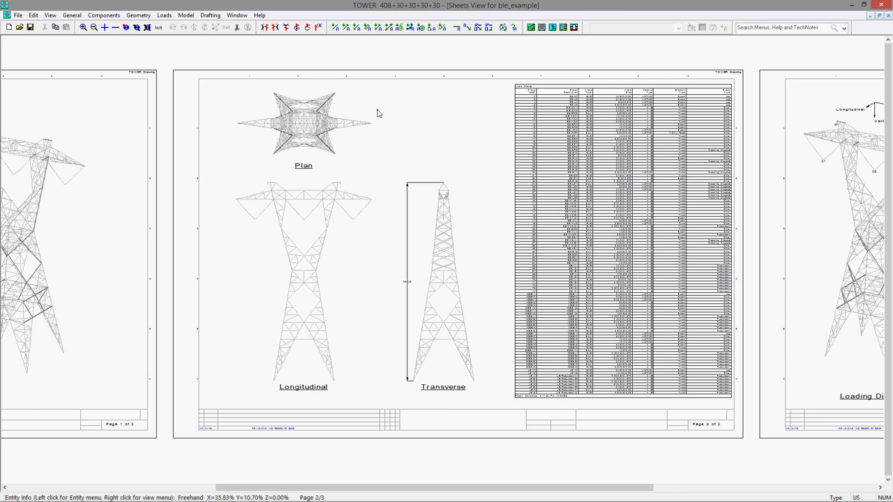
pyautogui.moveTo(384, 129)
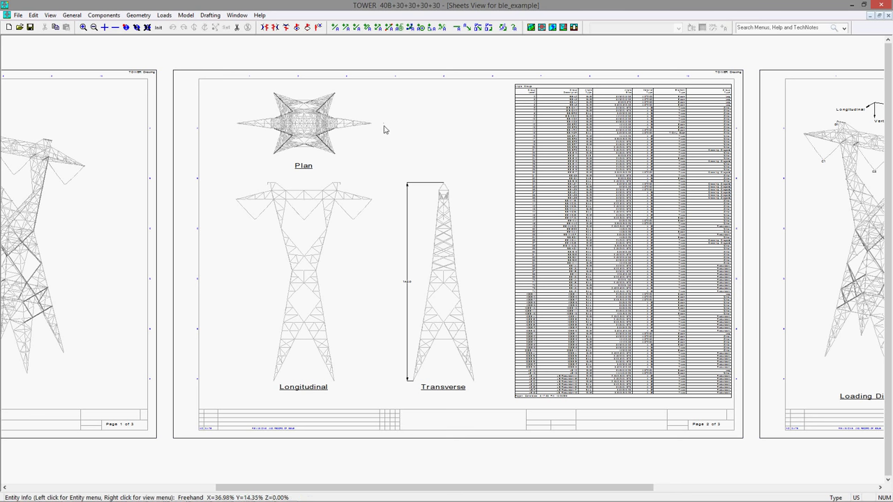
pyautogui.moveTo(499, 105)
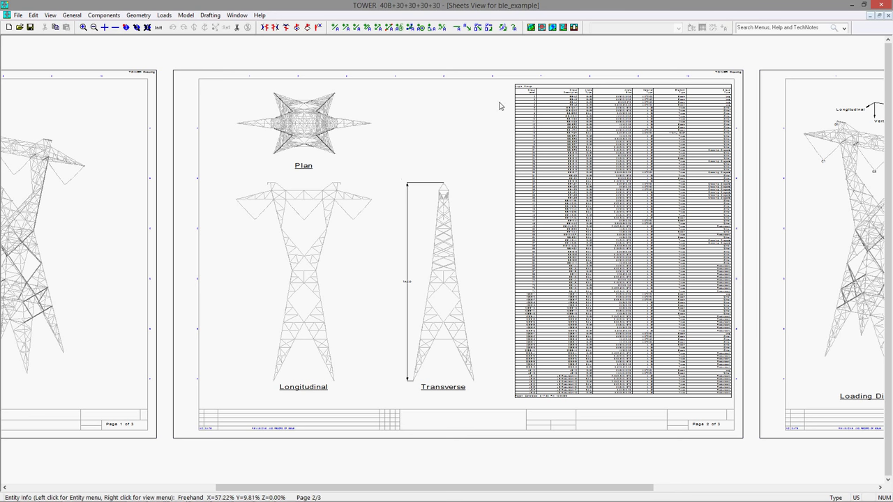
pyautogui.moveTo(401, 89)
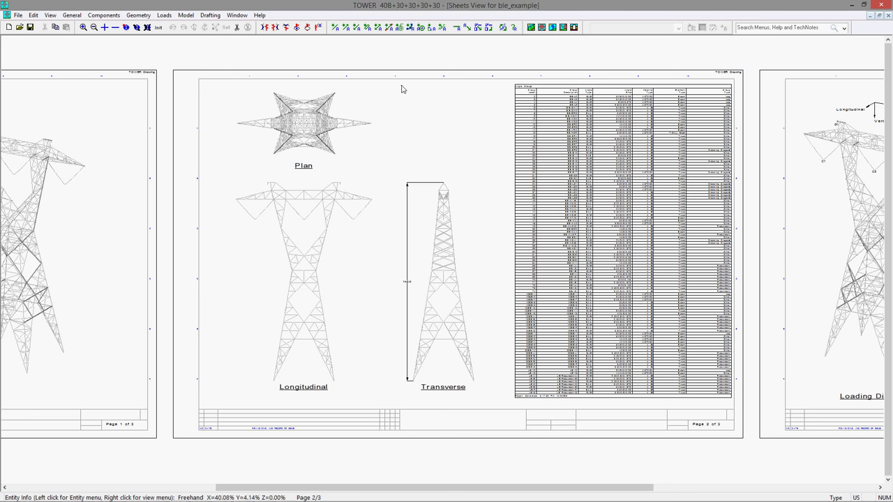
pyautogui.click(82, 27)
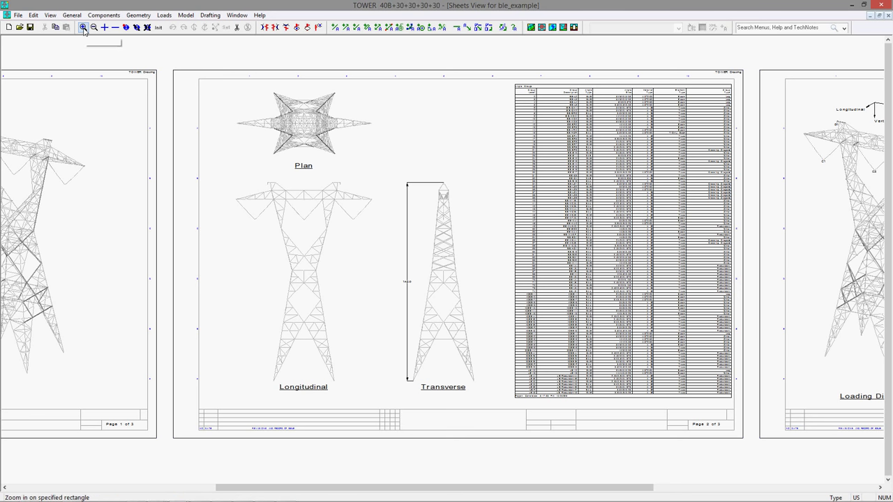
pyautogui.click(83, 27)
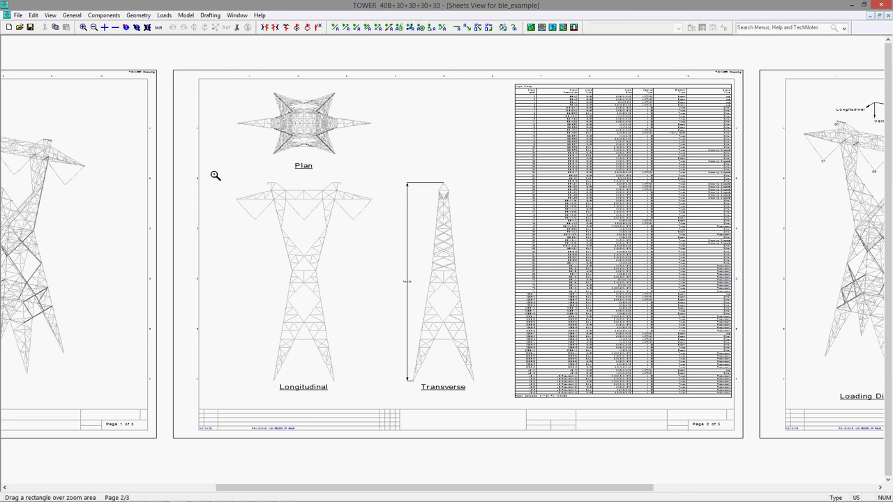
pyautogui.moveTo(216, 175); pyautogui.dragTo(398, 219)
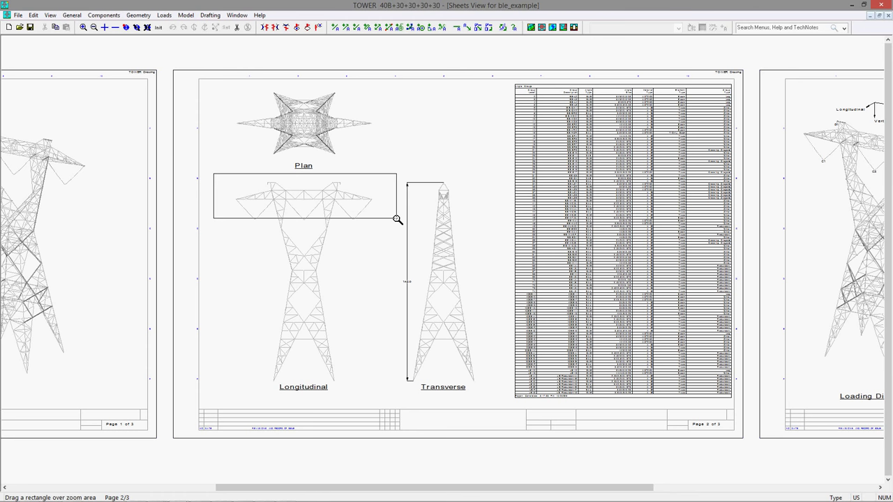
pyautogui.moveTo(215, 173); pyautogui.dragTo(397, 219)
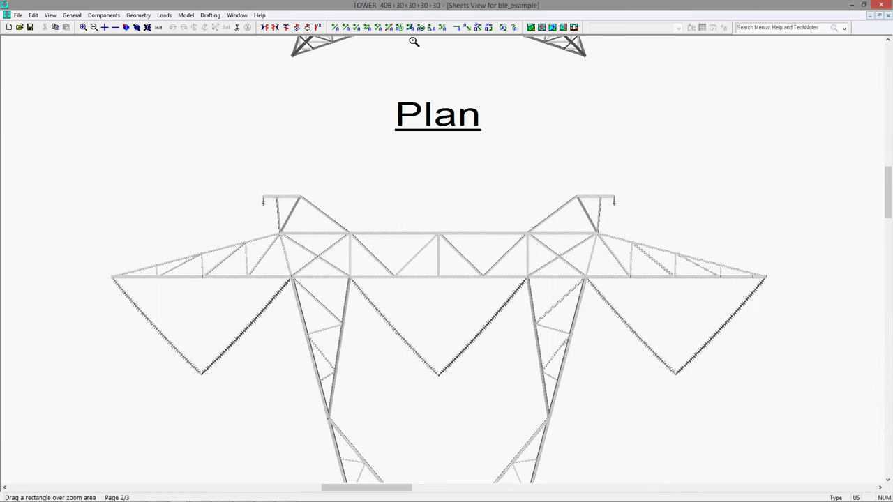
pyautogui.moveTo(399, 27)
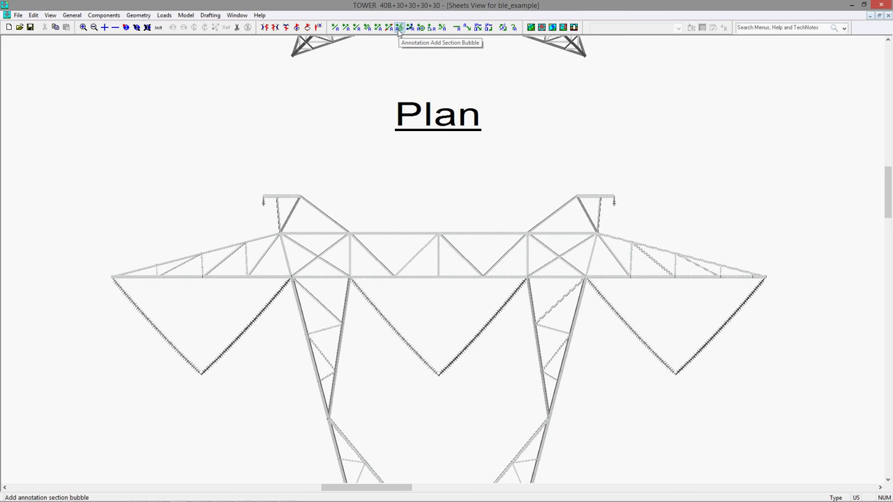
pyautogui.moveTo(399, 28)
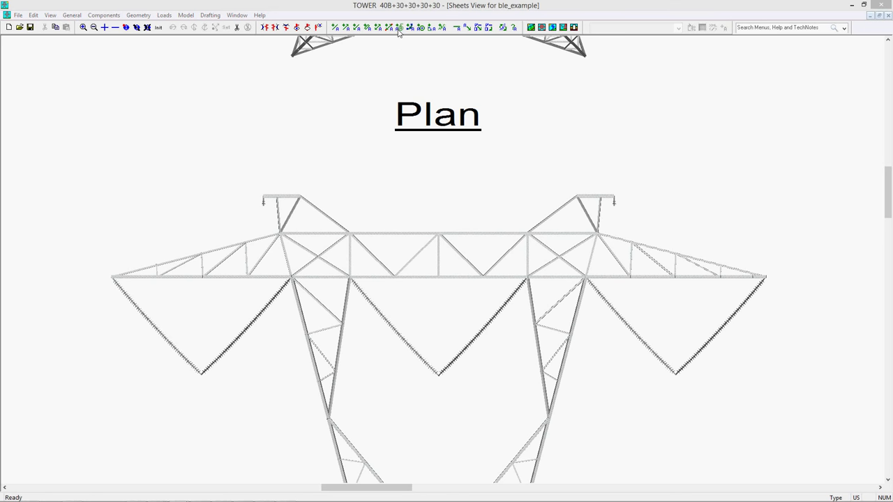
# - Assign the new annotation to Inset View and continue to drawing it
pyautogui.click(494, 254)
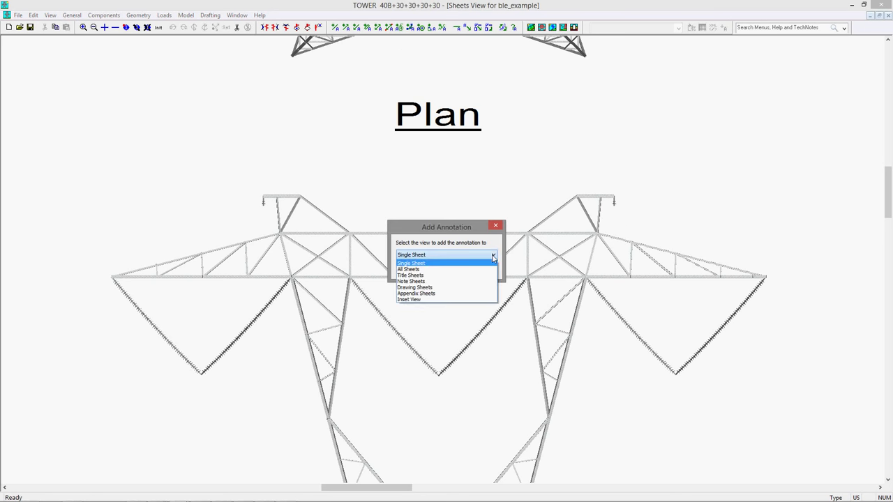
pyautogui.moveTo(459, 275)
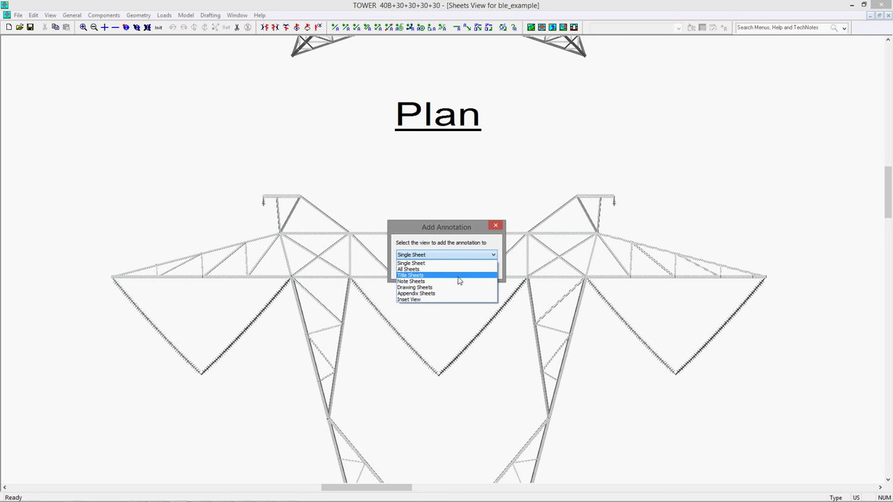
pyautogui.moveTo(422, 300)
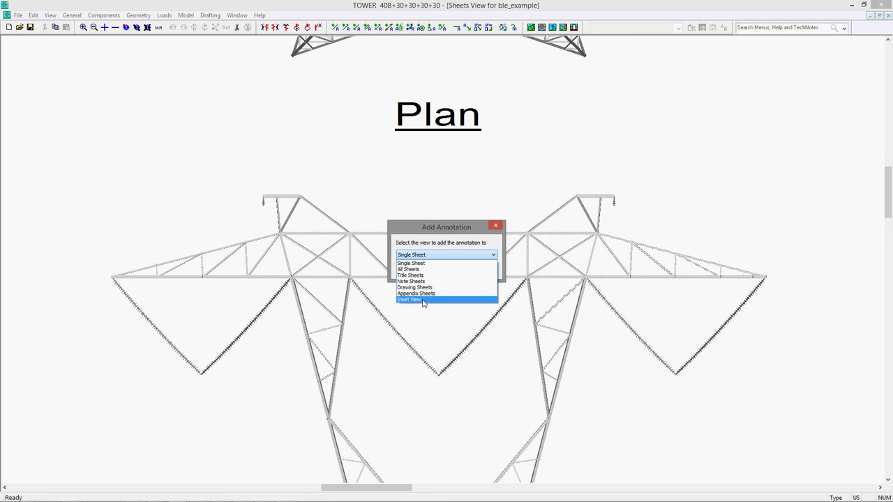
pyautogui.click(412, 299)
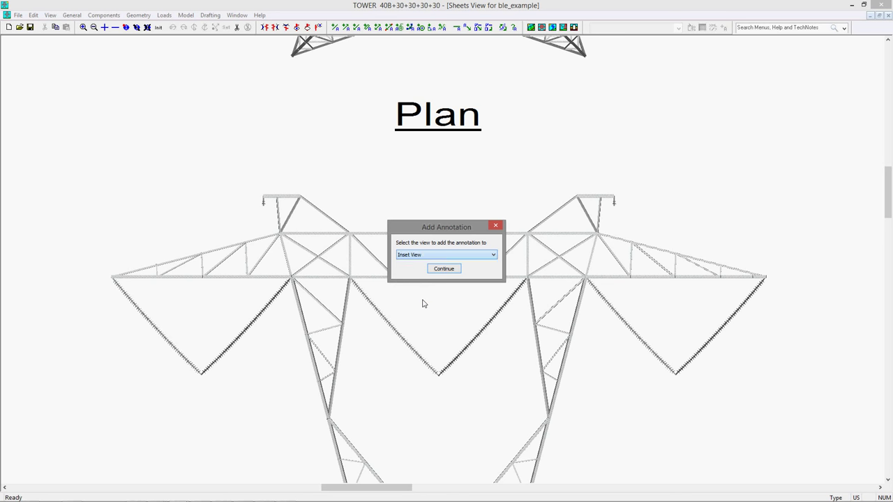
pyautogui.click(444, 268)
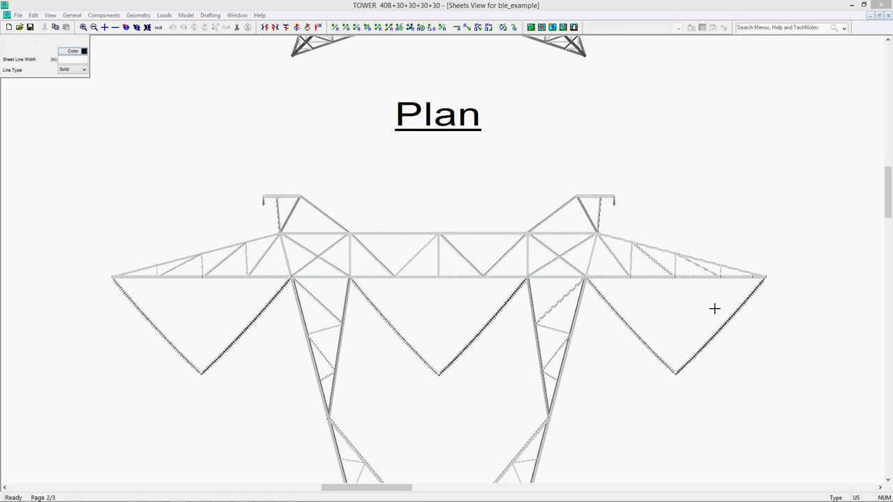
pyautogui.moveTo(789, 320)
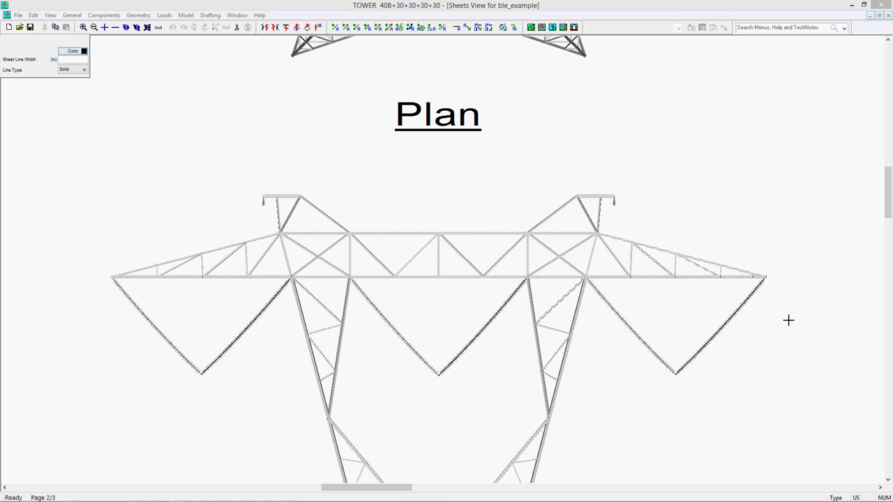
pyautogui.moveTo(769, 298)
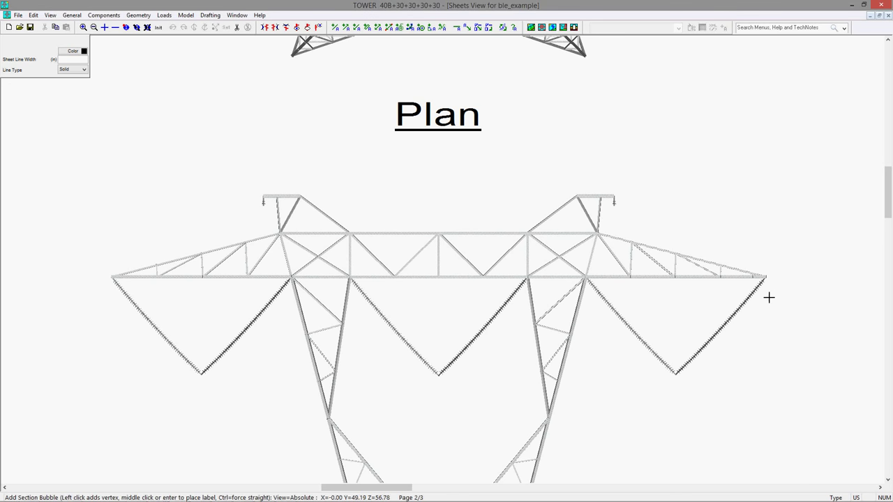
pyautogui.moveTo(789, 294)
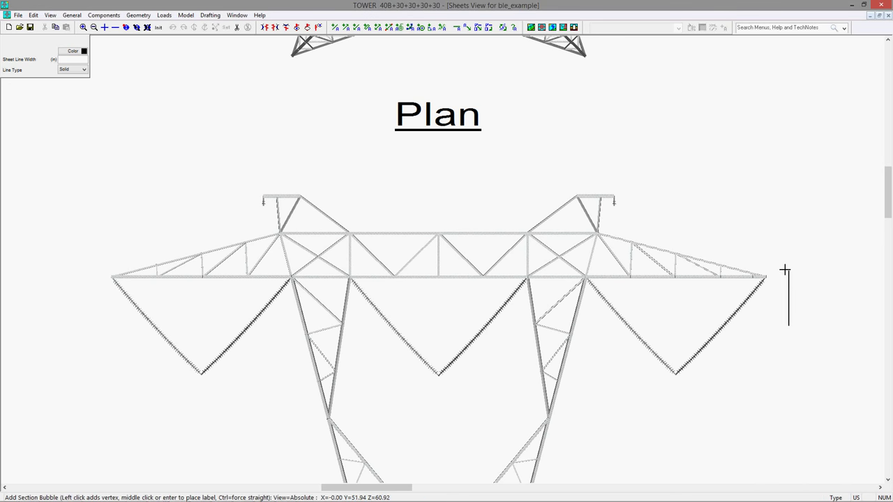
pyautogui.moveTo(787, 267)
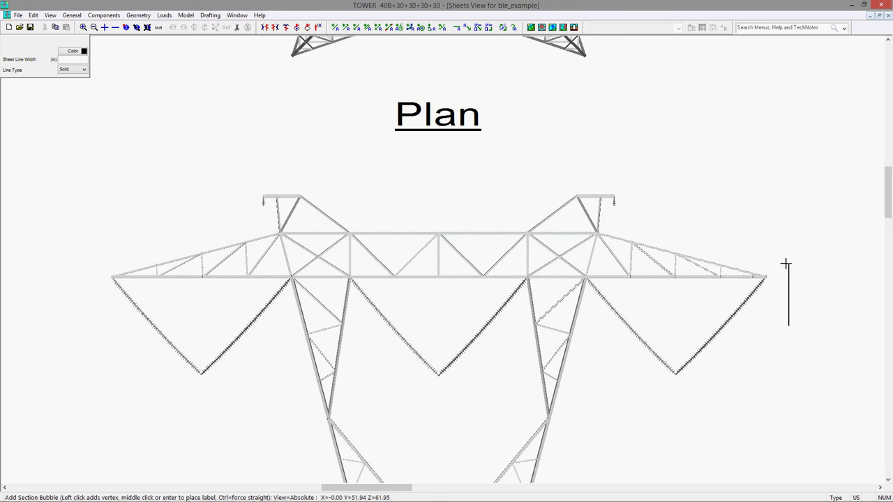
pyautogui.moveTo(787, 267)
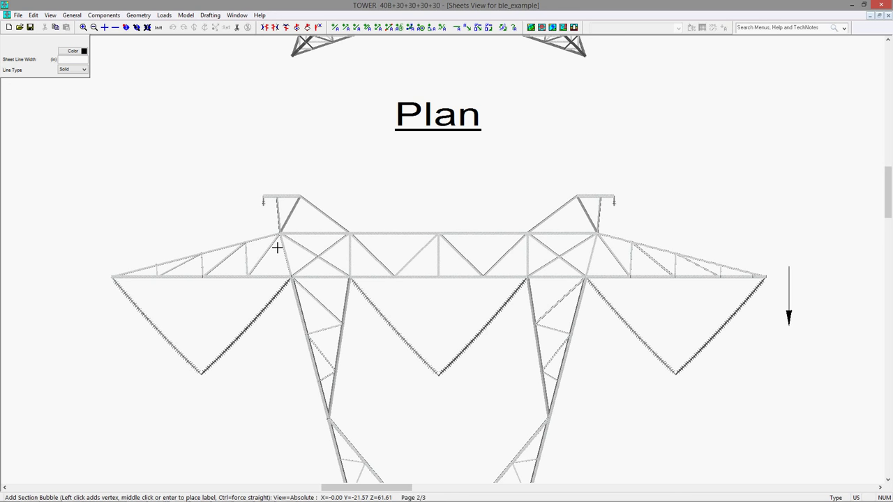
pyautogui.moveTo(91, 270)
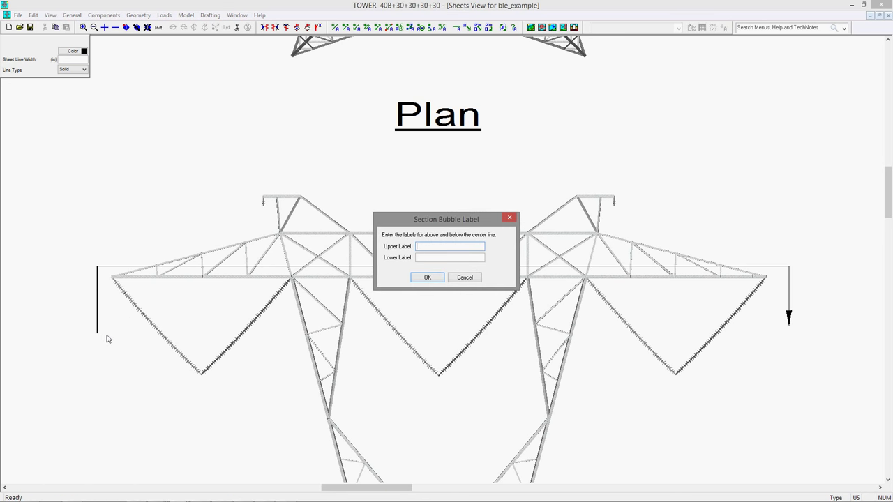
# - Label the crossarm section bubble A over 1, then zoom out to all sheets
pyautogui.write('A')
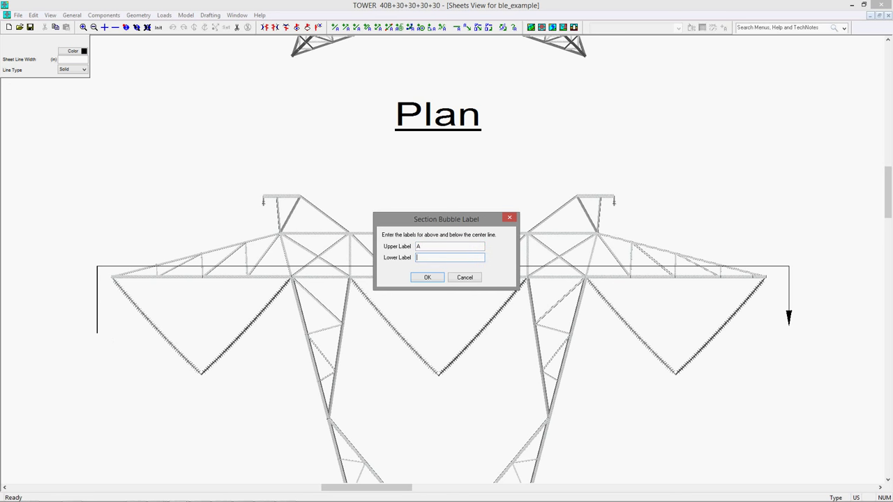
pyautogui.write('1')
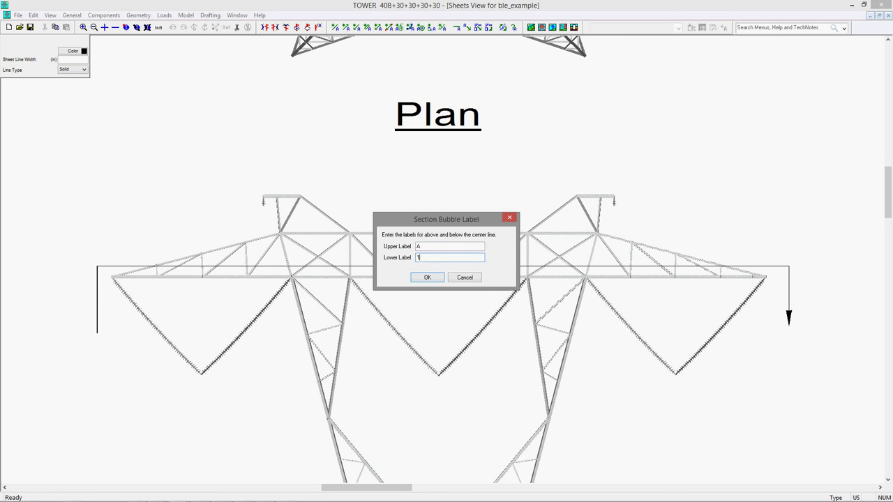
pyautogui.moveTo(428, 278)
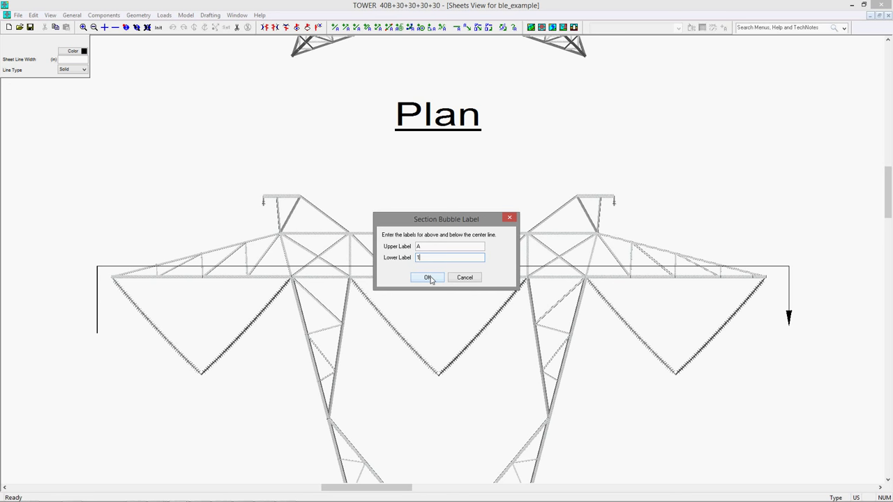
pyautogui.click(428, 277)
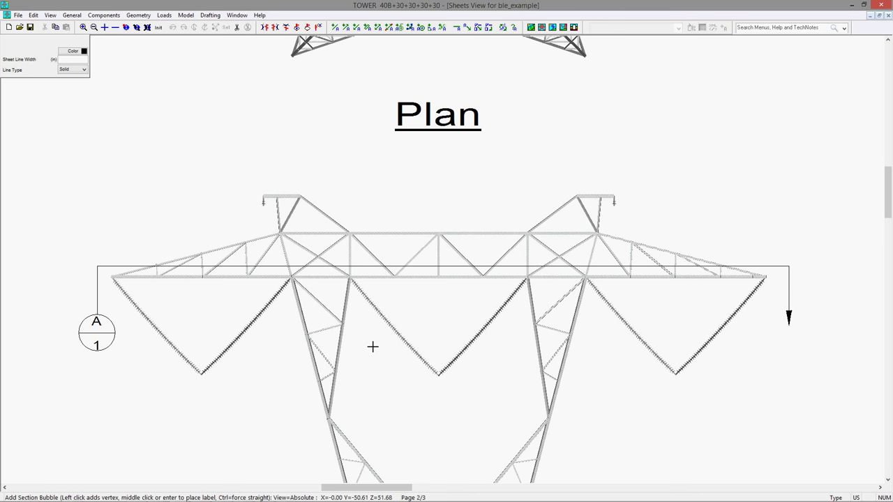
pyautogui.click(158, 27)
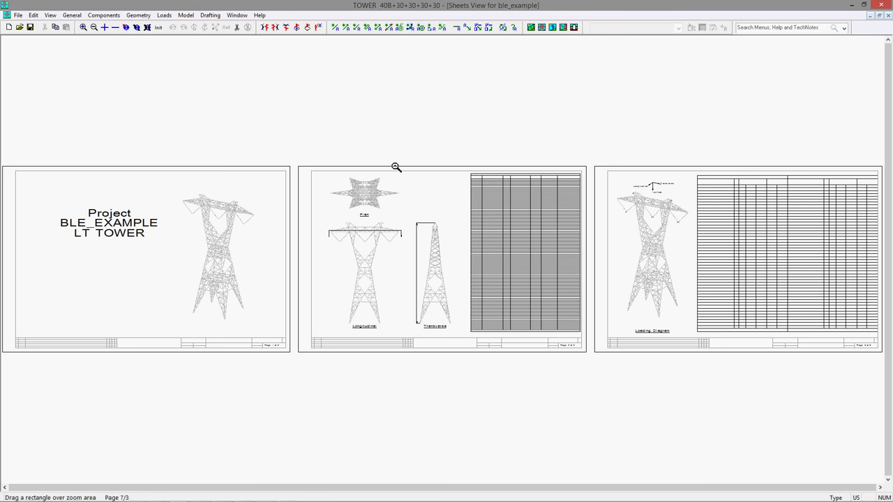
# - Zoom into part of a sheet, then return to the ble_example.tow model window
pyautogui.moveTo(396, 168); pyautogui.dragTo(470, 222)
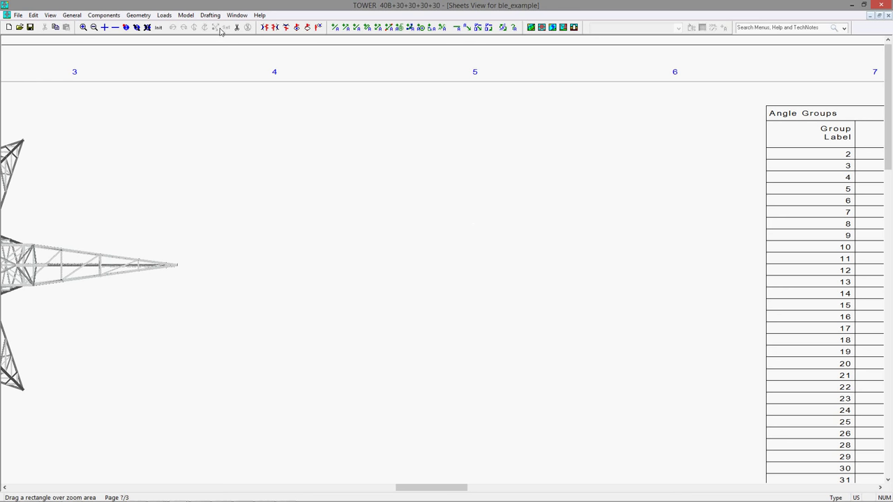
pyautogui.click(236, 15)
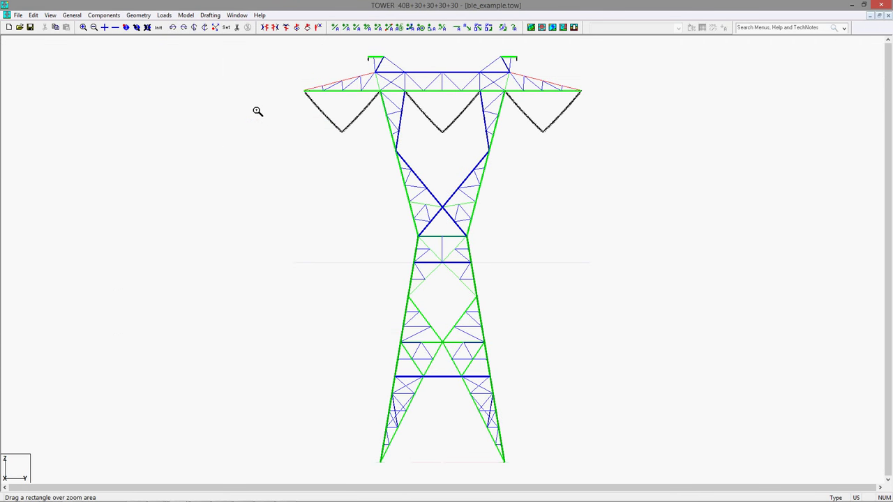
pyautogui.moveTo(196, 45)
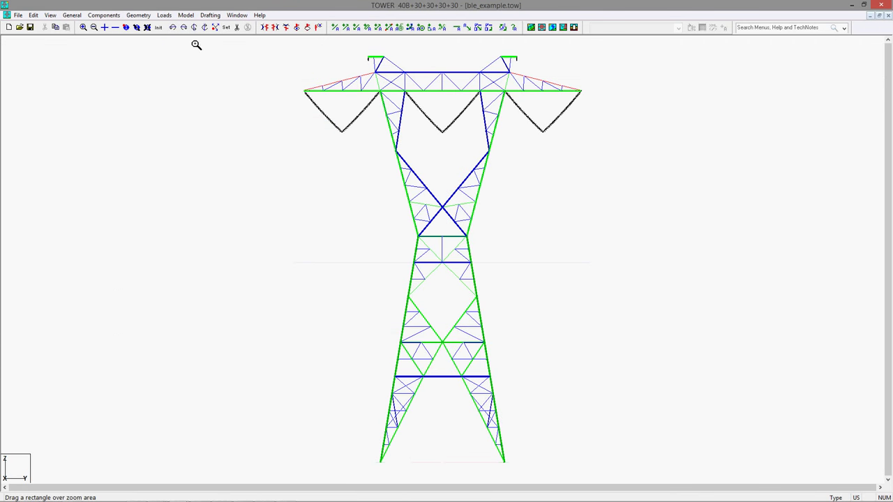
pyautogui.moveTo(236, 27)
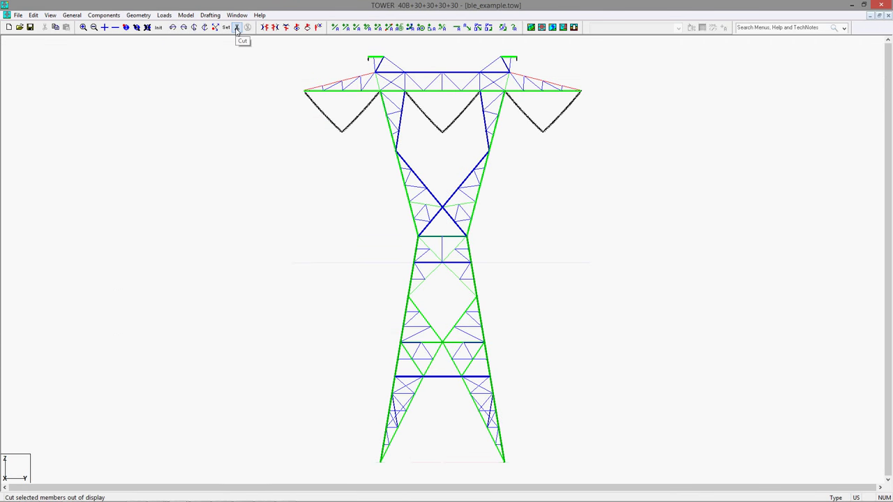
# - Cut away the arm's end markers and support marks, refitting the crossarm each time
pyautogui.click(237, 28)
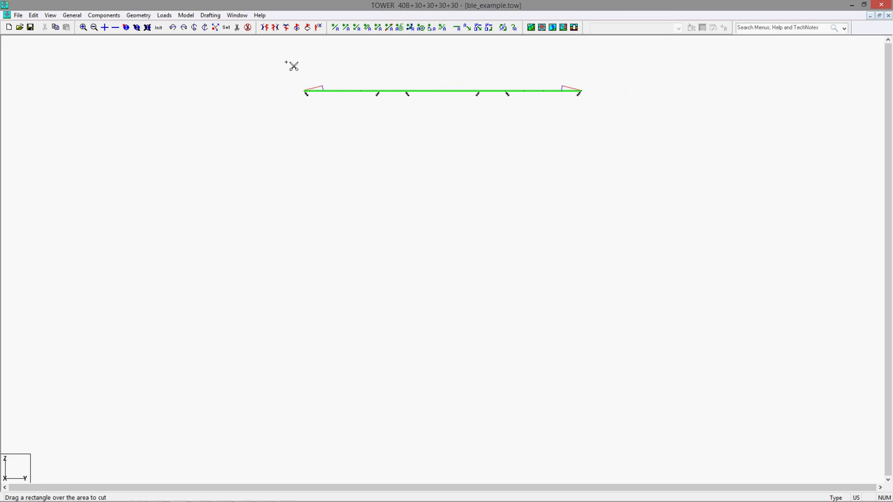
pyautogui.moveTo(292, 66); pyautogui.dragTo(647, 92)
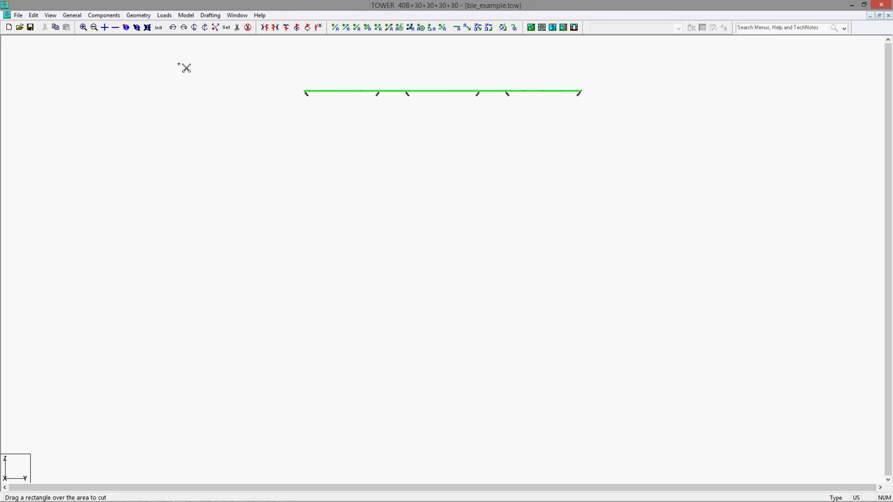
pyautogui.click(158, 27)
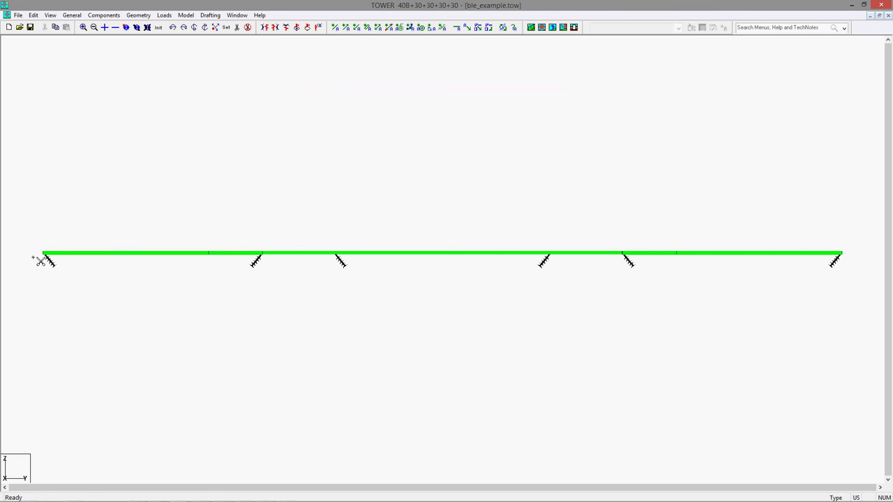
pyautogui.moveTo(40, 260); pyautogui.dragTo(876, 336)
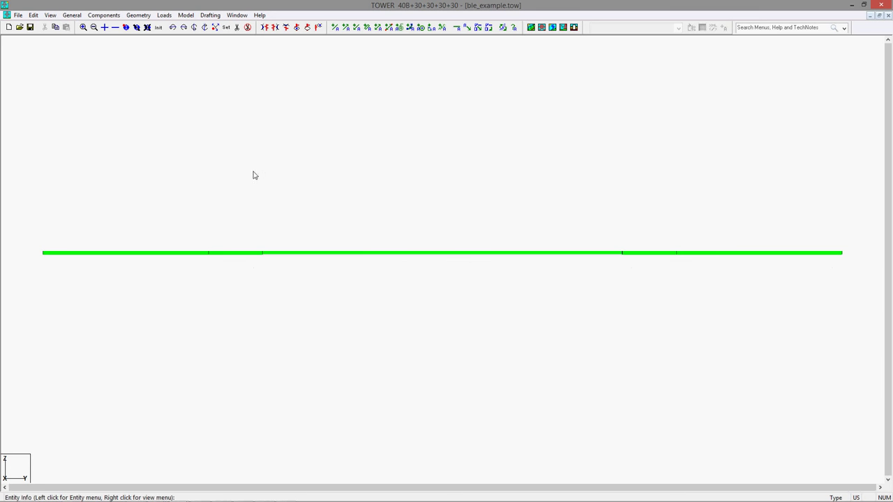
pyautogui.click(158, 27)
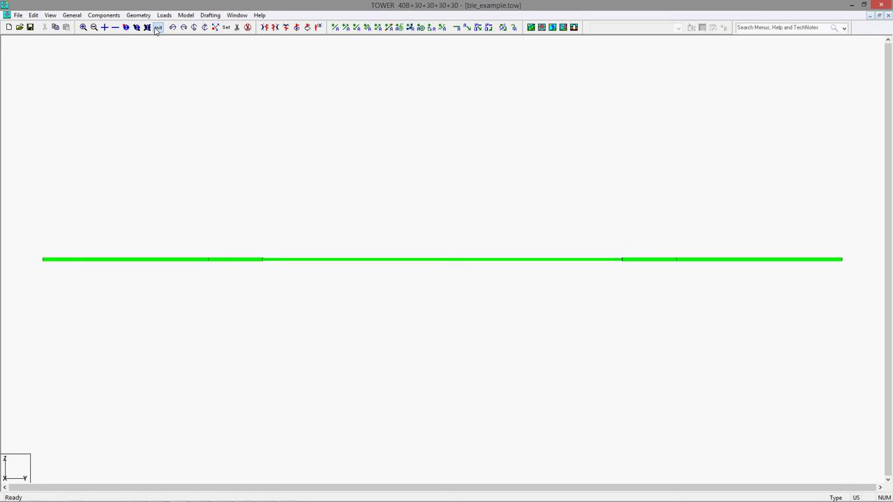
pyautogui.moveTo(147, 28)
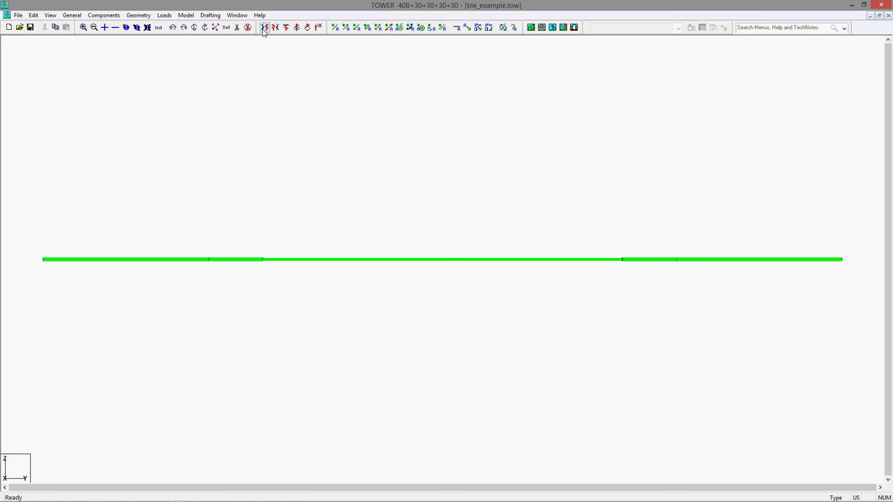
pyautogui.moveTo(285, 27)
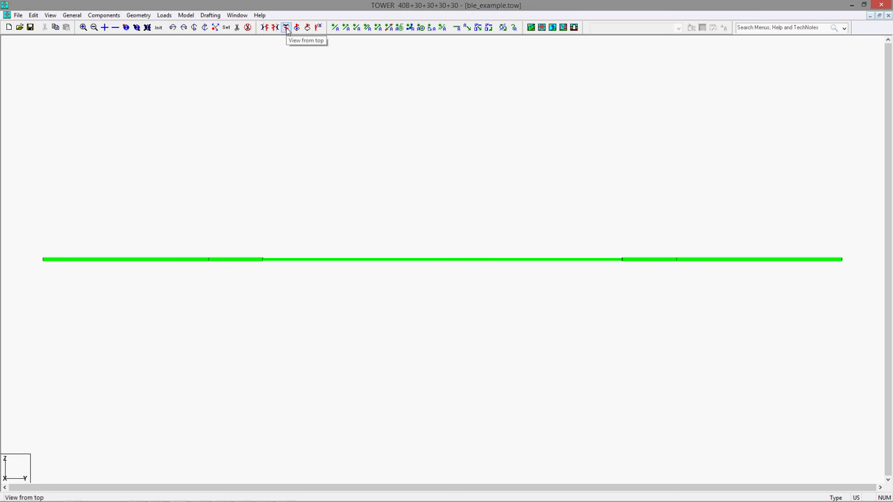
# - View the isolated crossarm from the top to reveal its chords and diagonal bracing
pyautogui.click(285, 27)
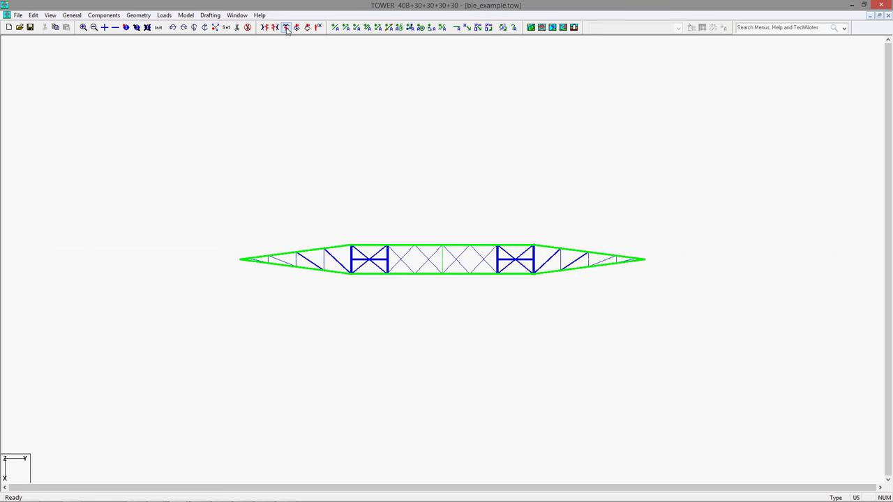
pyautogui.click(236, 15)
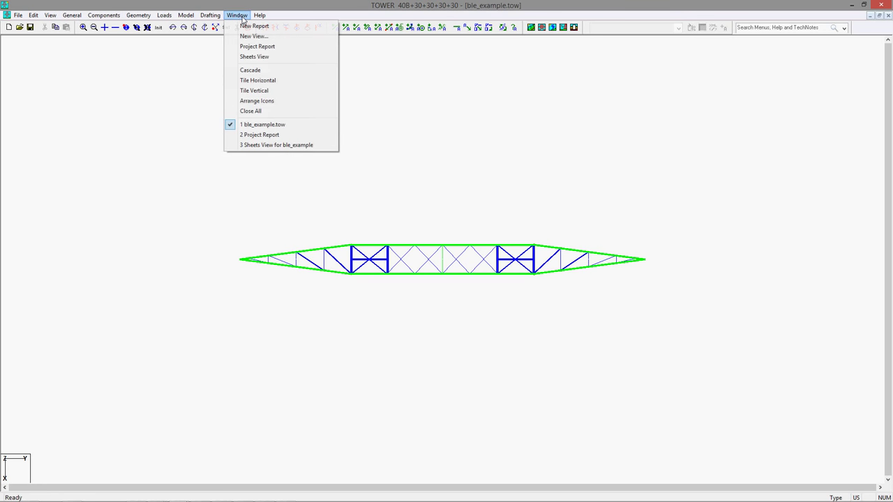
pyautogui.moveTo(277, 144)
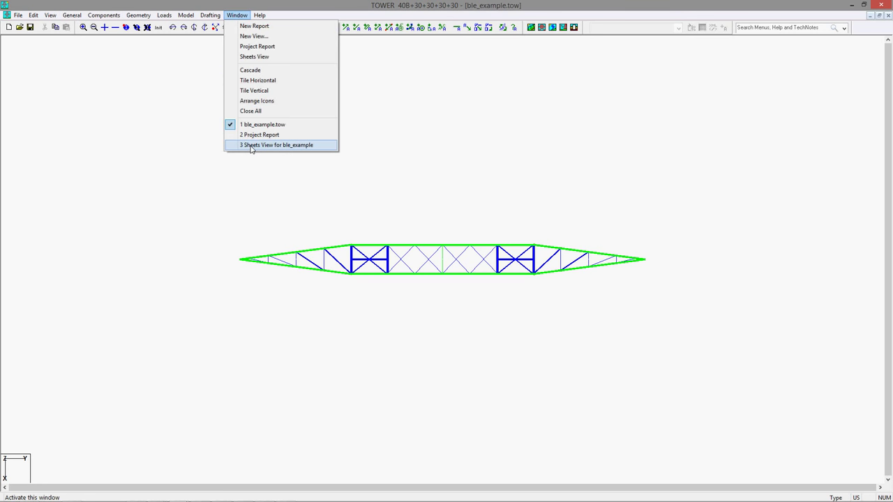
# - On the sheets view, drag out a new inset area between the Plan view and Angle Groups table
pyautogui.click(275, 144)
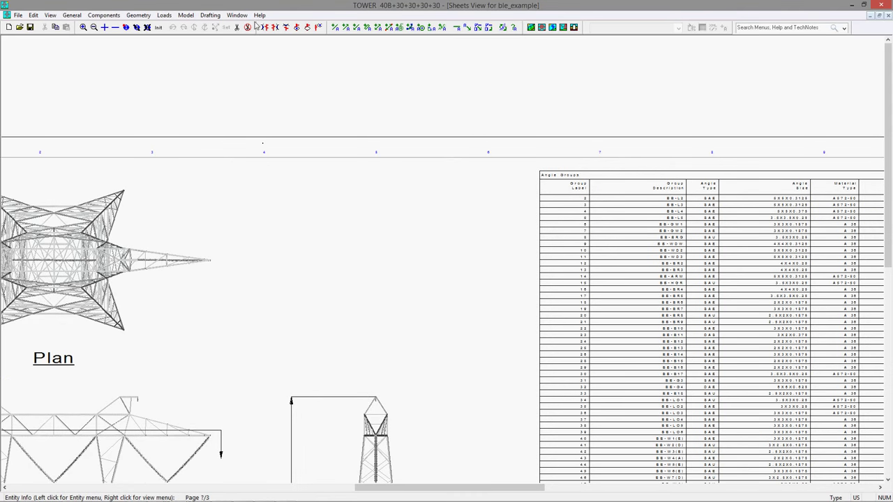
pyautogui.click(210, 15)
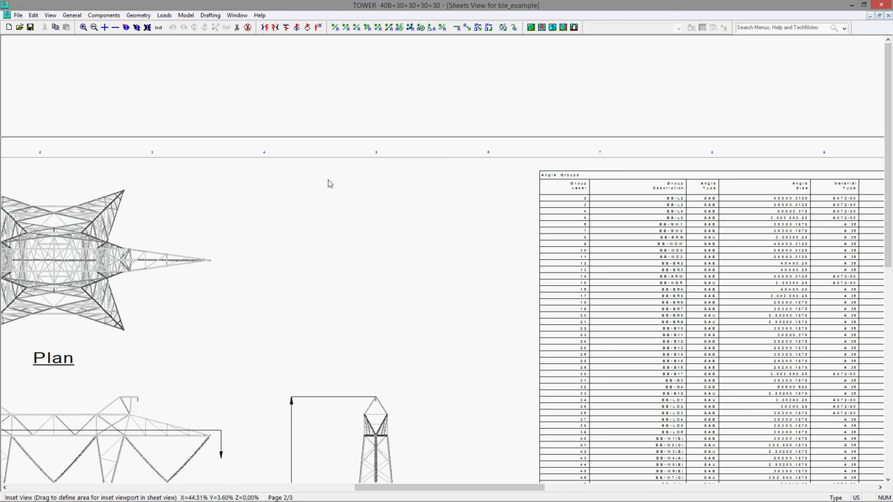
pyautogui.moveTo(261, 189)
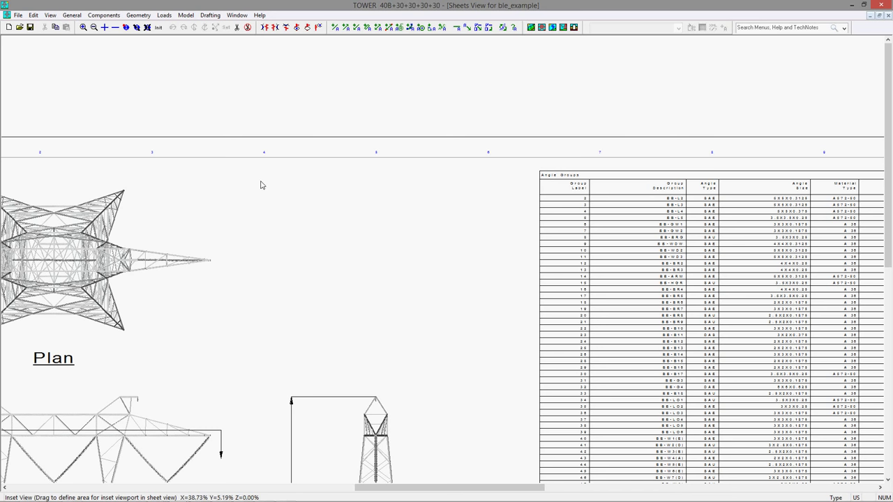
pyautogui.moveTo(262, 184); pyautogui.dragTo(511, 378)
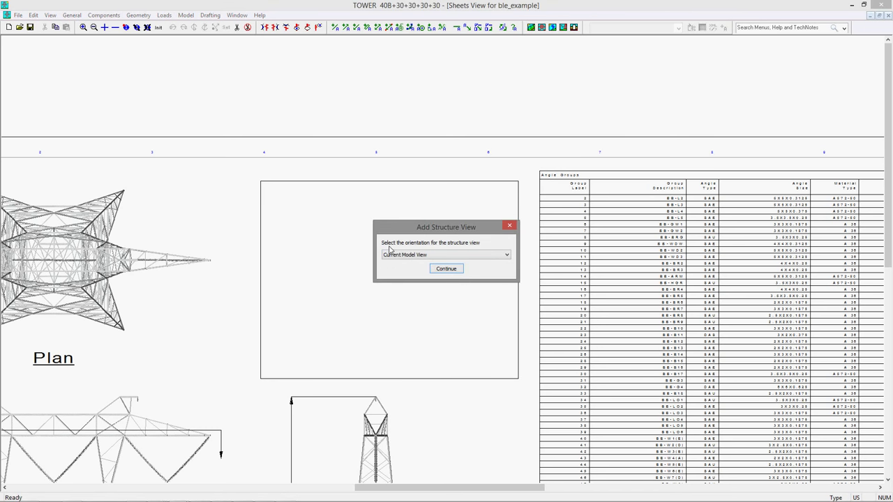
# - Keep Current Model View as the new structure inset's orientation and continue
pyautogui.click(505, 254)
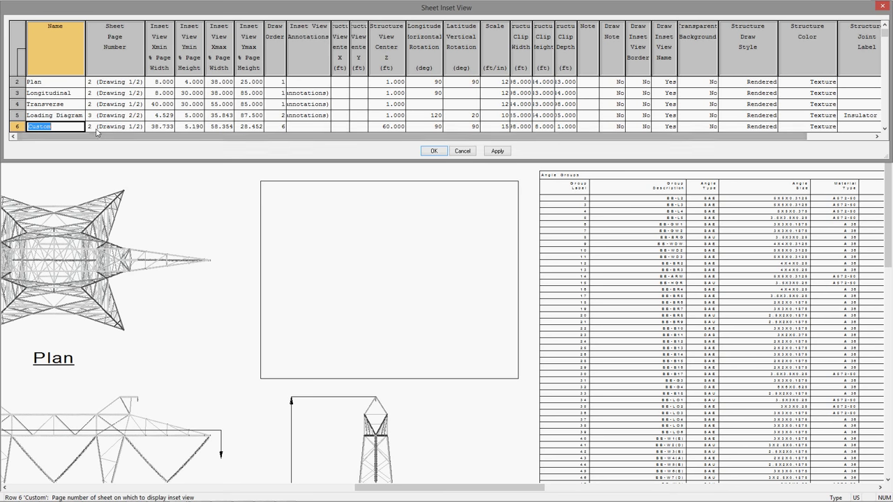
# - Rename inset row 6 to 'Section A-1', set Draw Inset View Border to Yes, and confirm
pyautogui.write('Section A-1')
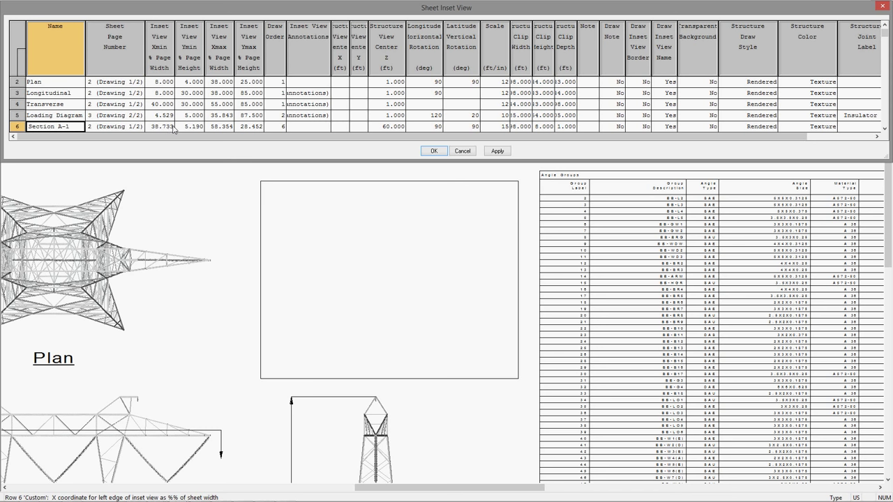
pyautogui.moveTo(256, 131)
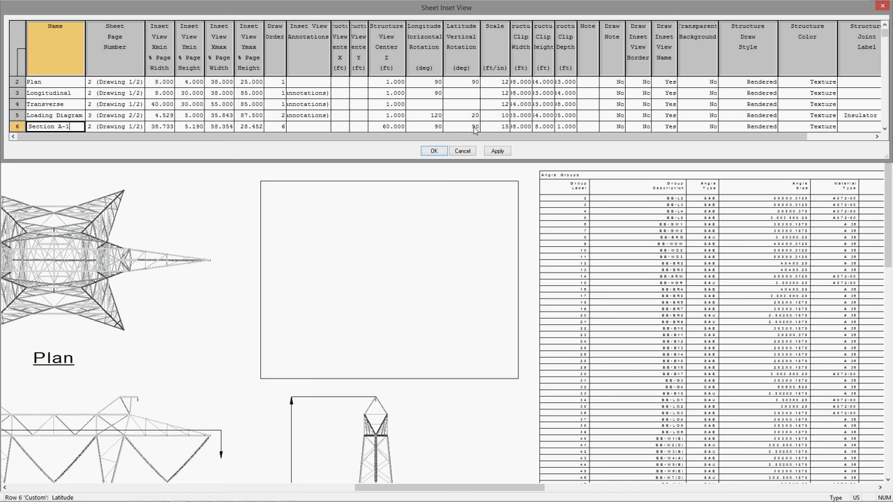
pyautogui.moveTo(547, 133)
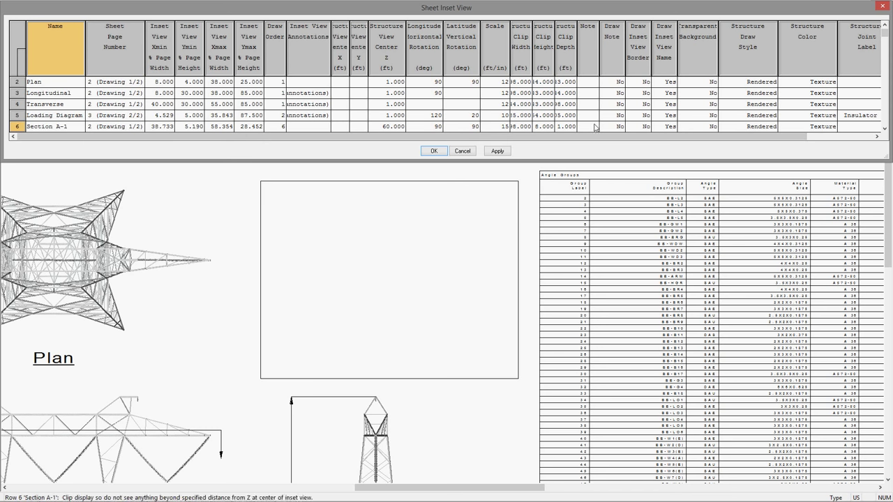
pyautogui.moveTo(649, 132)
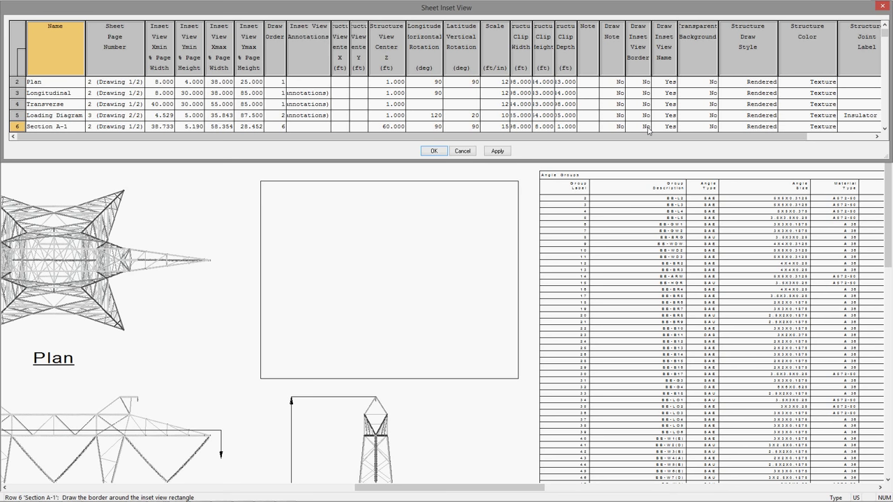
pyautogui.click(636, 126)
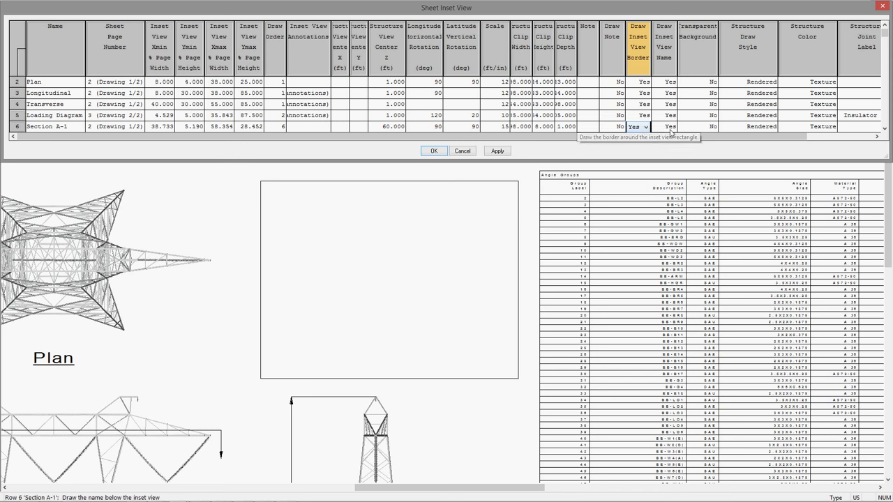
pyautogui.moveTo(706, 143)
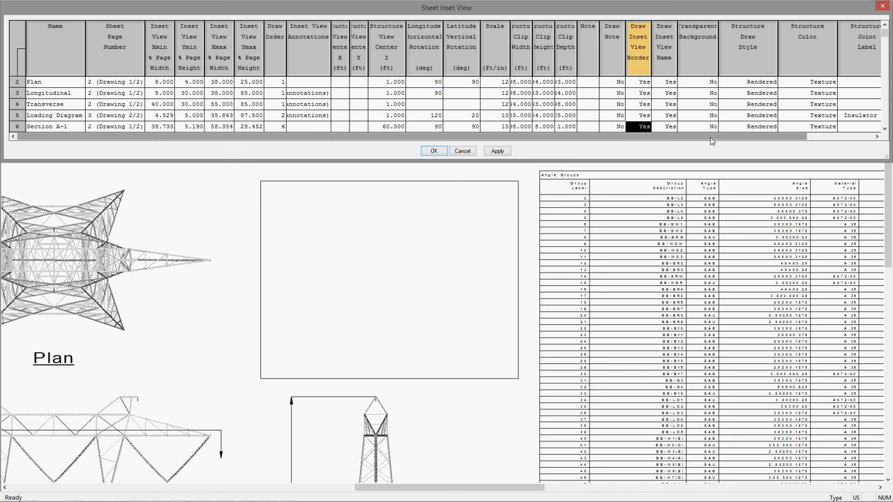
pyautogui.hscroll(3)
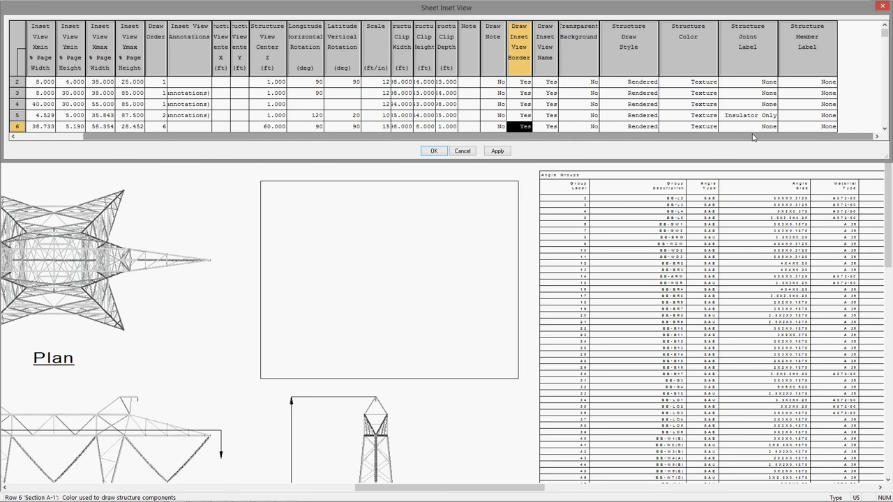
pyautogui.click(434, 151)
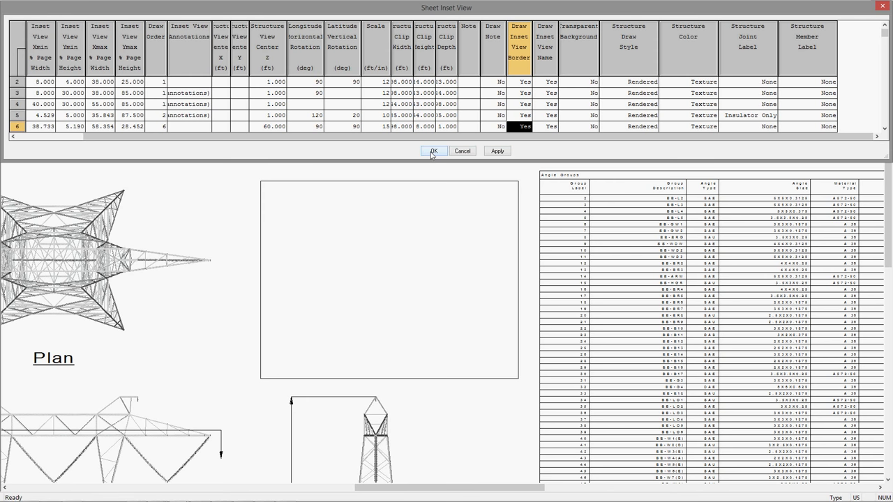
pyautogui.click(433, 150)
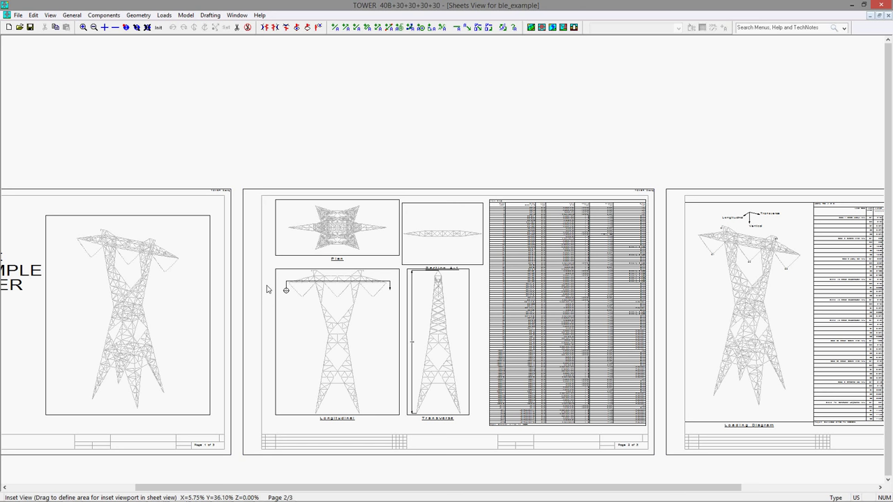
pyautogui.moveTo(286, 288)
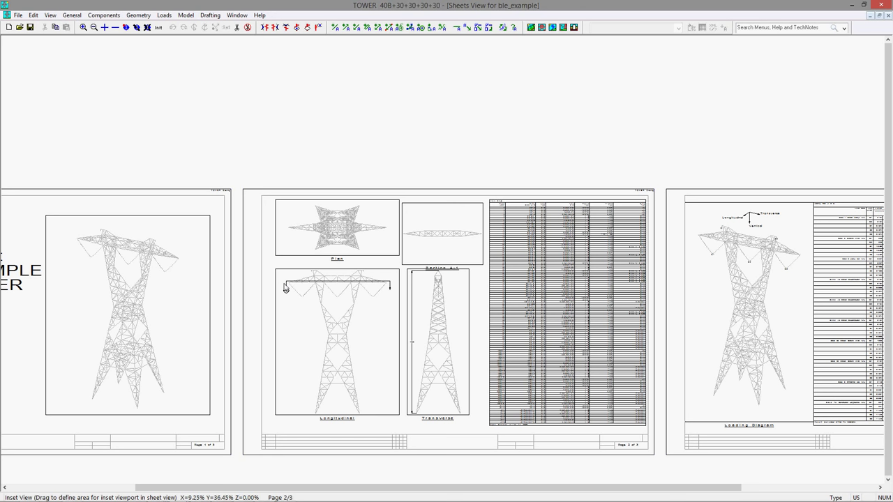
pyautogui.moveTo(82, 27)
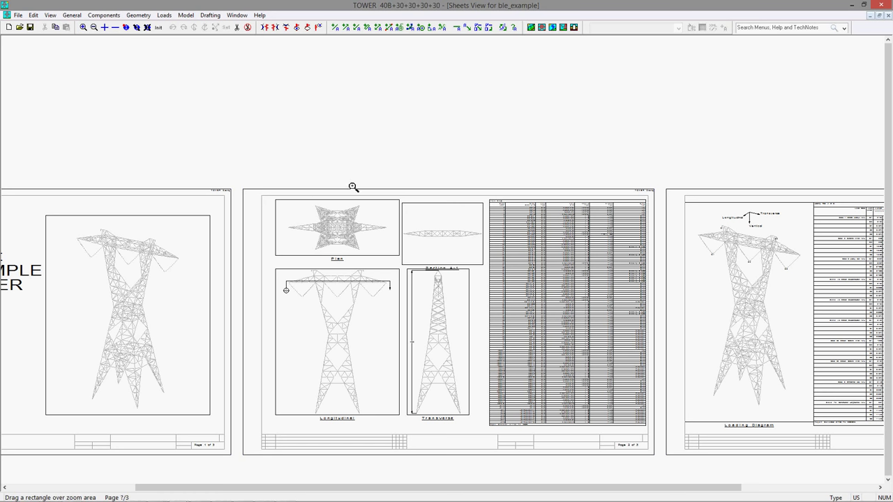
# - Zoom in on the Plan and Section A-1 insets and set entity snapping to Inset View
pyautogui.moveTo(353, 187); pyautogui.dragTo(493, 286)
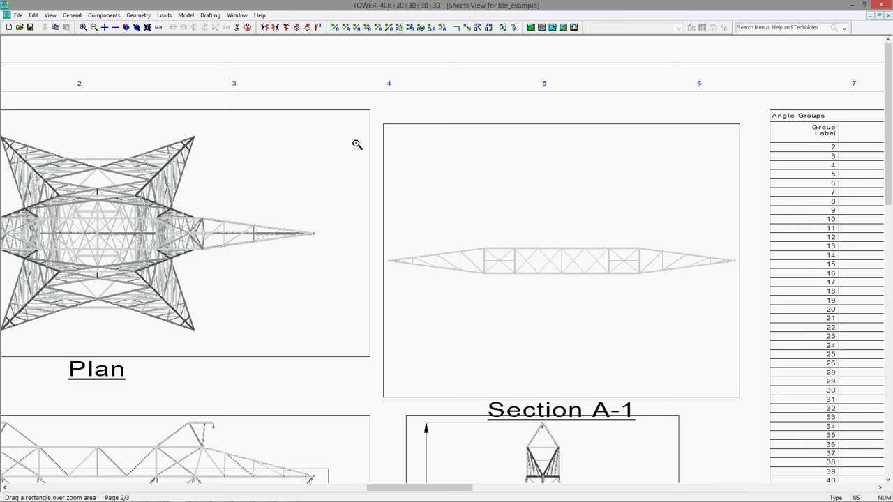
pyautogui.moveTo(318, 240)
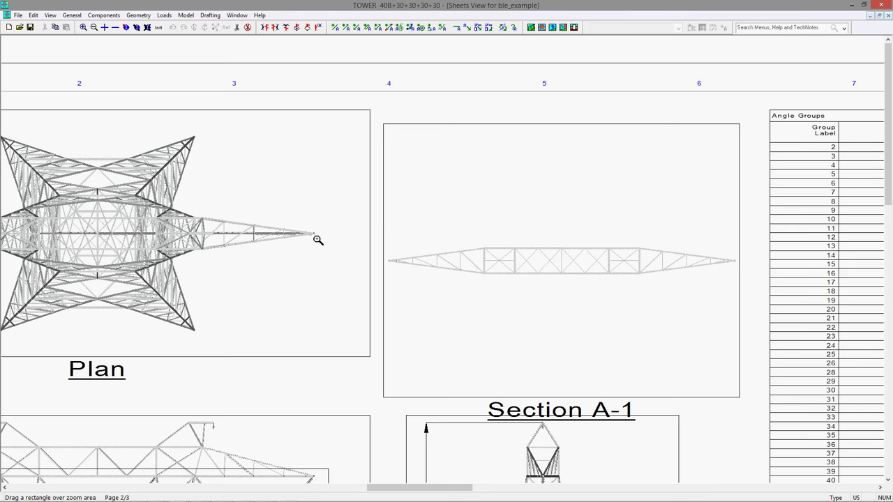
pyautogui.moveTo(398, 258)
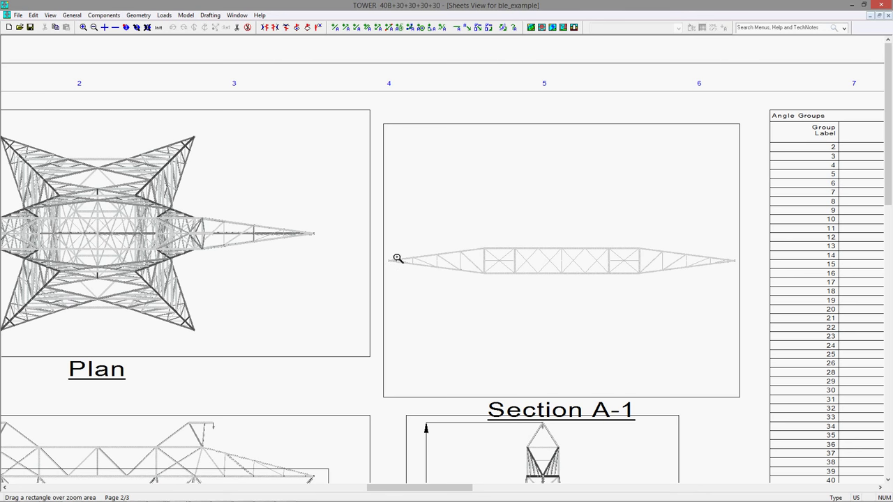
pyautogui.moveTo(382, 226)
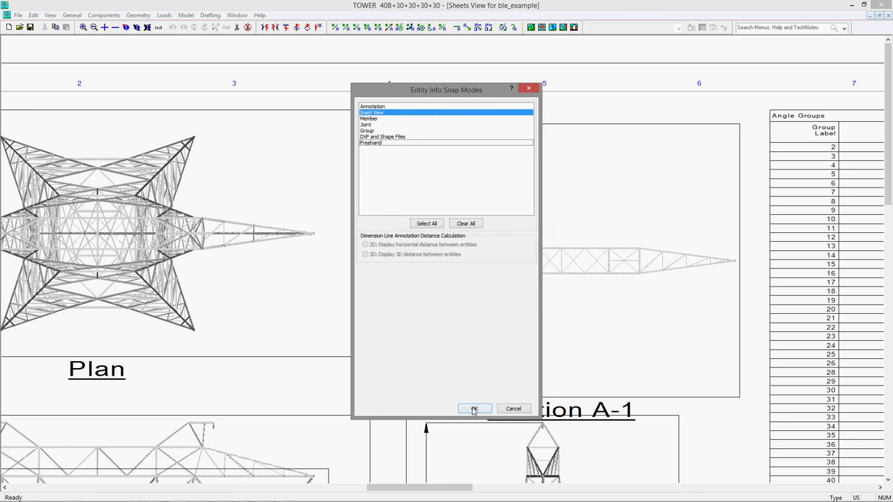
pyautogui.click(474, 409)
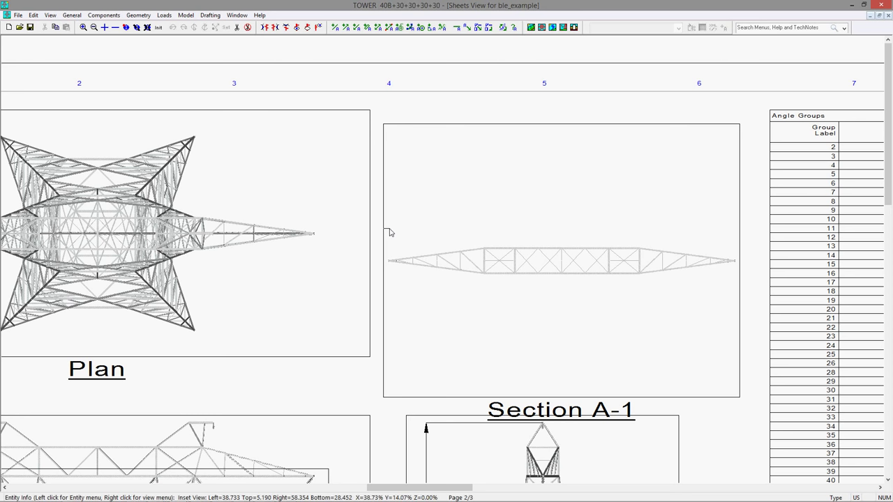
# - Resize Section A-1 to match the Plan view's bottom and reach the Angle Groups table
pyautogui.rightClick(391, 232)
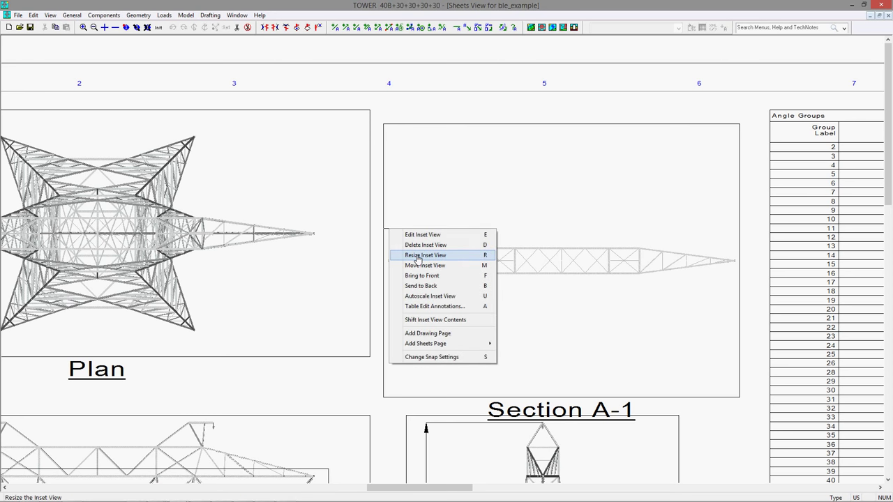
pyautogui.click(424, 256)
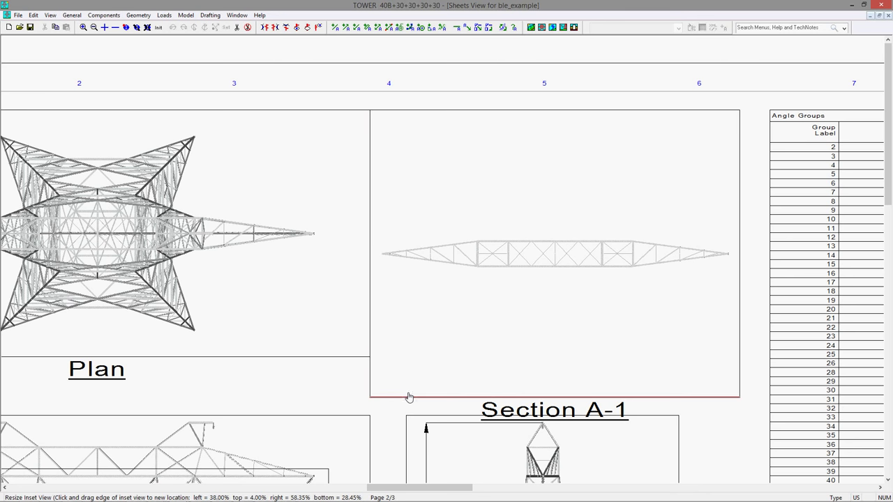
pyautogui.moveTo(405, 402)
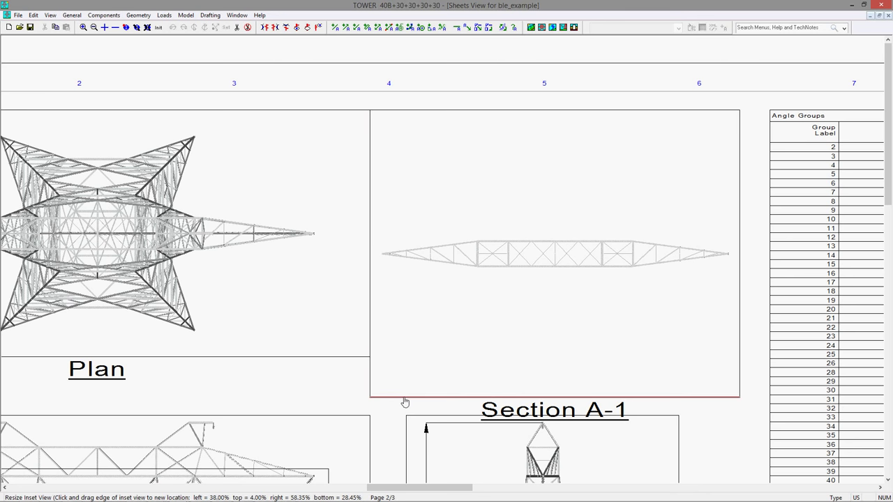
pyautogui.moveTo(406, 402); pyautogui.dragTo(359, 362)
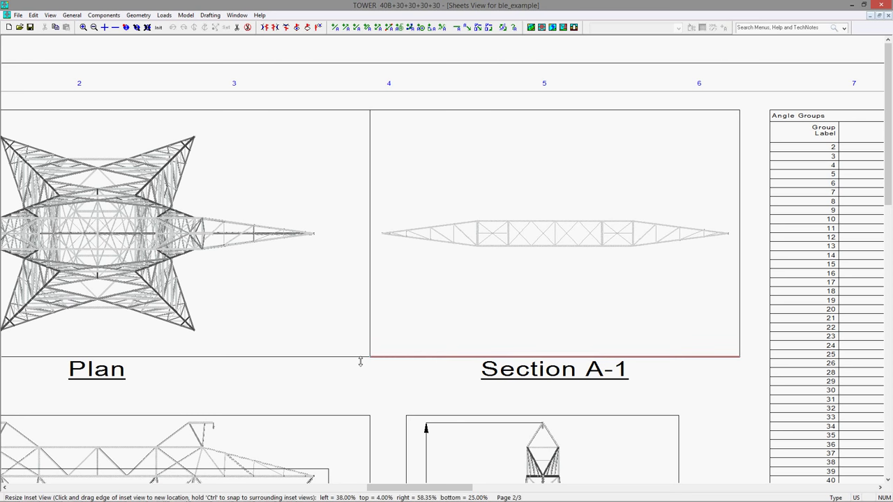
pyautogui.moveTo(360, 357); pyautogui.dragTo(362, 363)
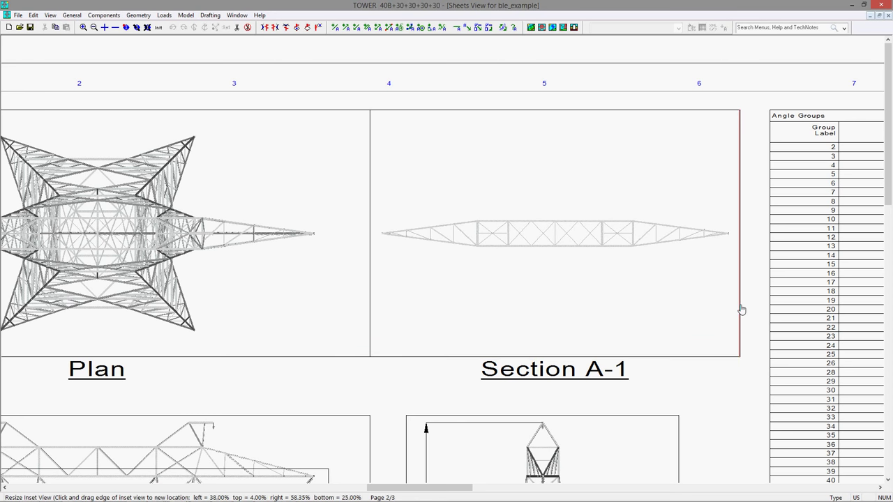
pyautogui.moveTo(739, 309); pyautogui.dragTo(754, 305)
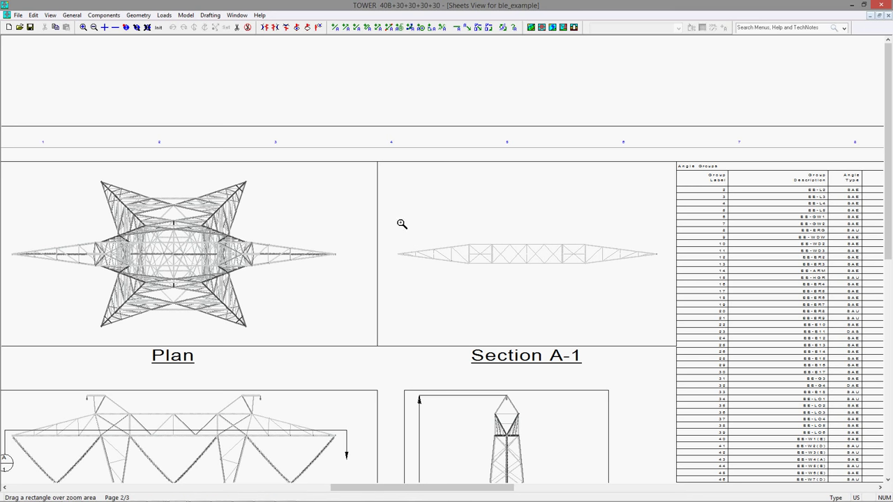
pyautogui.moveTo(388, 205)
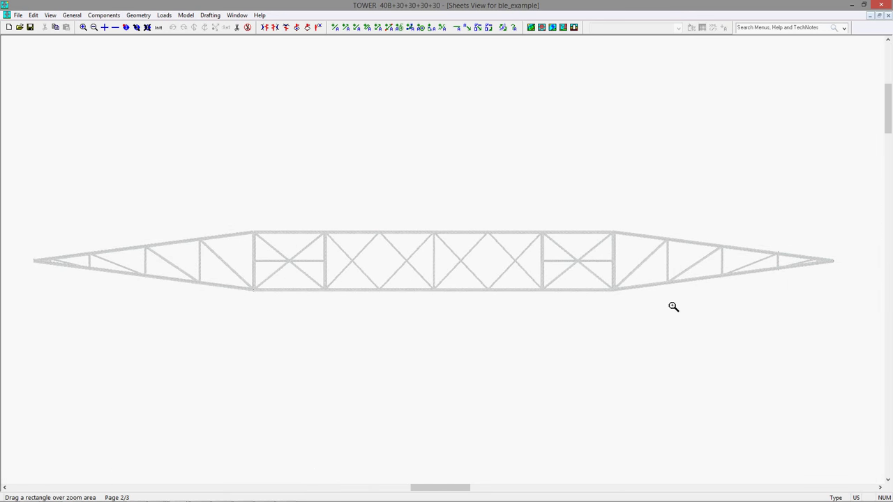
# - Place the 97.0 overall length dimension across the Section A-1 arm's end joints
pyautogui.click(337, 27)
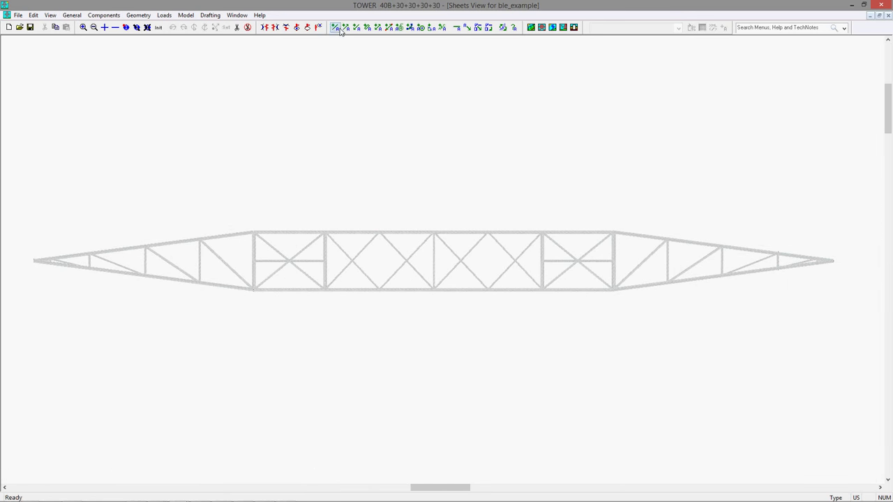
pyautogui.moveTo(389, 27)
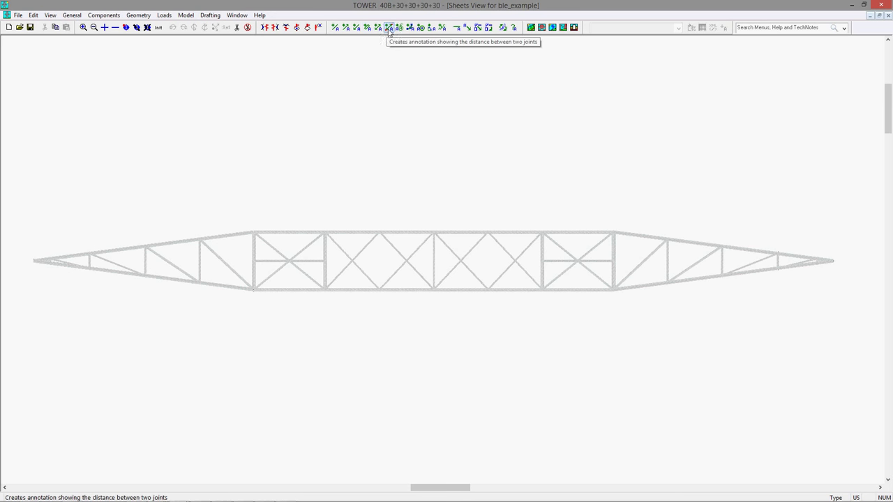
pyautogui.click(388, 27)
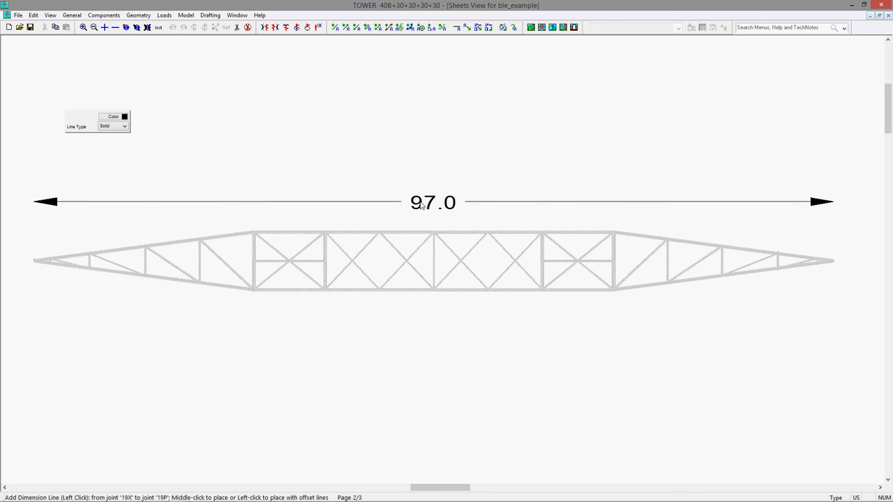
pyautogui.click(433, 231)
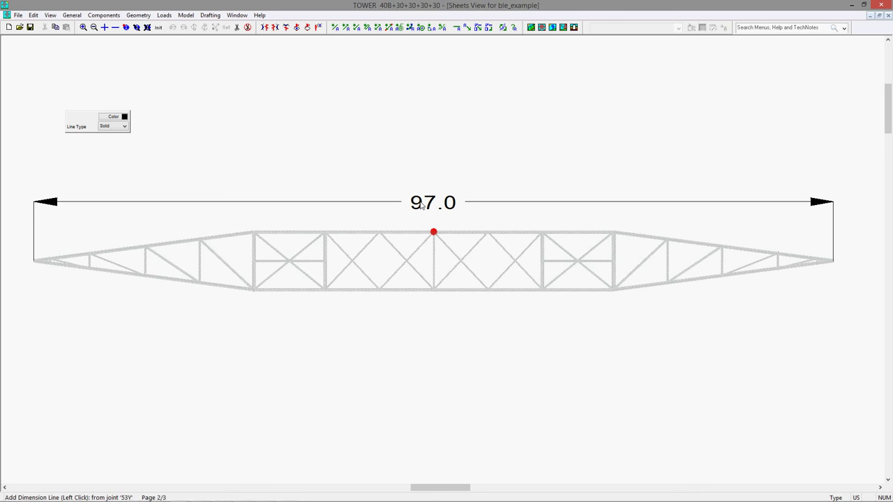
pyautogui.moveTo(115, 28)
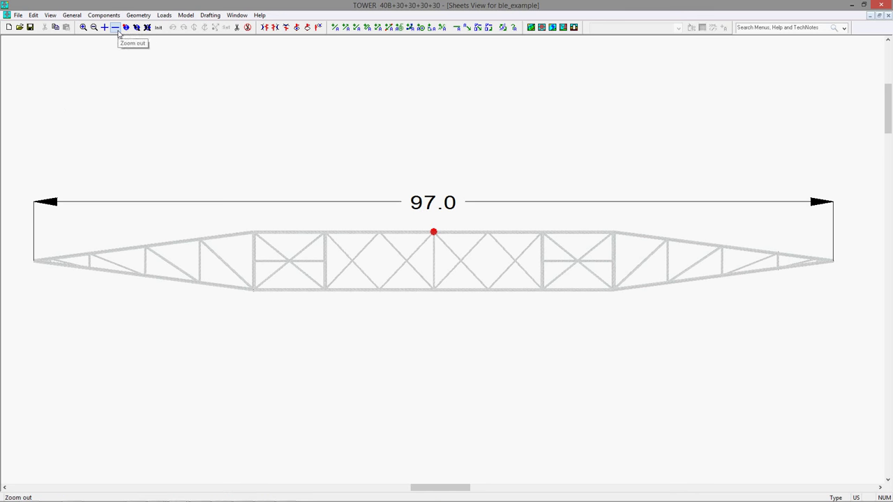
# - Zoom out to show the whole of page 2
pyautogui.click(115, 27)
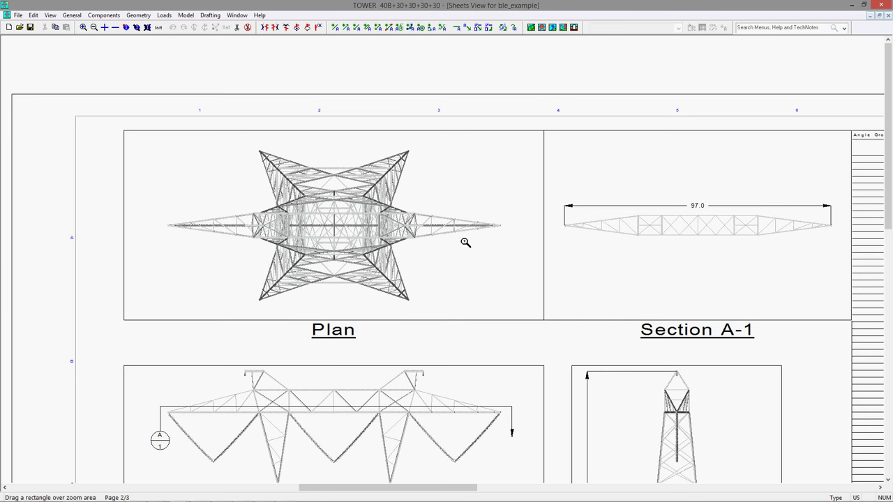
pyautogui.moveTo(442, 298)
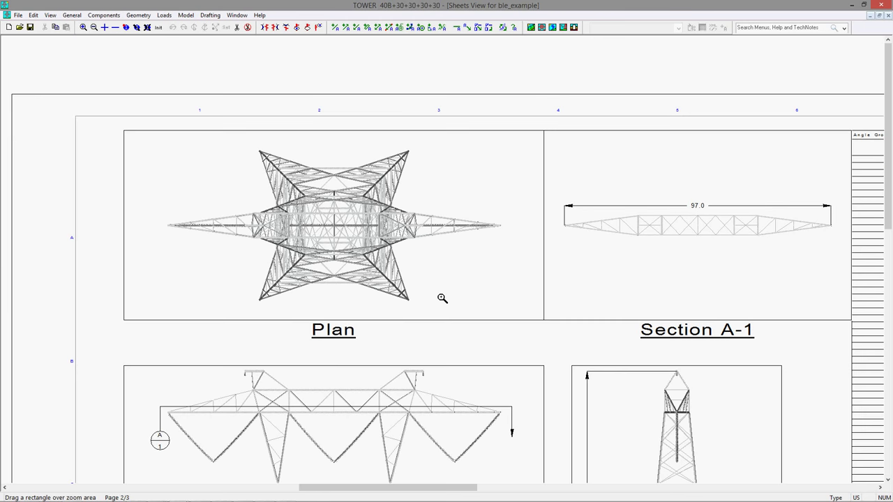
pyautogui.moveTo(613, 265)
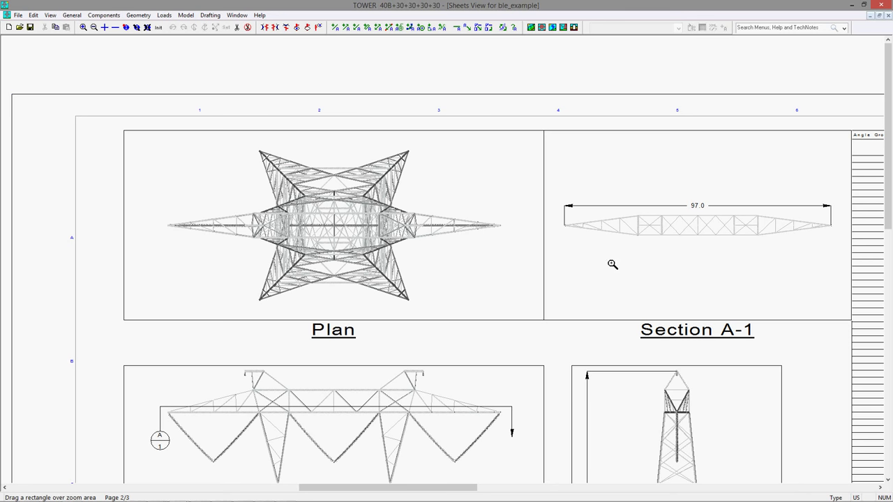
pyautogui.moveTo(617, 325)
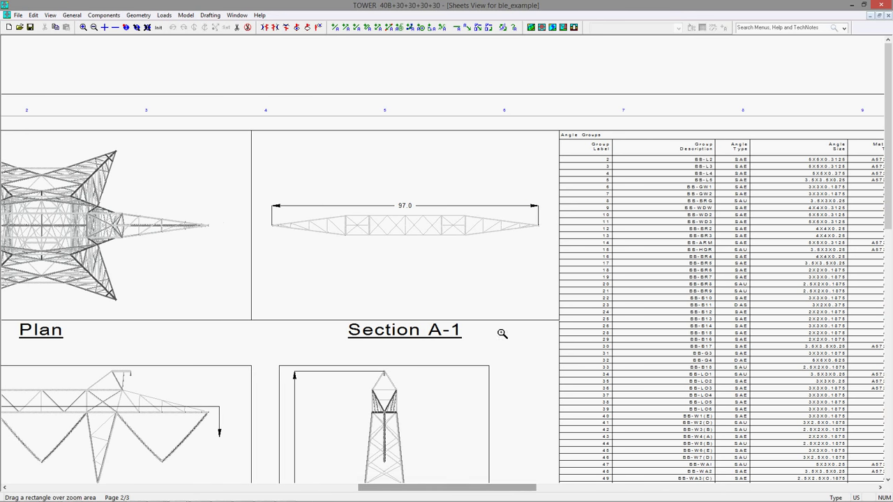
pyautogui.moveTo(583, 321)
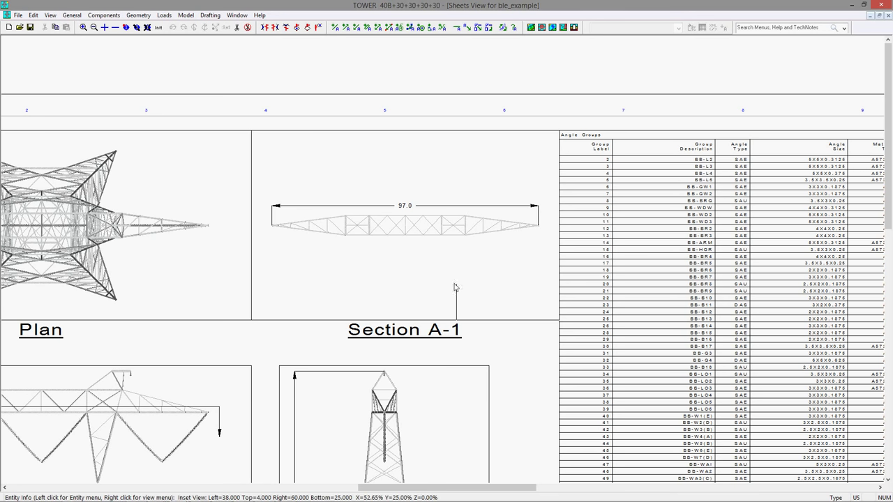
pyautogui.moveTo(322, 290)
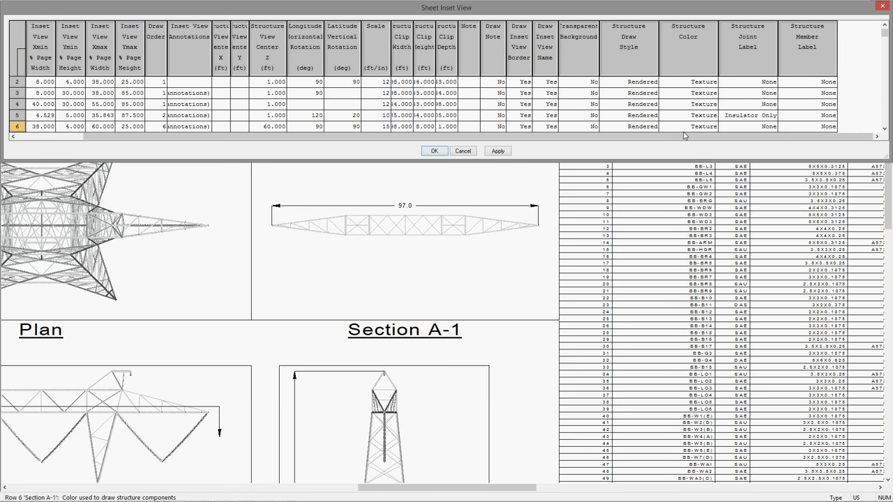
# - Set Section A-1's Structure Member Label to Group, apply, and confirm
pyautogui.click(807, 126)
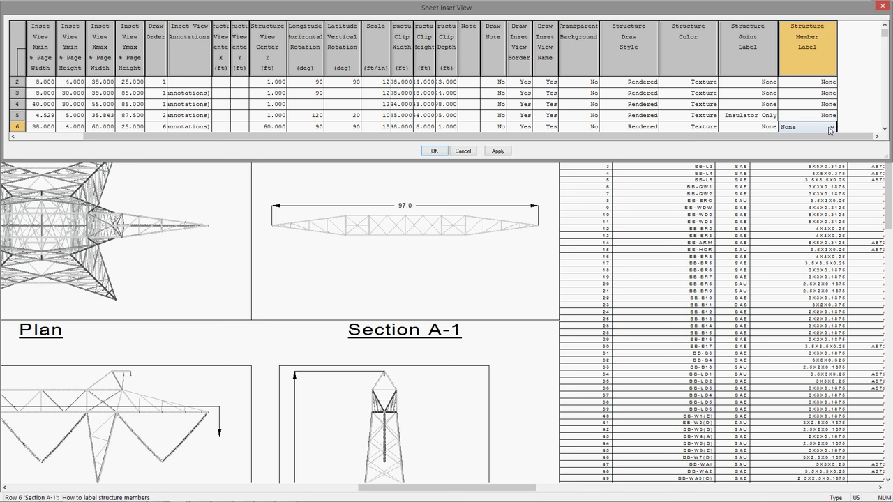
pyautogui.click(807, 127)
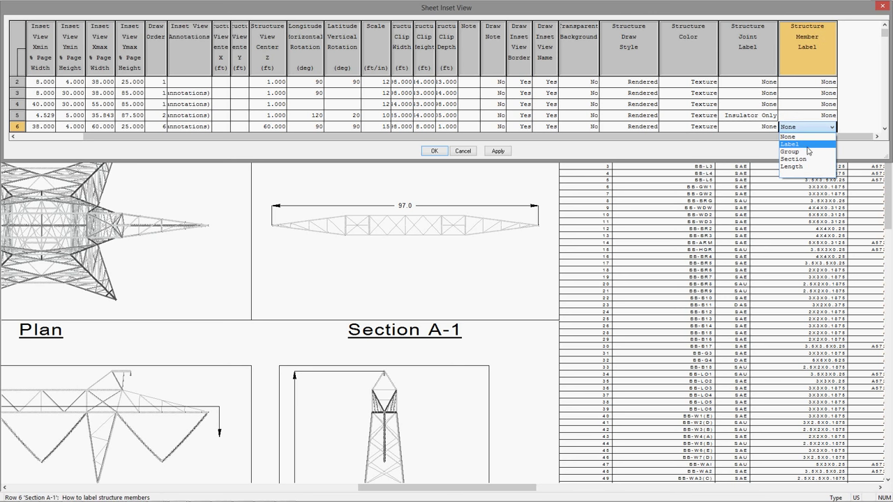
pyautogui.moveTo(799, 166)
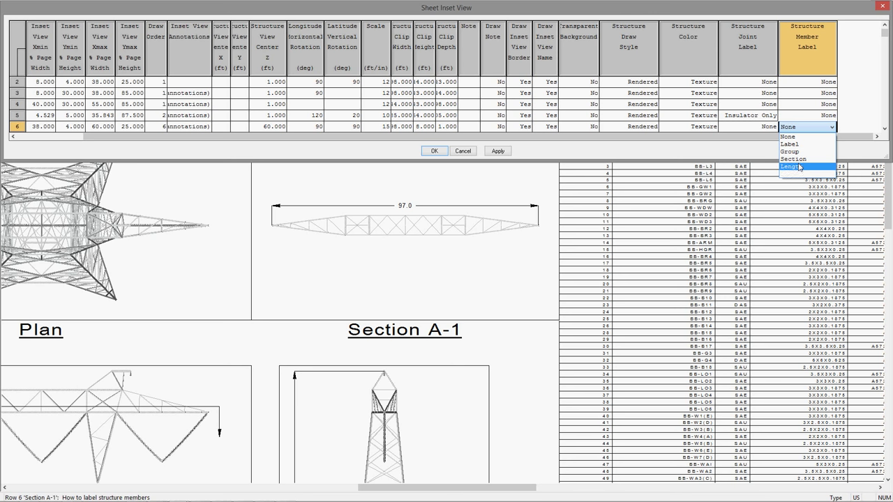
pyautogui.moveTo(791, 152)
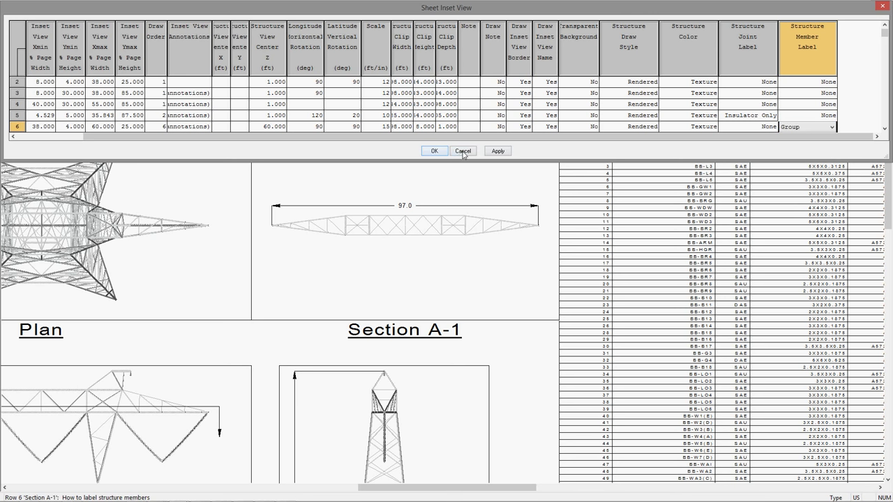
pyautogui.click(497, 150)
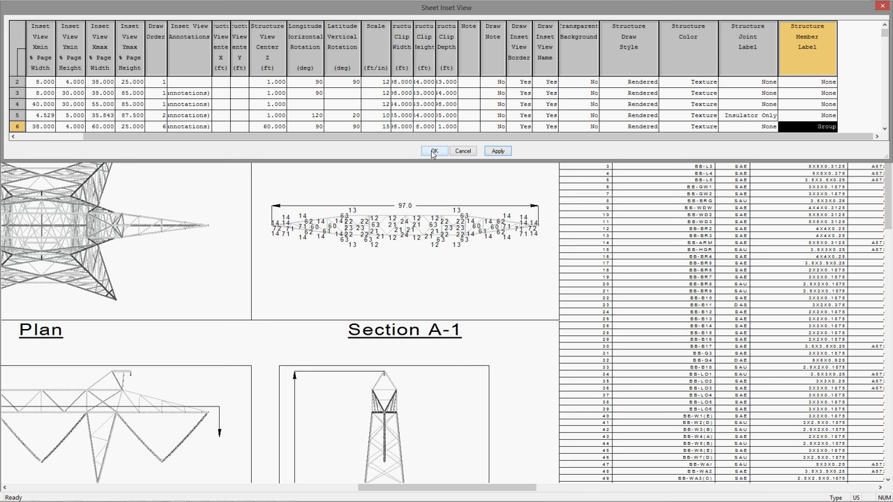
pyautogui.click(434, 151)
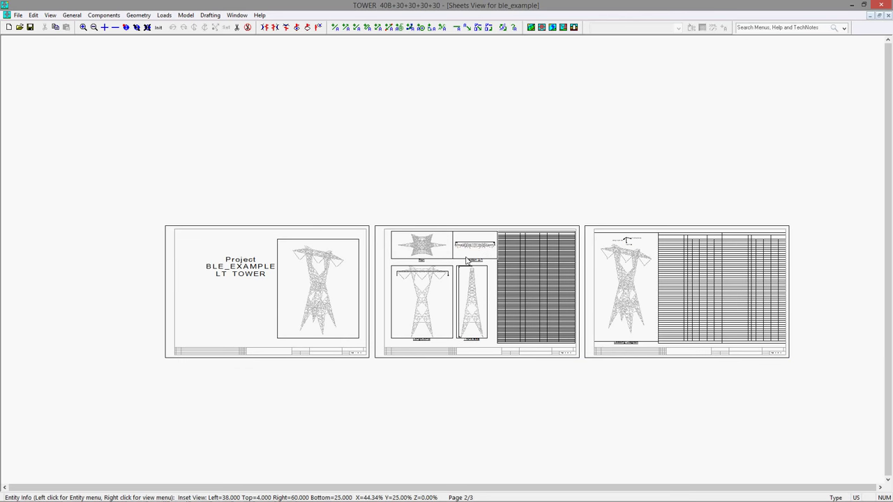
# - Check the Number of Sheet Pages setting, then add a fourth drawing page
pyautogui.click(210, 15)
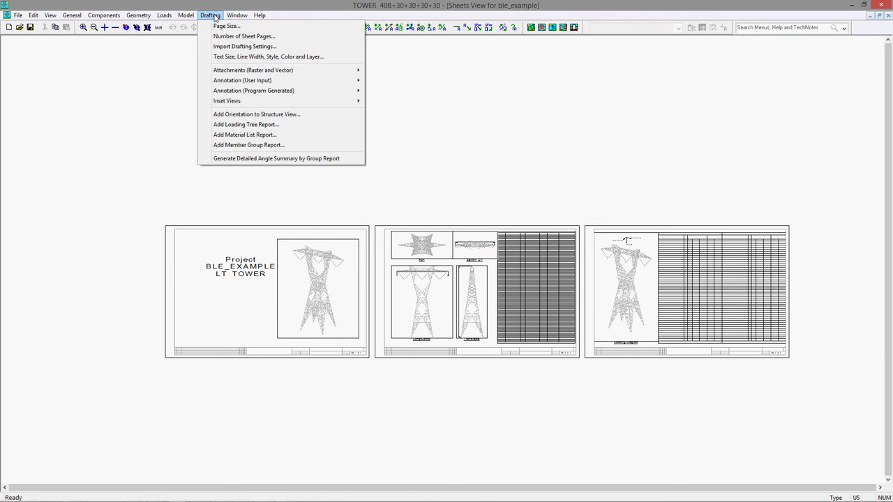
pyautogui.click(244, 36)
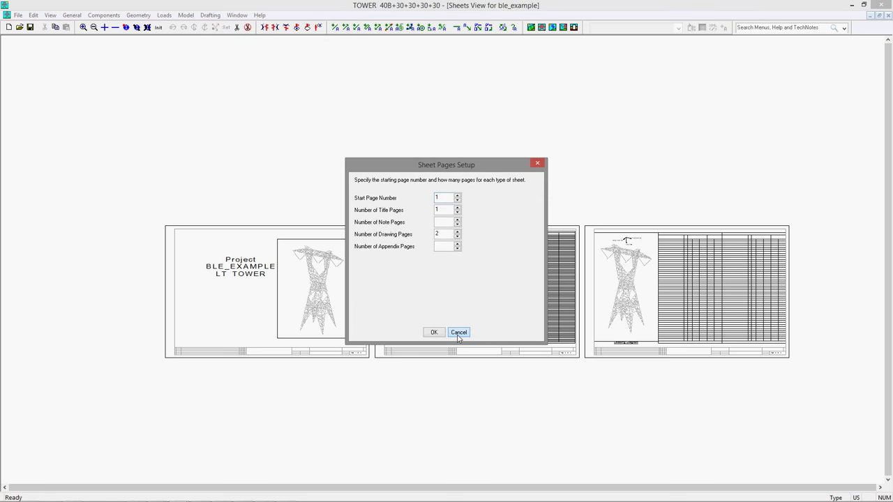
pyautogui.click(433, 331)
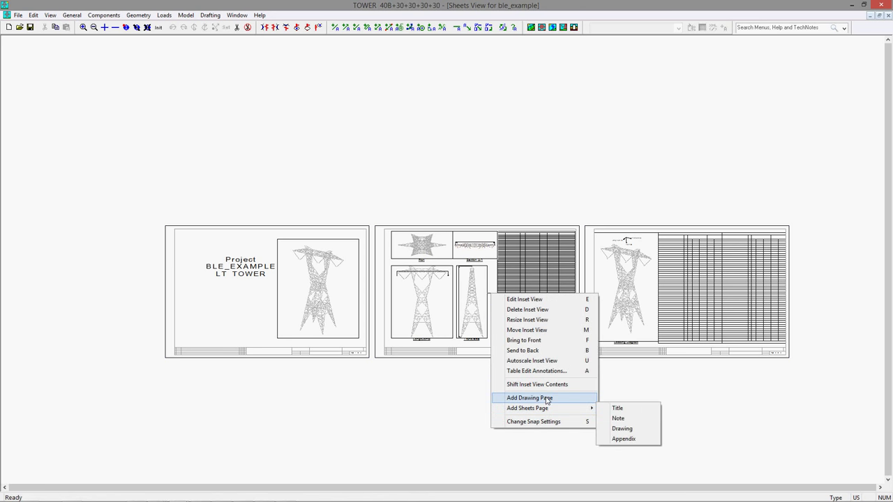
pyautogui.click(622, 428)
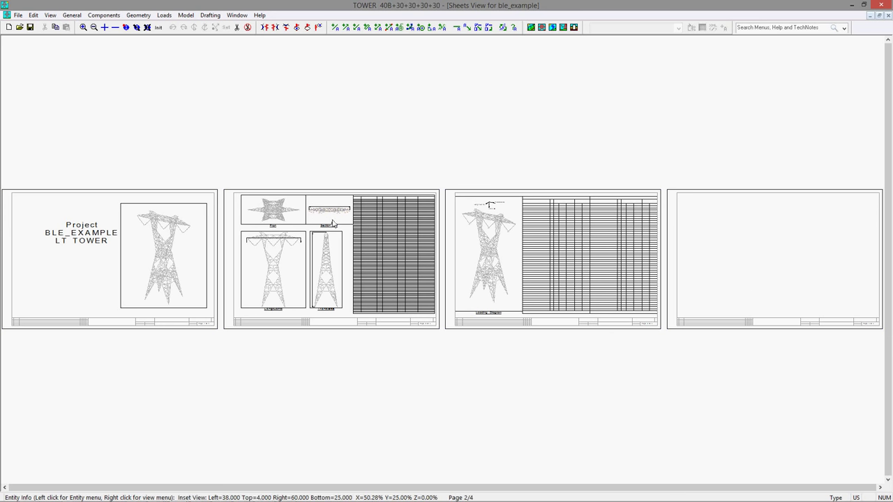
pyautogui.moveTo(336, 219)
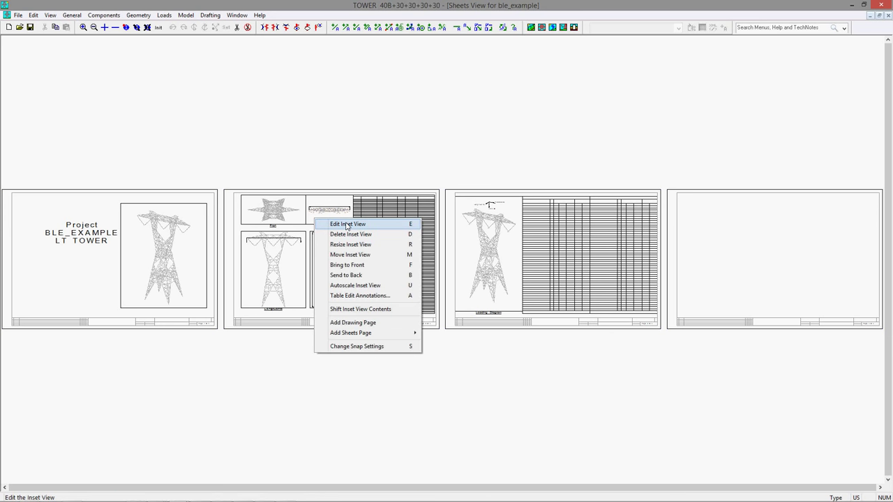
# - Set Section A-1's Sheet Page Number to 4 (Drawing 3/3)
pyautogui.click(347, 224)
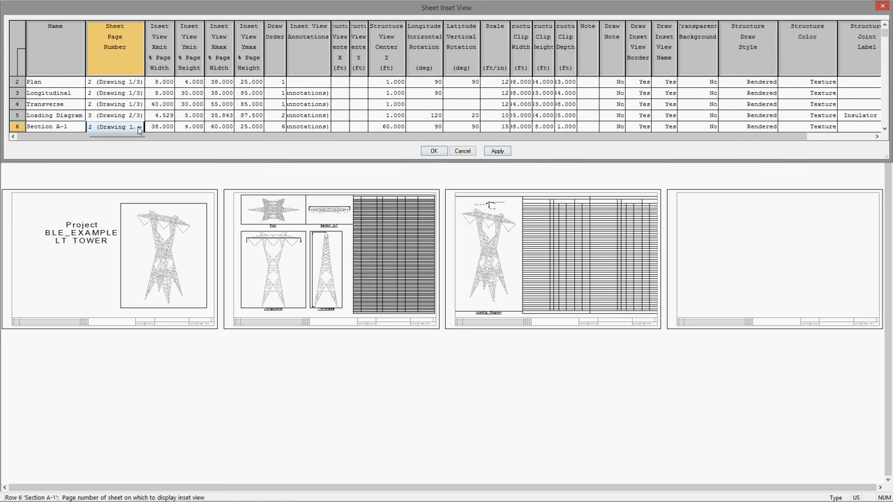
pyautogui.click(139, 127)
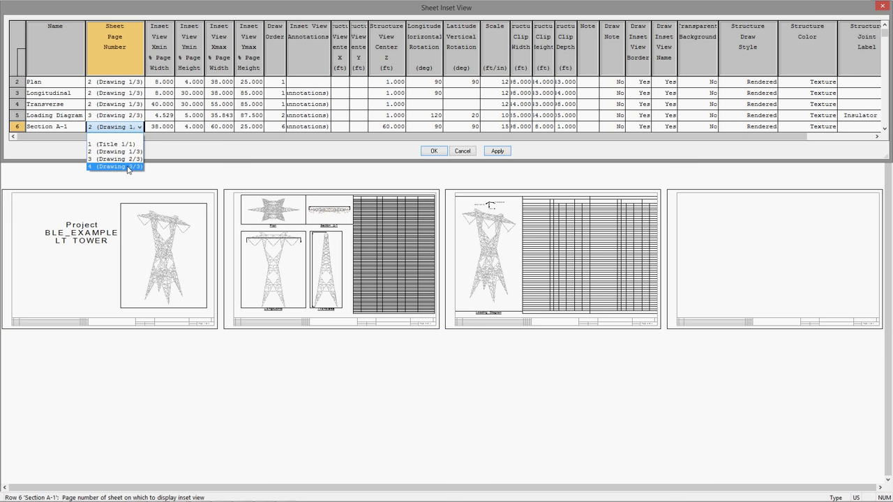
pyautogui.click(115, 166)
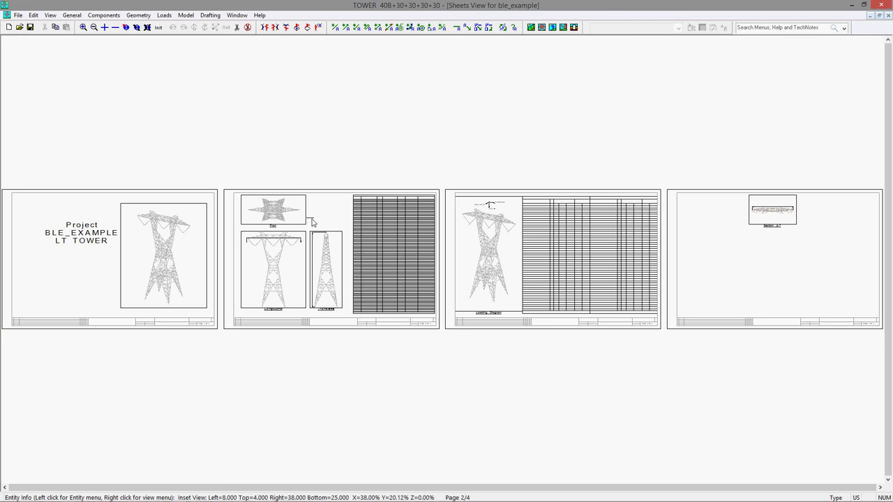
# - Zoom into sheet 4 and stretch the Section A-1 inset wider across the page
pyautogui.click(83, 27)
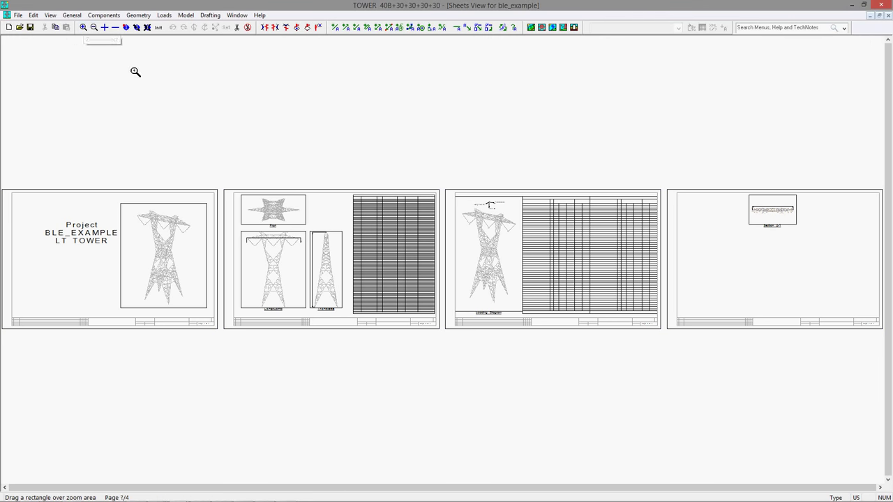
pyautogui.moveTo(661, 184); pyautogui.dragTo(866, 268)
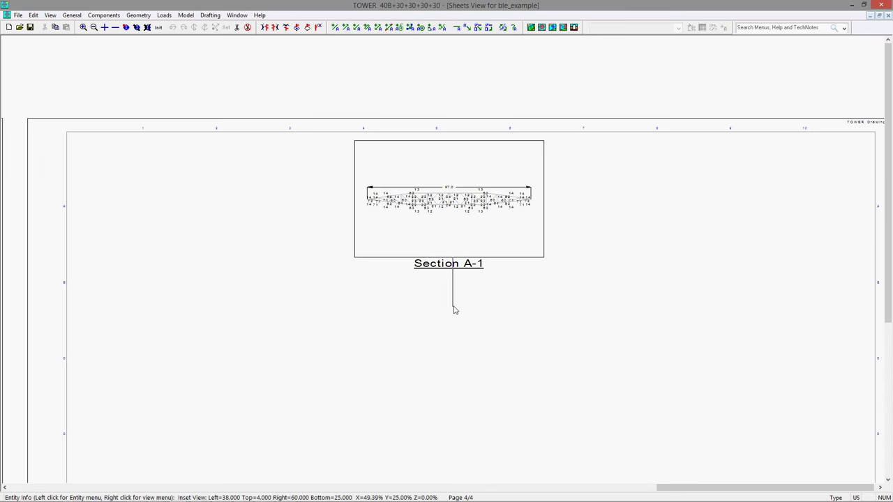
pyautogui.rightClick(453, 310)
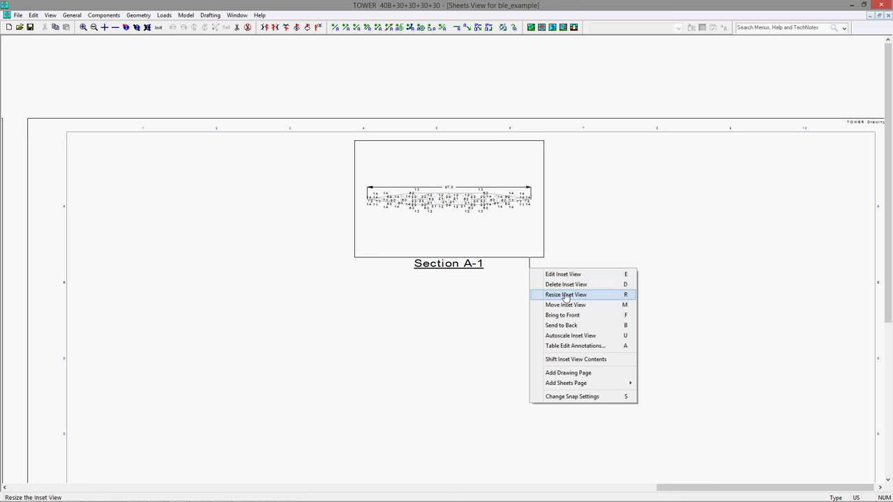
pyautogui.click(565, 294)
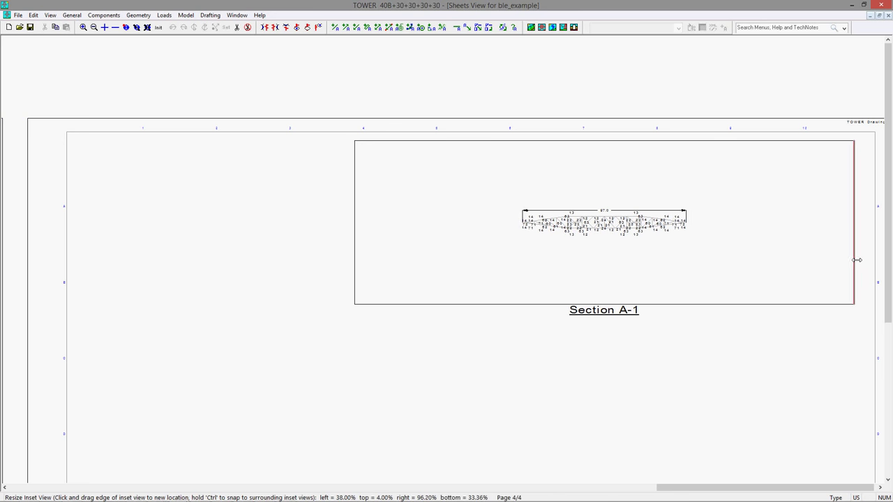
pyautogui.moveTo(857, 261); pyautogui.dragTo(355, 269)
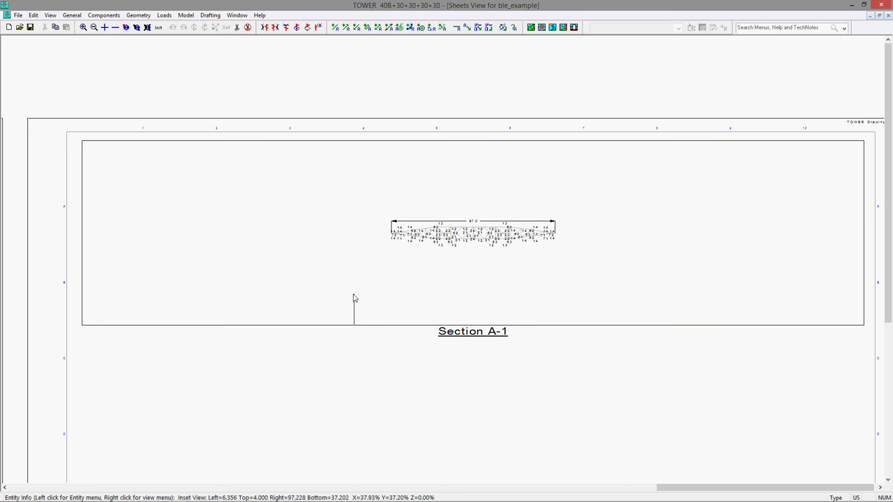
# - Autoscale the Section A-1 inset so the crossarm plan fills it
pyautogui.rightClick(355, 298)
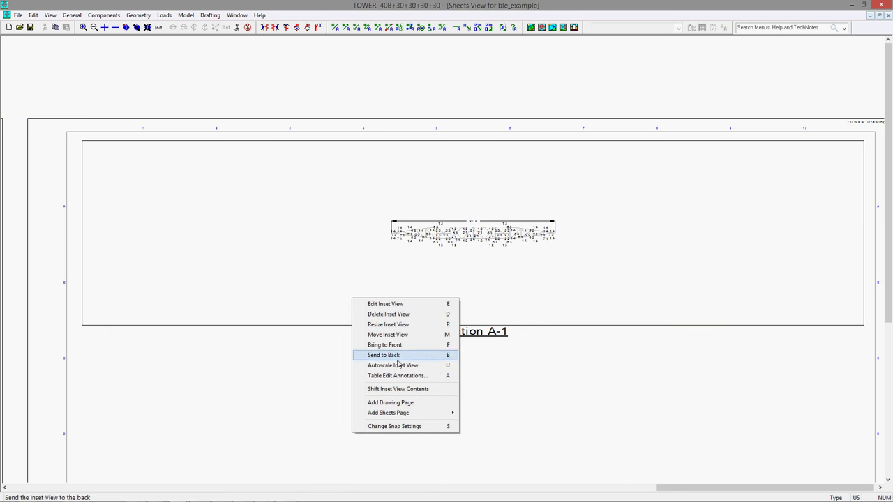
pyautogui.click(383, 355)
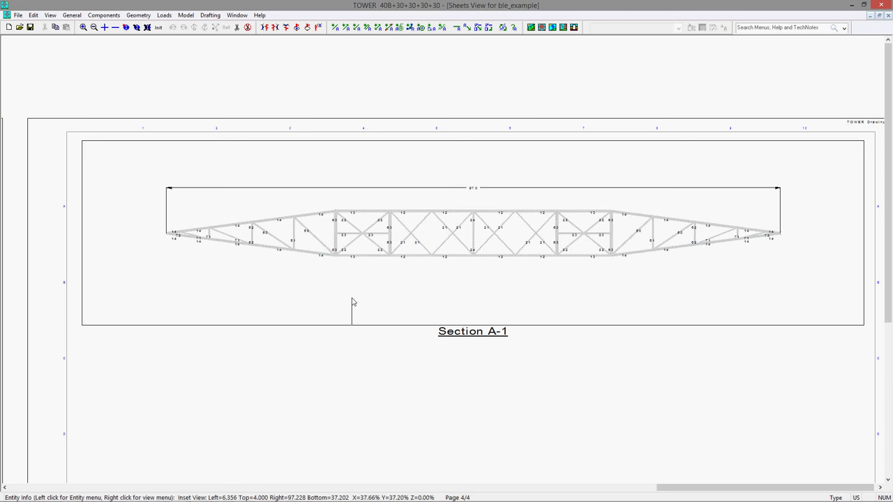
pyautogui.rightClick(352, 303)
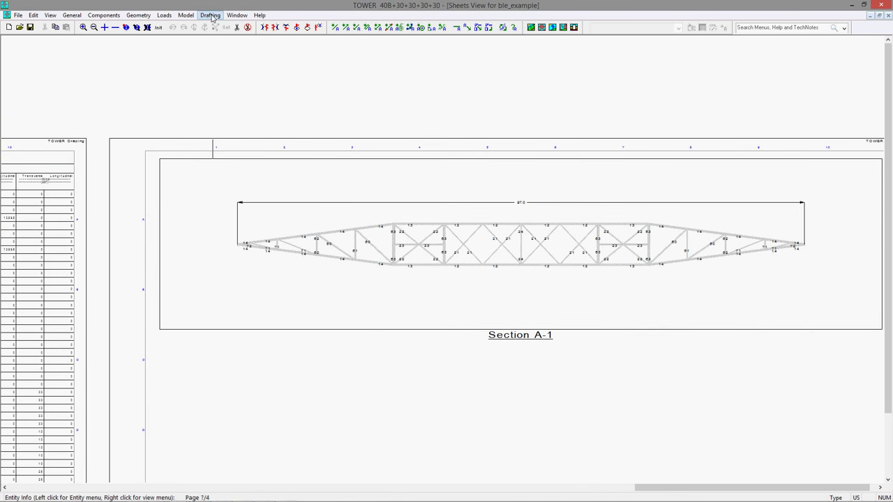
# - Set the Structure Inset View text height to 0.25 in Text Size settings
pyautogui.click(210, 15)
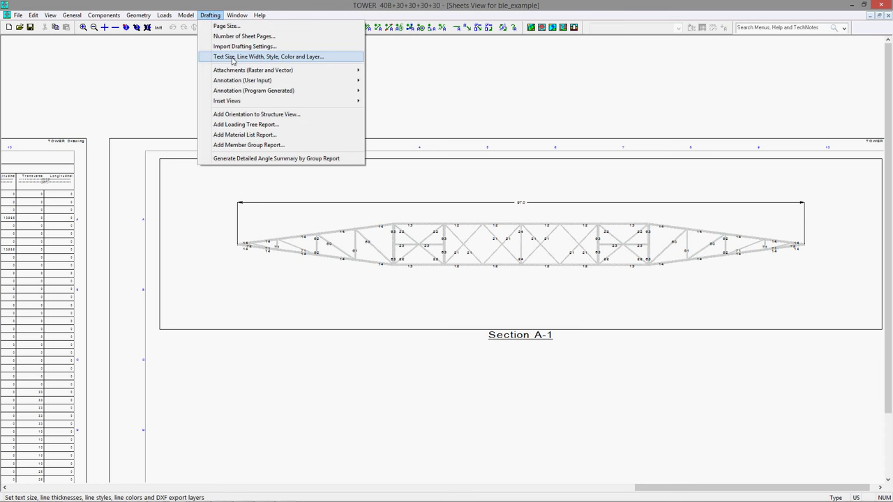
pyautogui.click(269, 56)
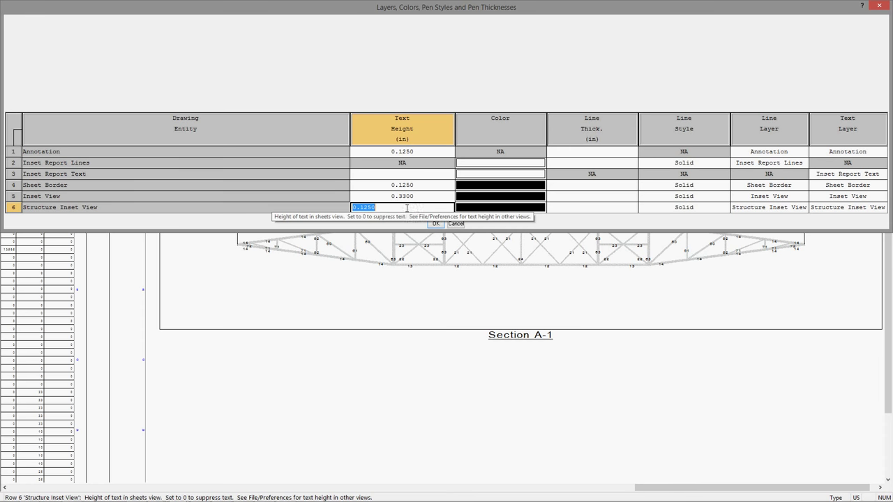
pyautogui.write('.25')
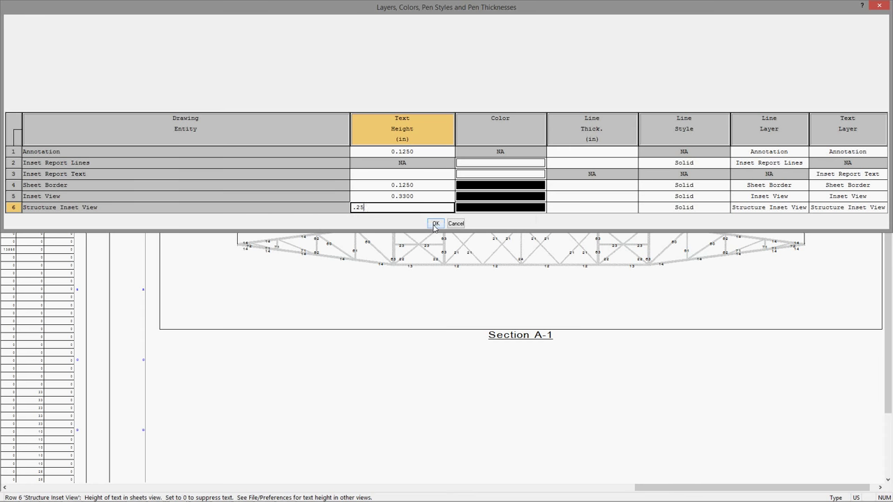
pyautogui.click(435, 223)
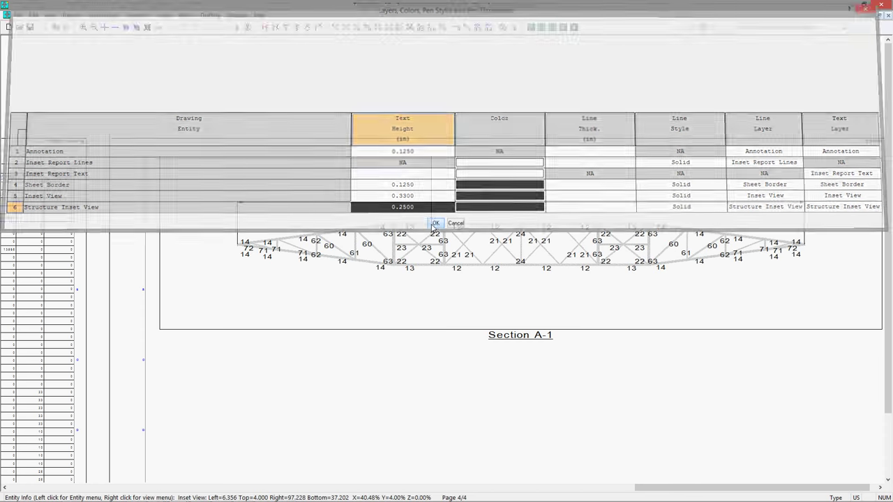
# - Set the 97.0 dimension's Sheet Text Height to 0.25
pyautogui.click(435, 223)
pyautogui.write('.2')
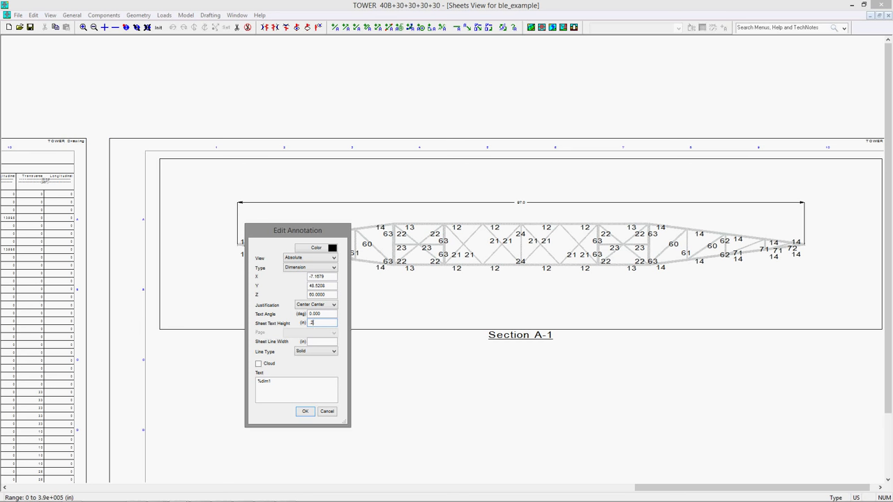
pyautogui.click(304, 412)
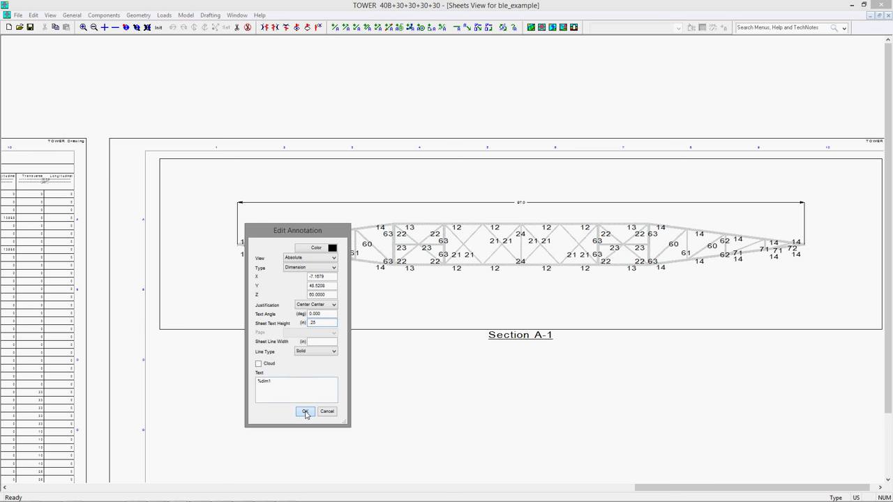
pyautogui.click(305, 412)
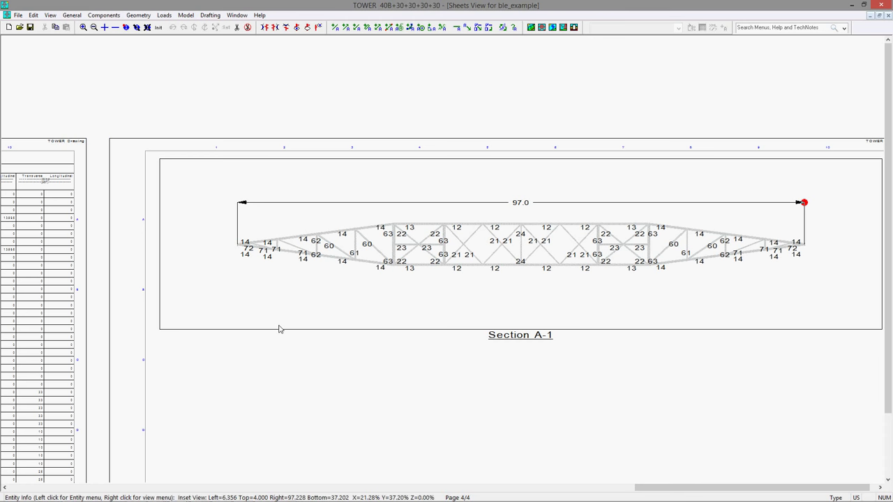
# - Browse the tangent_sheets section insets sheet, then return to the four ble_example sheets
pyautogui.click(158, 27)
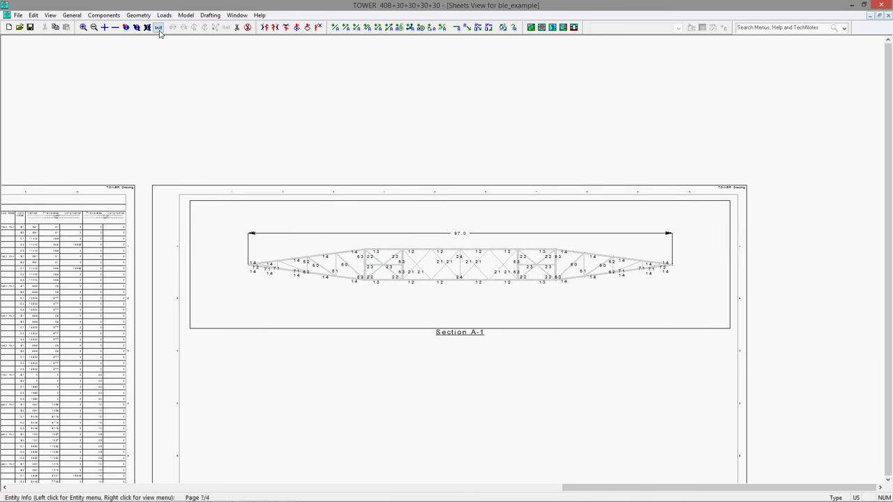
pyautogui.click(146, 27)
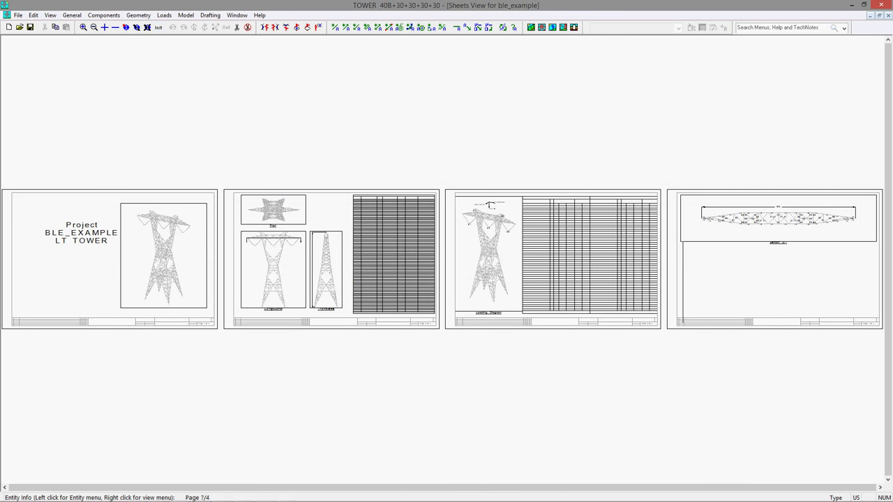
pyautogui.moveTo(637, 351)
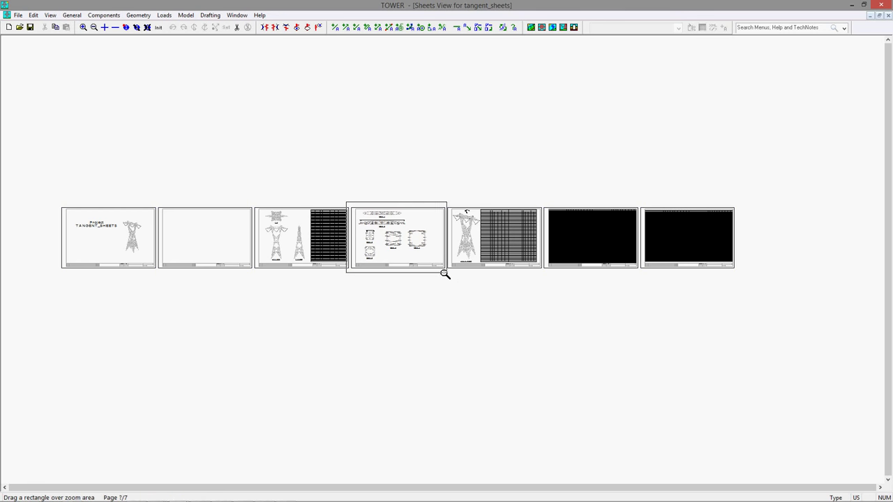
pyautogui.doubleClick(398, 238)
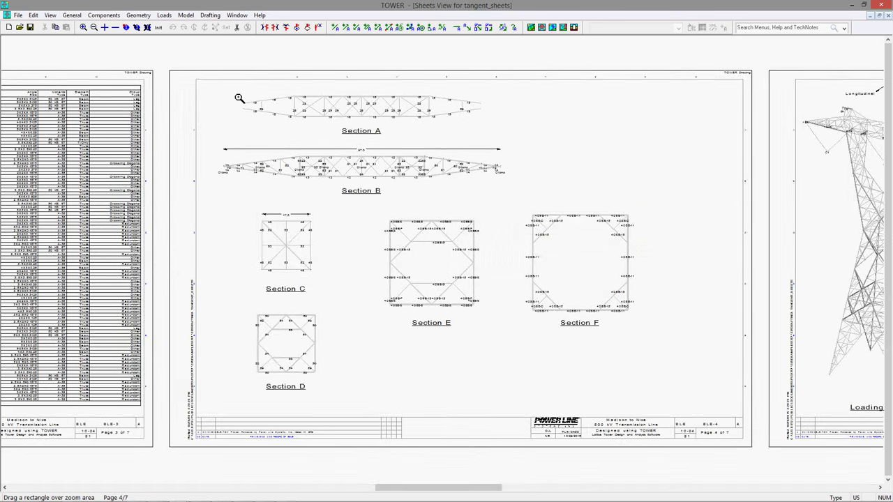
pyautogui.moveTo(217, 197)
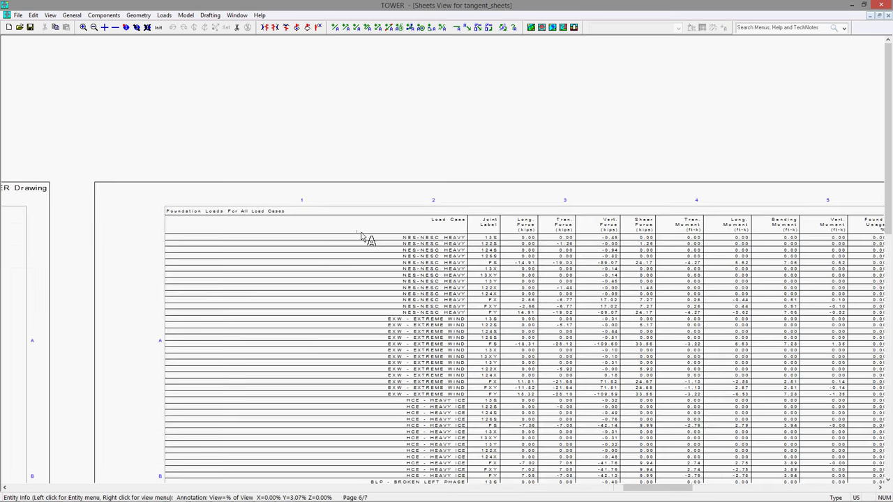
pyautogui.click(158, 27)
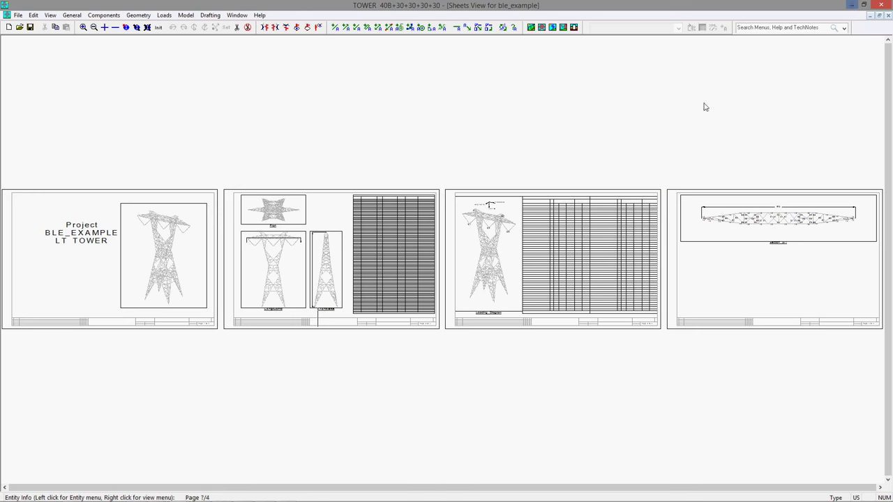
# - Import drafting settings from tangent_sheets.tow, replacing all current drafting elements
pyautogui.click(210, 14)
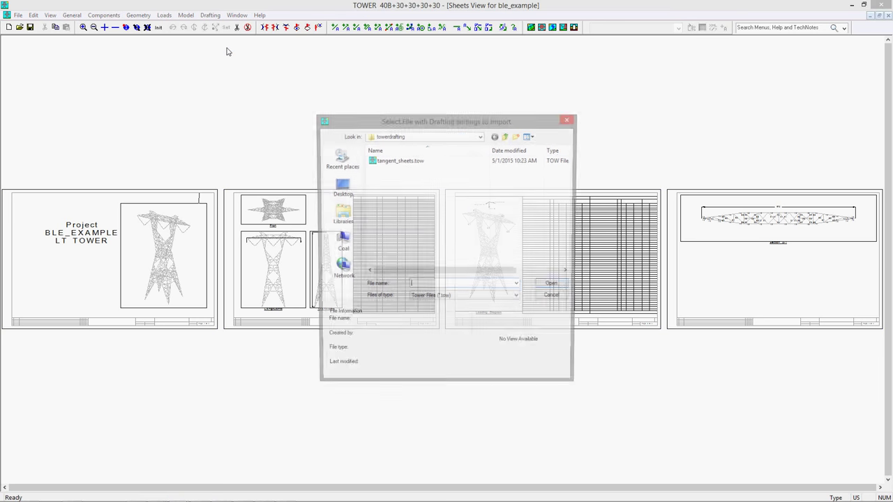
pyautogui.click(398, 160)
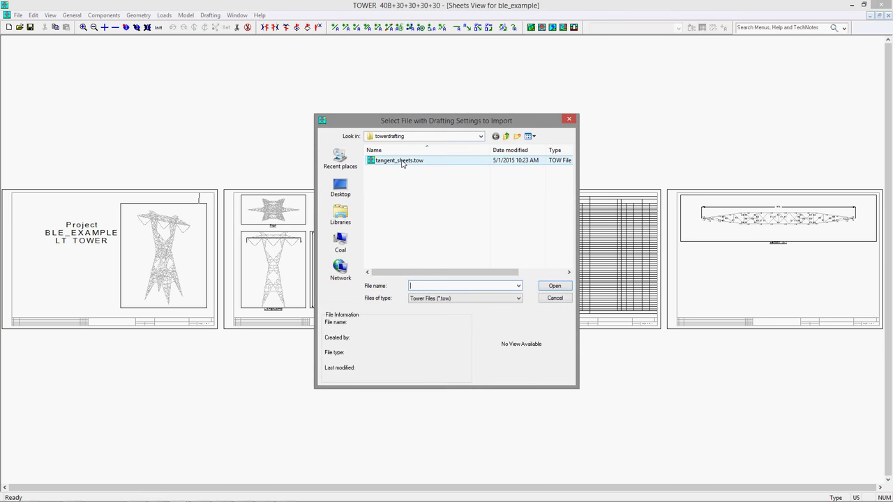
pyautogui.moveTo(399, 161)
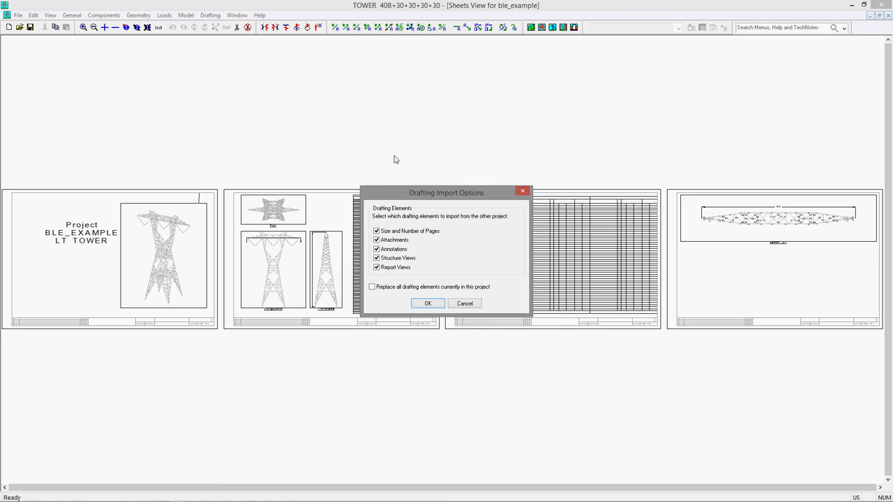
pyautogui.moveTo(478, 230)
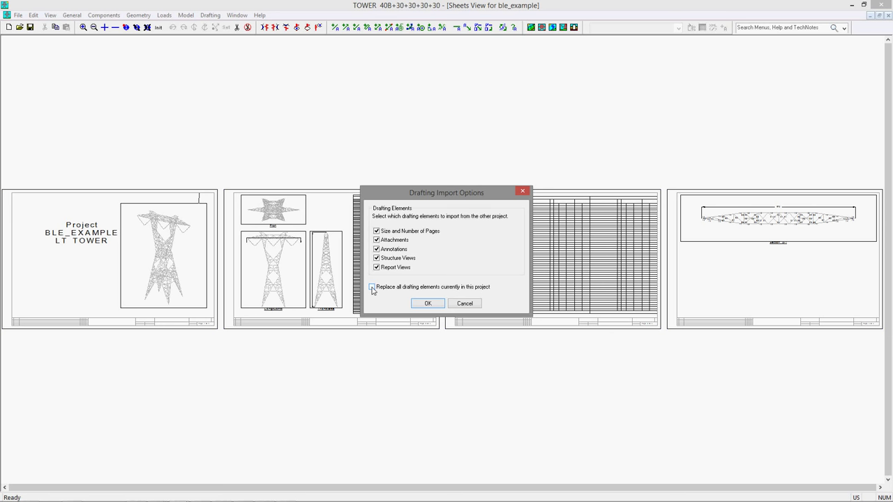
pyautogui.click(372, 287)
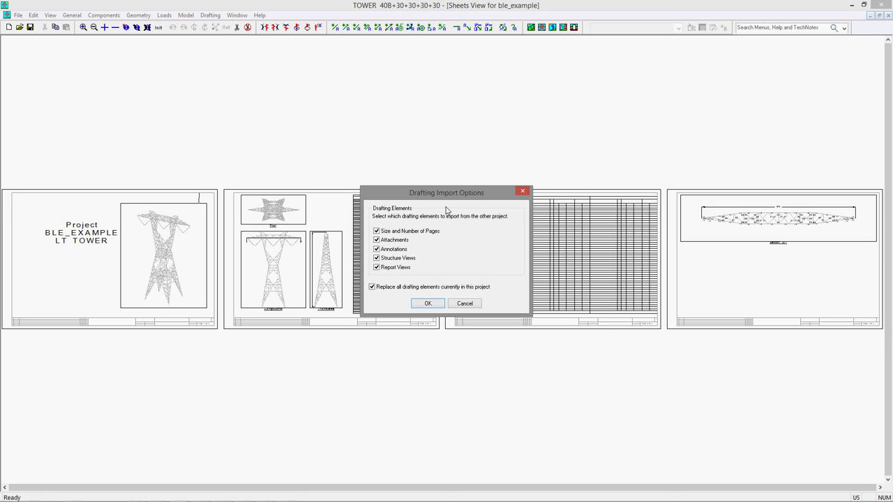
pyautogui.moveTo(446, 193); pyautogui.dragTo(443, 338)
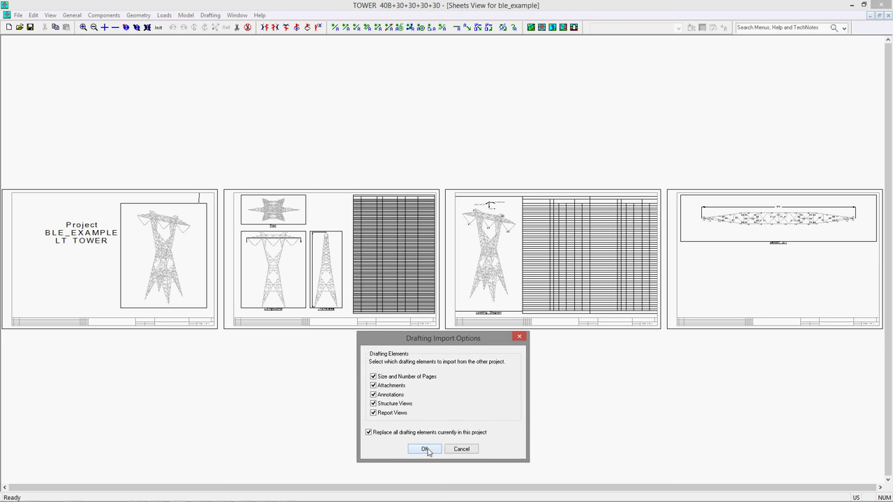
pyautogui.click(425, 449)
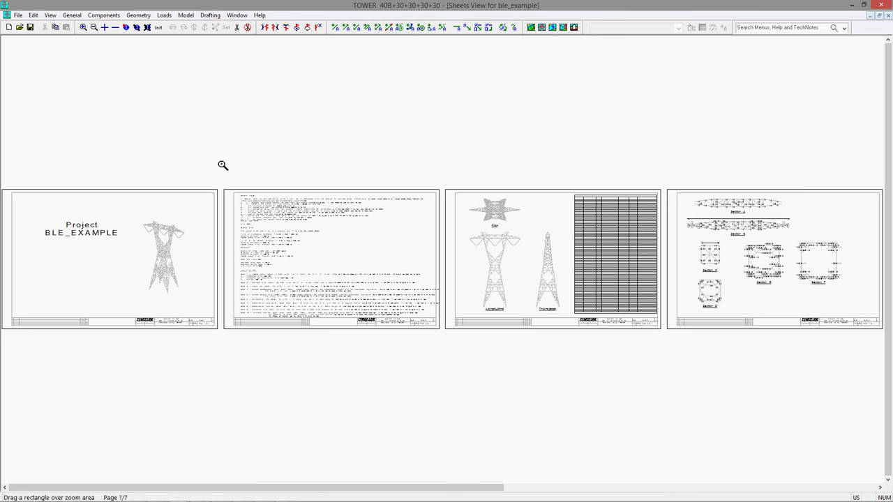
# - Zoom in on sheet 2 to read the General Notes wire and loading criteria
pyautogui.doubleClick(332, 259)
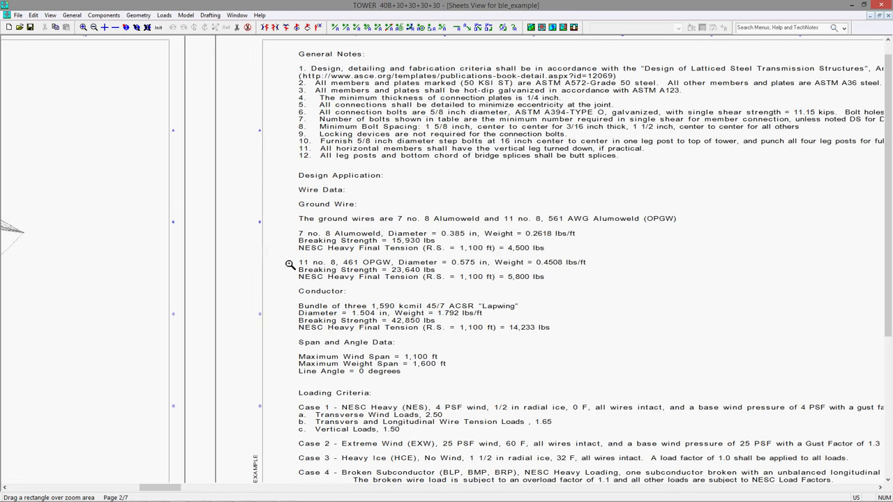
pyautogui.click(93, 26)
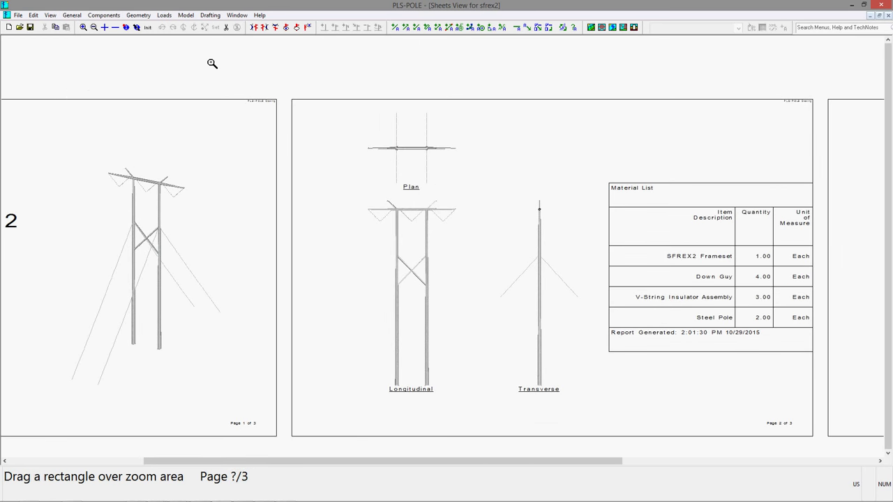
pyautogui.moveTo(853, 5)
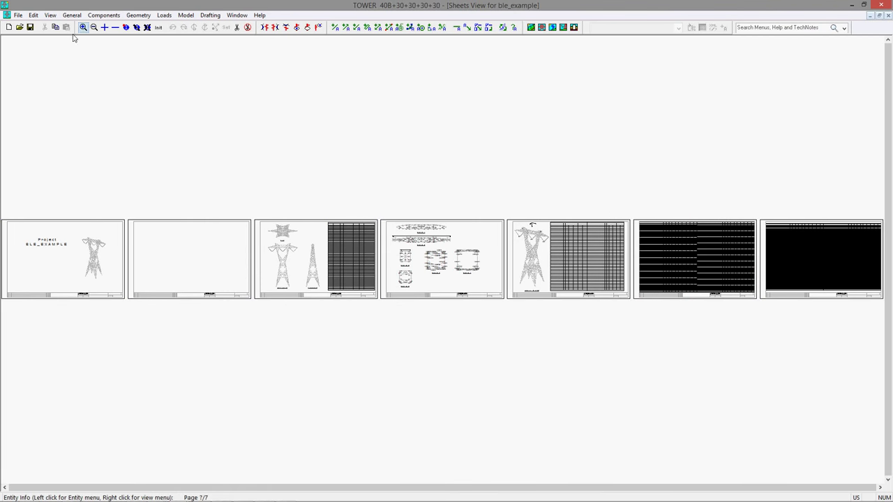
# - Zoom in on the imported section-insets sheet and the loading diagram sheet
pyautogui.click(83, 27)
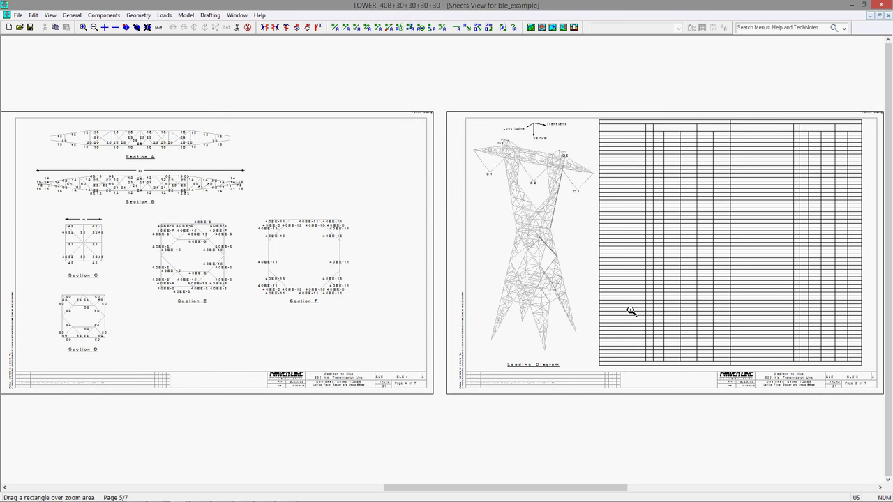
pyautogui.moveTo(681, 309)
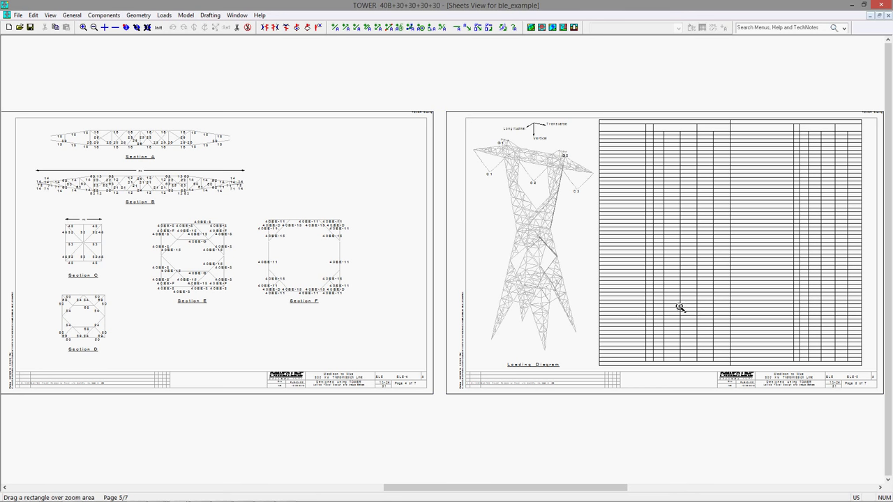
pyautogui.moveTo(680, 309)
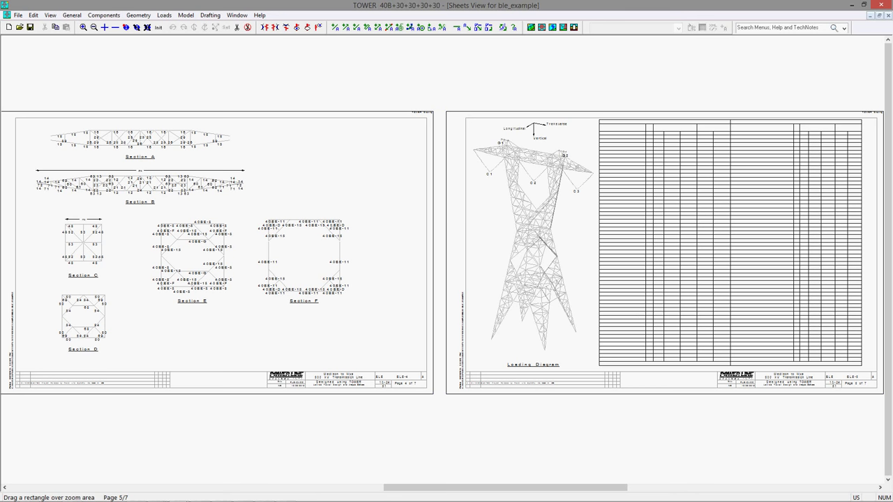